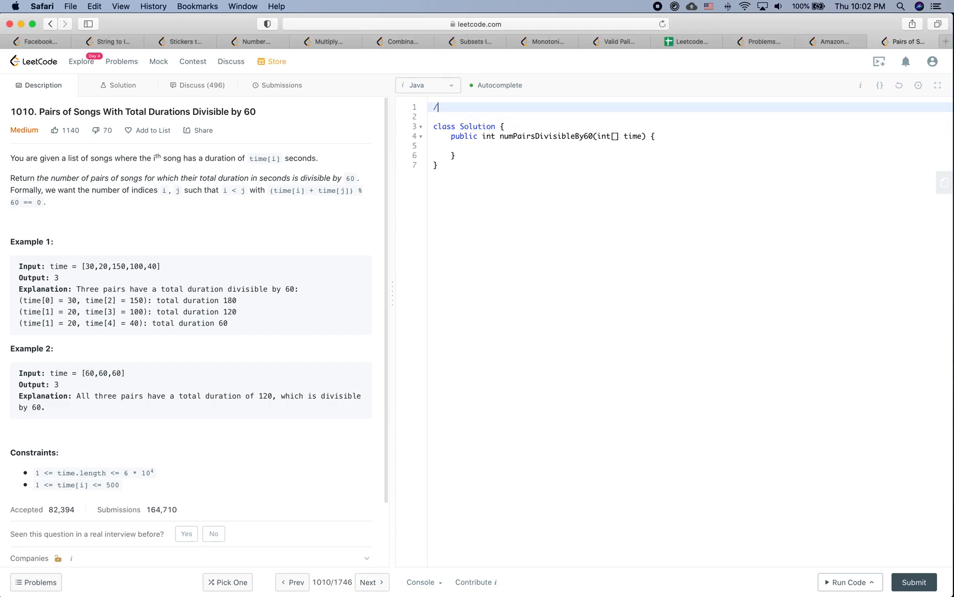
Close the /** */ block and note the first planning items: solution, interview.
text(*/)
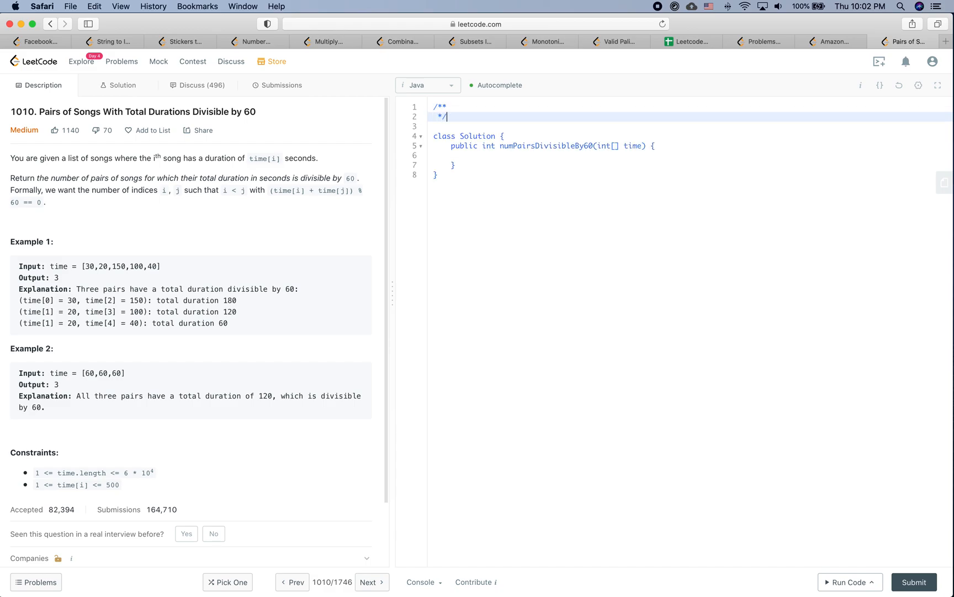
click(448, 106)
text(1.)
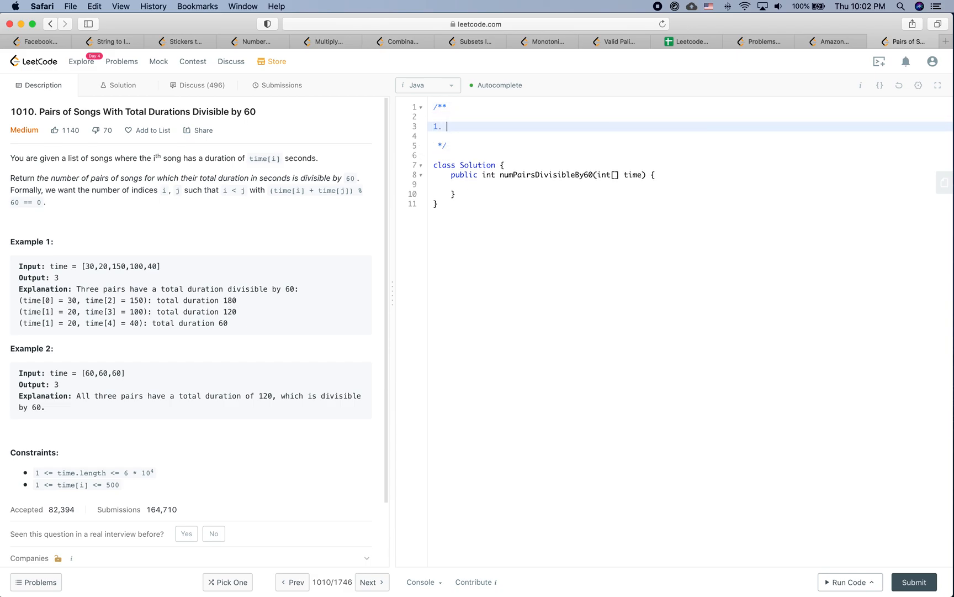
text(solution)
text(1)
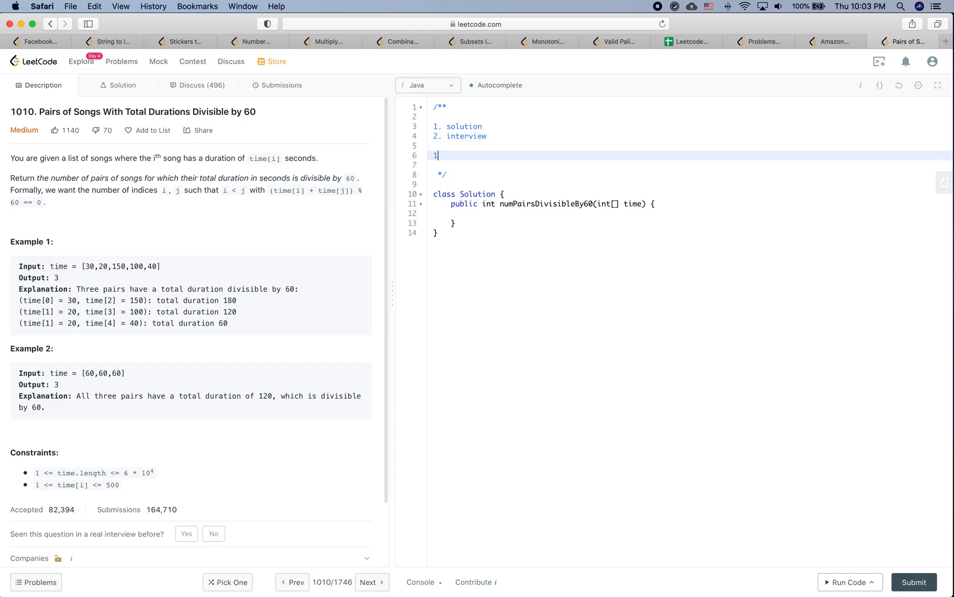
text(.)
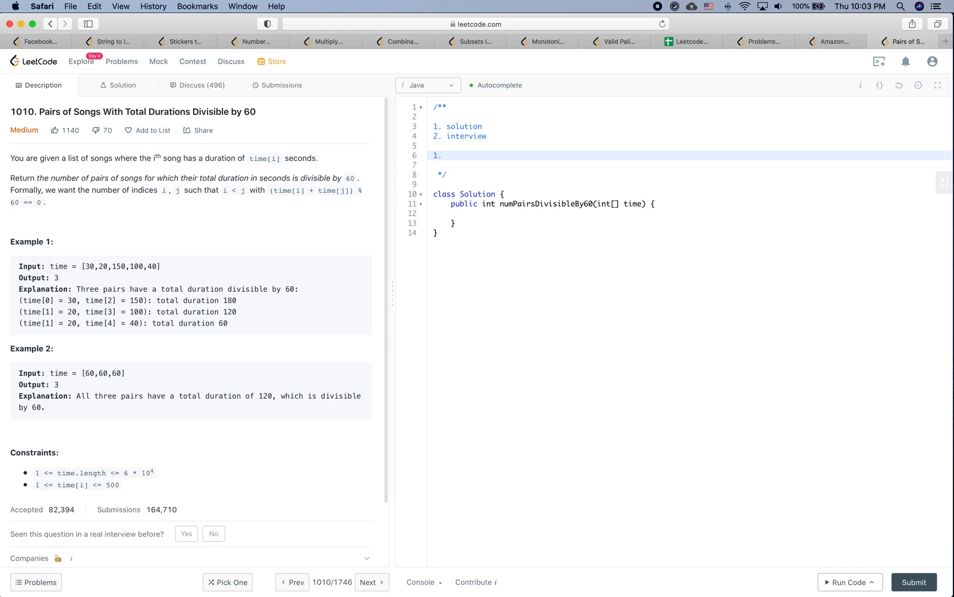
Add the note line: understand, clarify, edge cases.
text(understand)
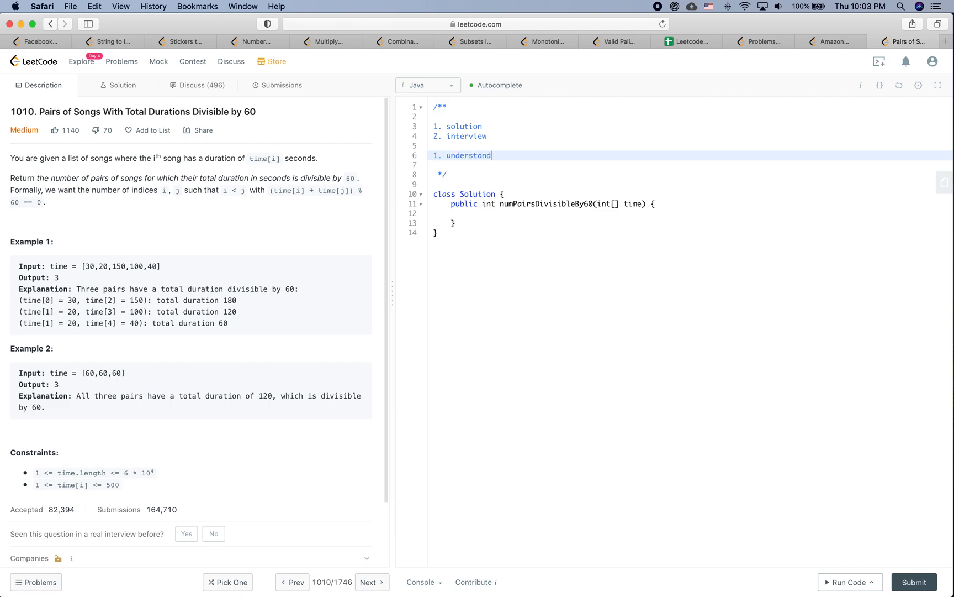
text(, clo)
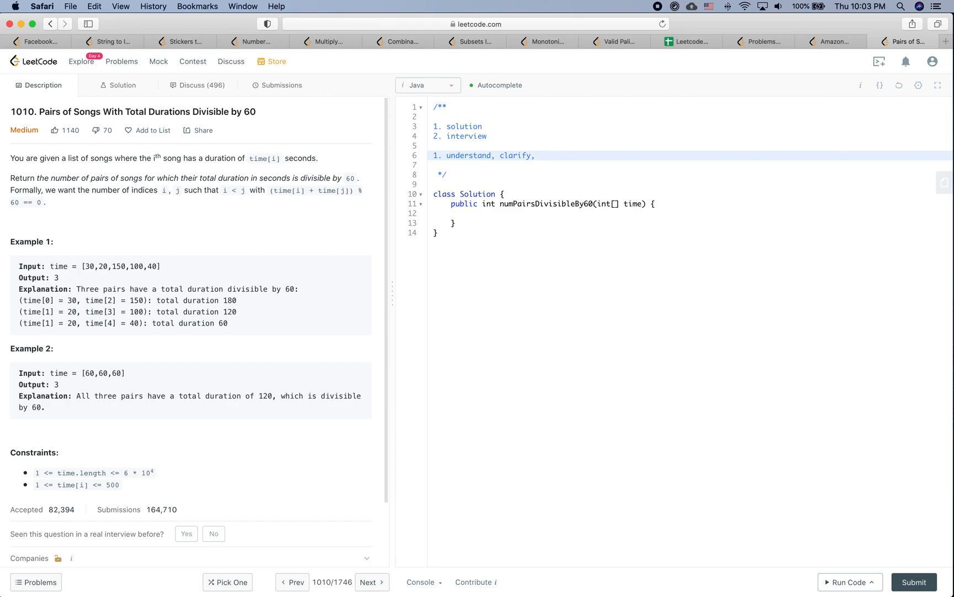
click(538, 156)
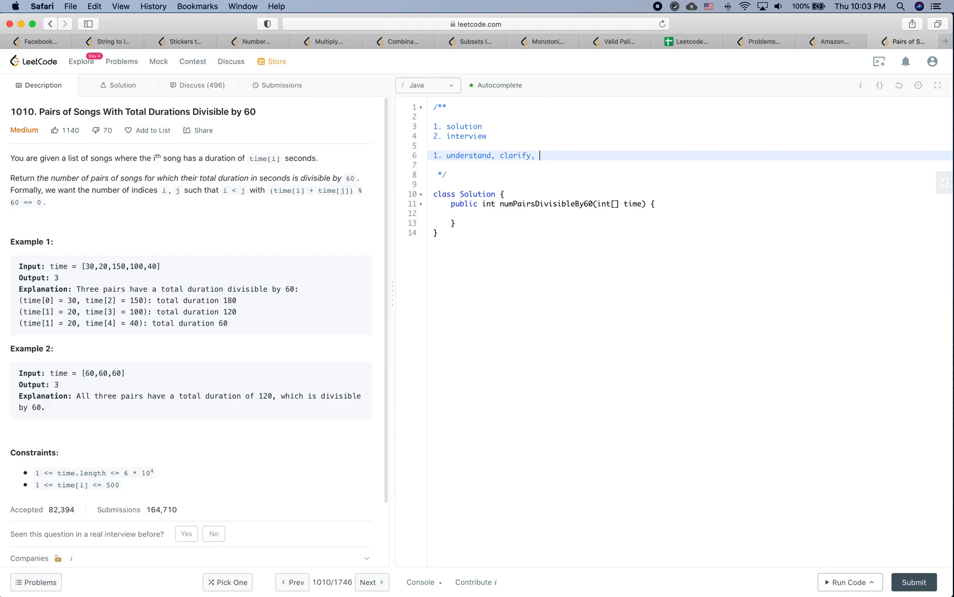
text(edge case)
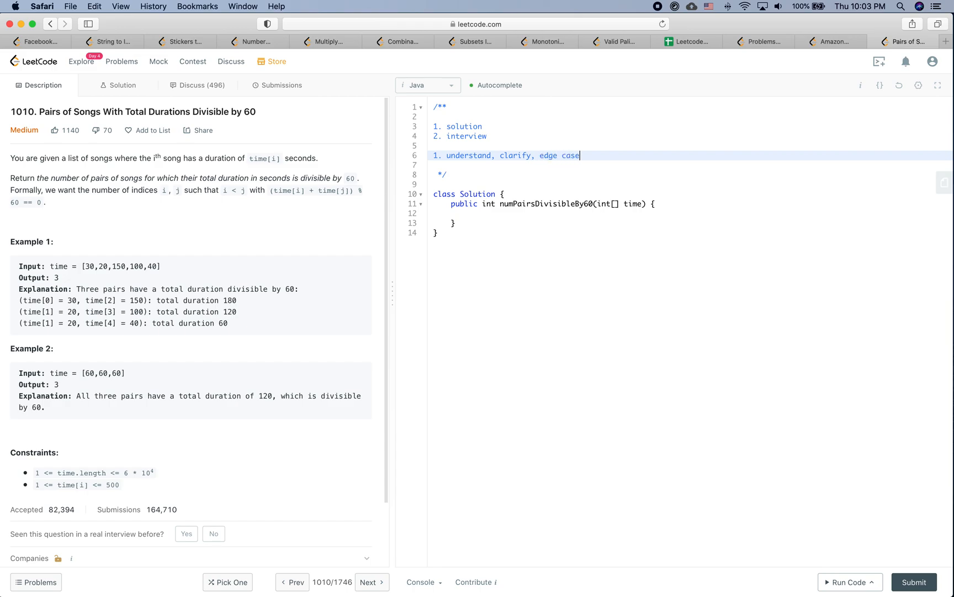
text(s)
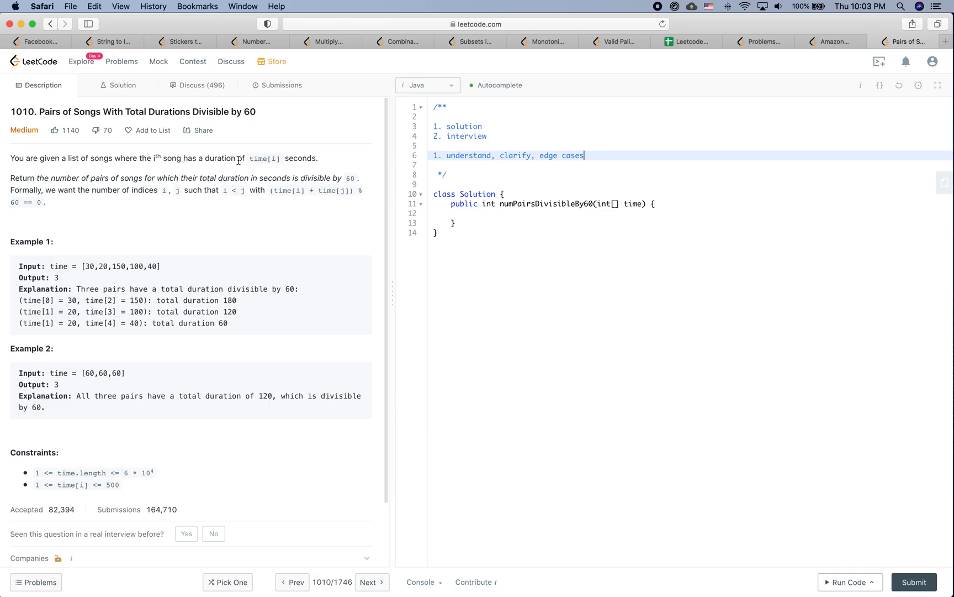
mouse_move(25, 178)
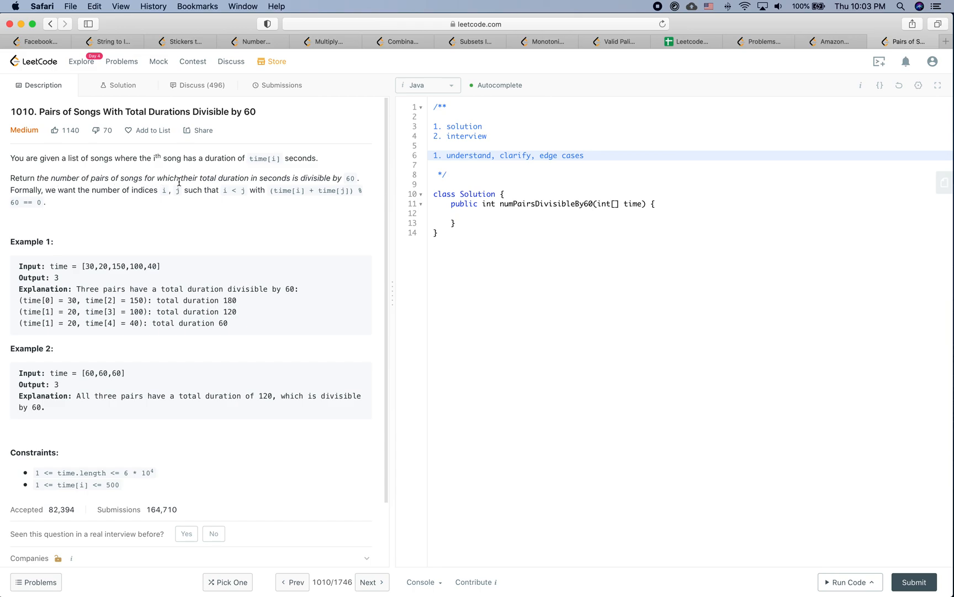
mouse_move(261, 182)
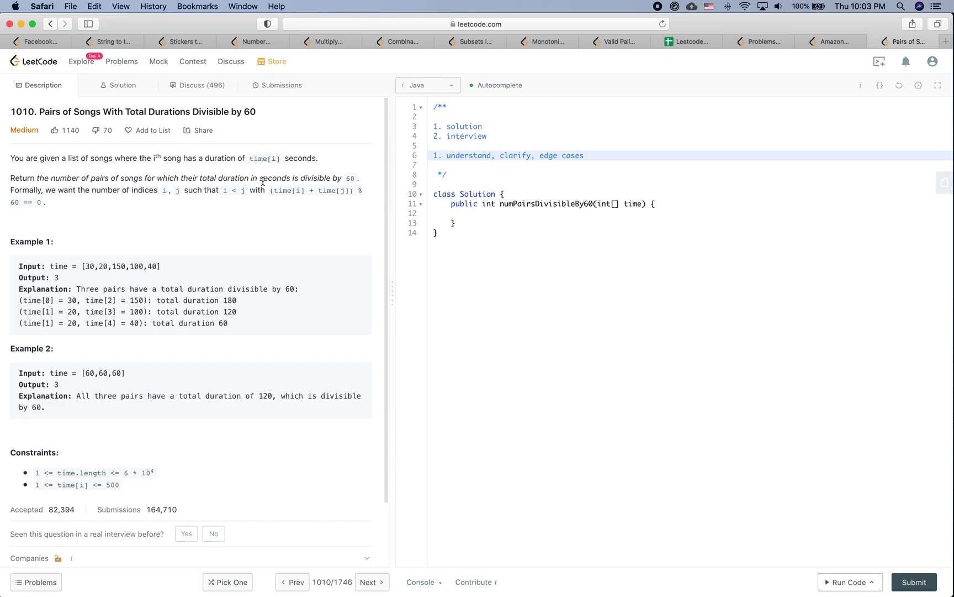
mouse_move(137, 189)
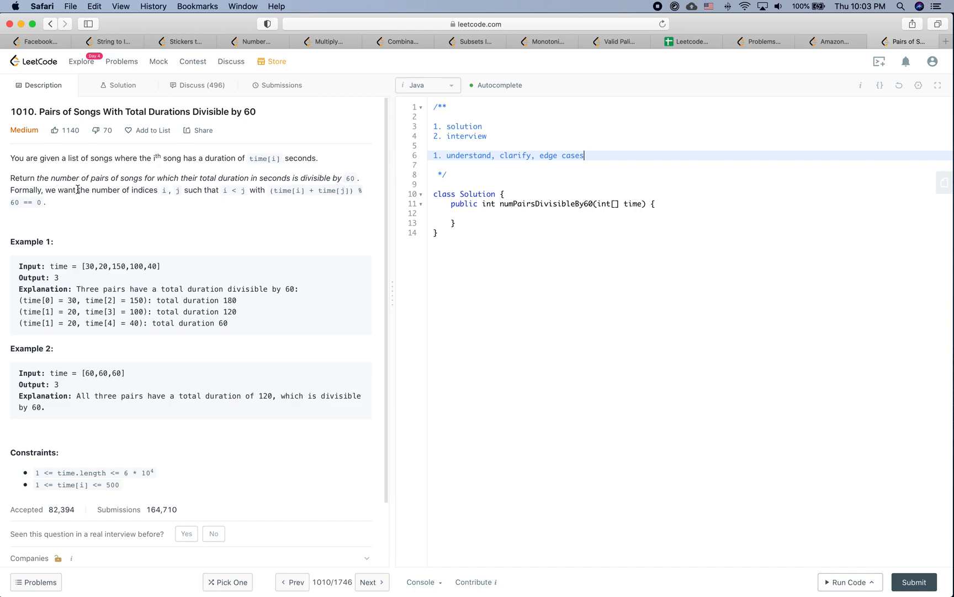
mouse_move(185, 193)
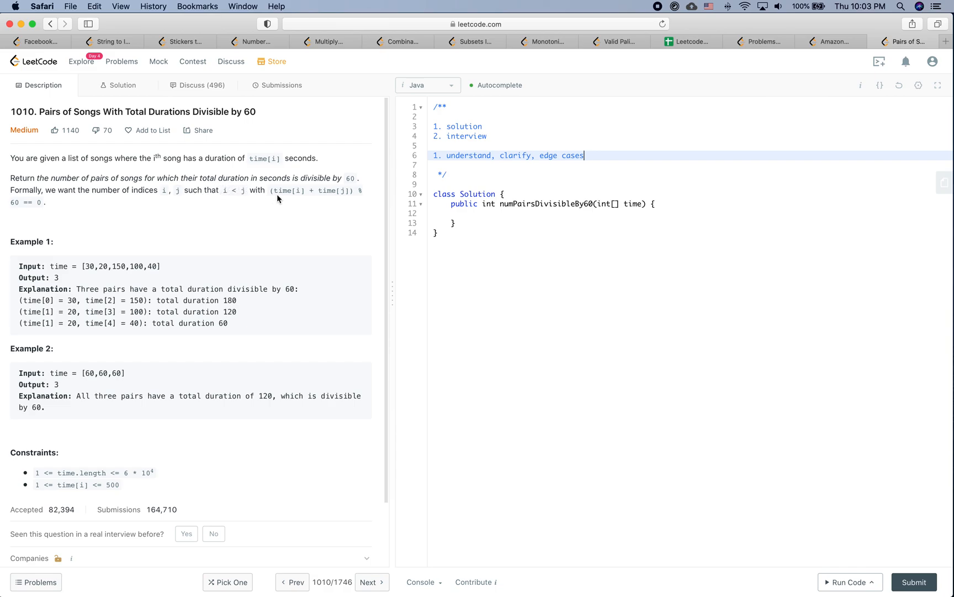
mouse_move(229, 205)
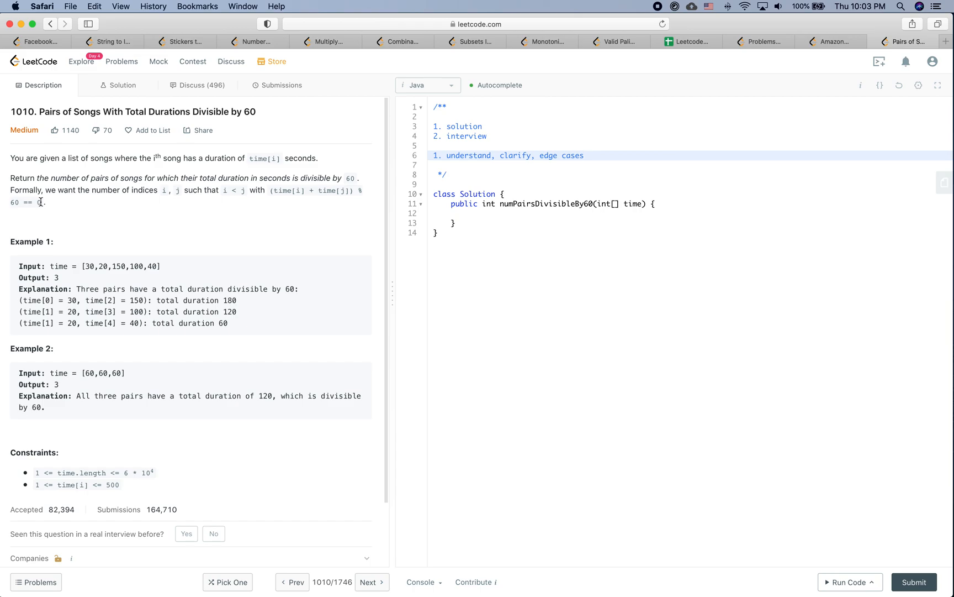
mouse_move(64, 242)
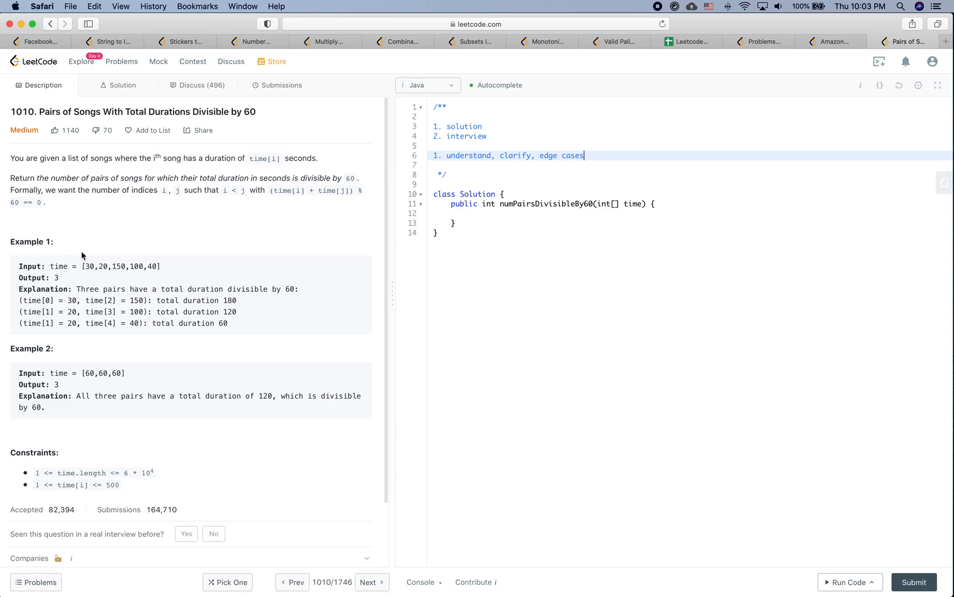
mouse_move(91, 266)
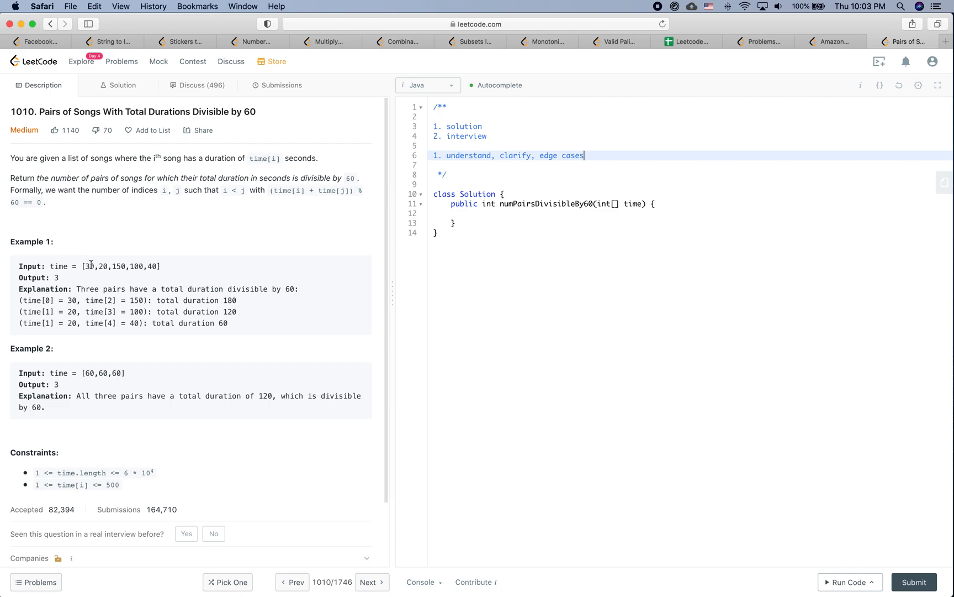
mouse_move(81, 456)
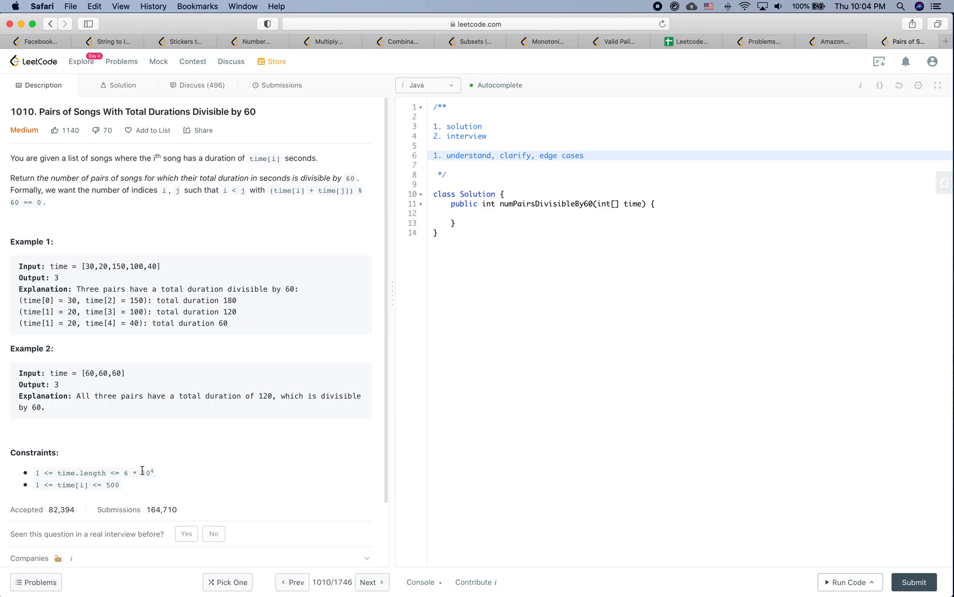
mouse_move(111, 485)
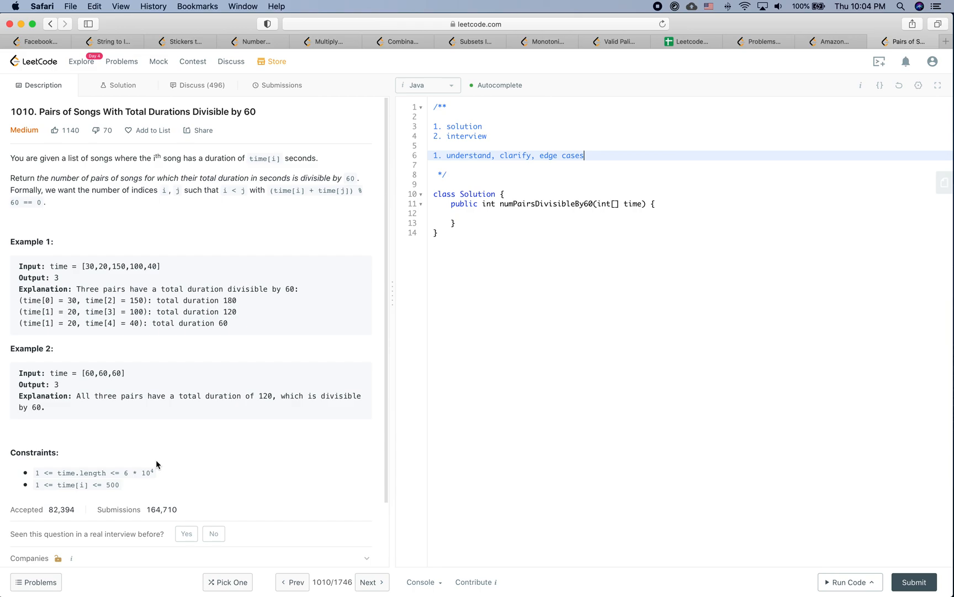
mouse_move(595, 174)
text(2. i)
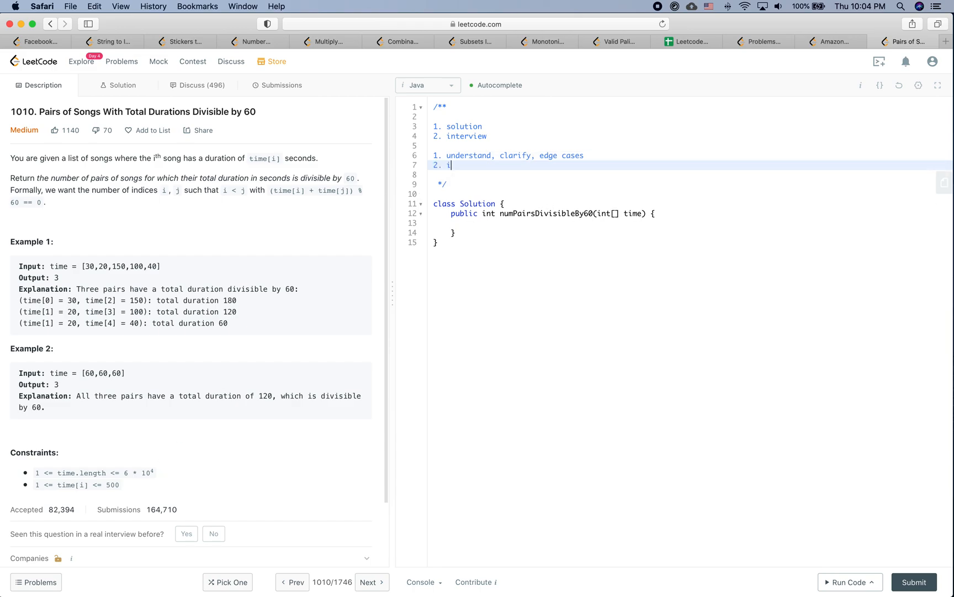
Make the second numbered item read 'find solution'.
text(find solution)
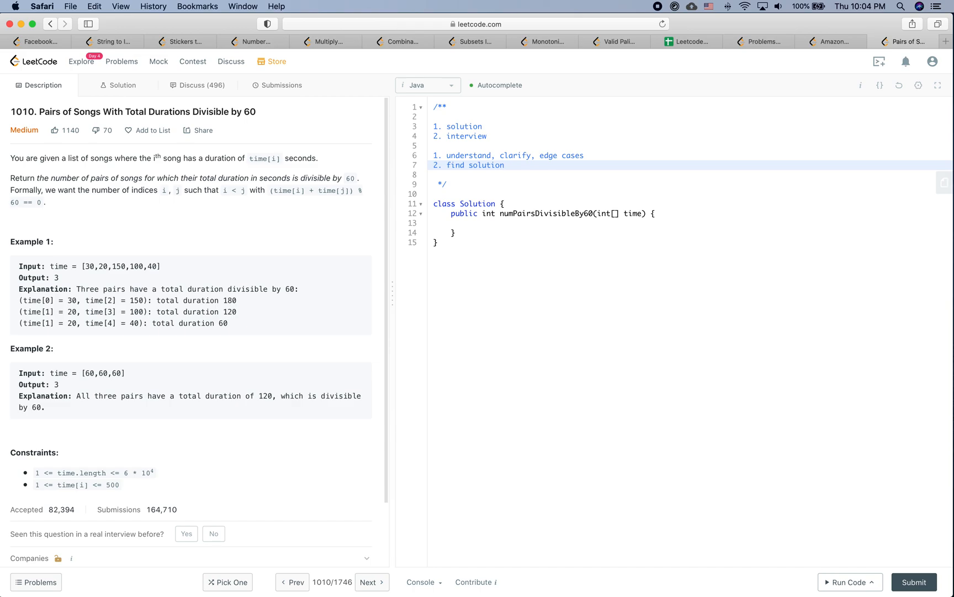
click(505, 165)
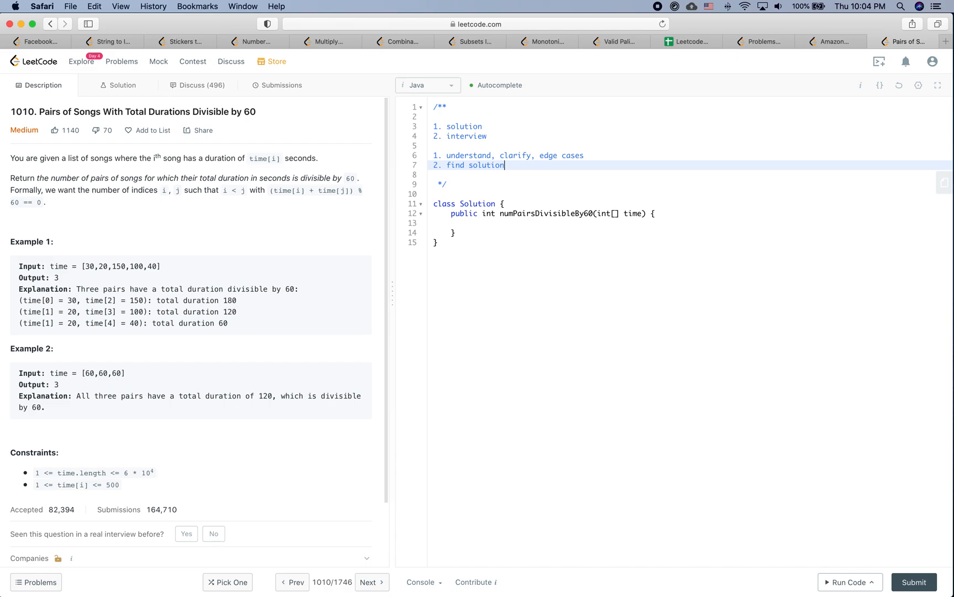
Note the HashMap<time%60, frequency> idea beneath the find solution step.
text(Ham)
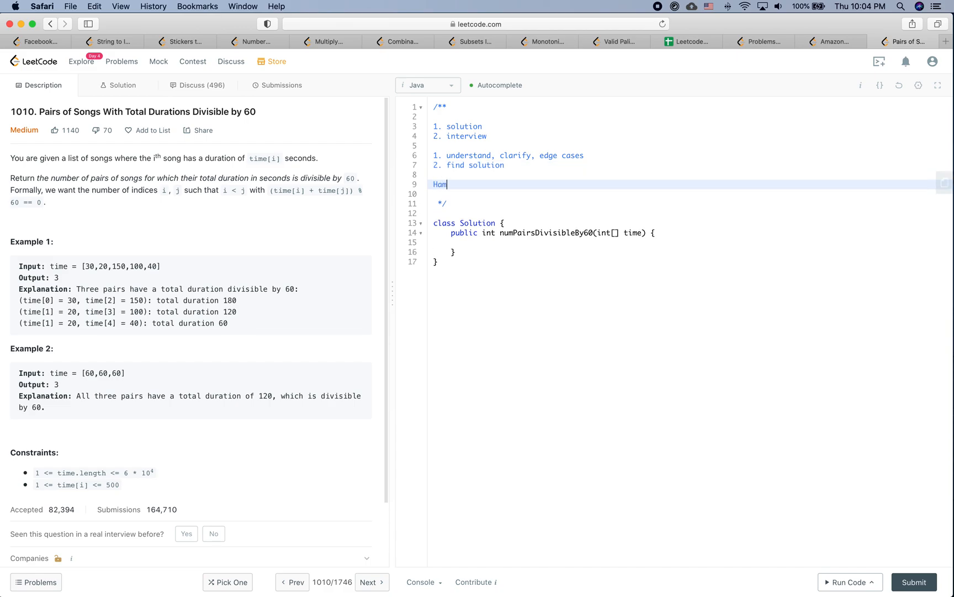
text(HashMap<>)
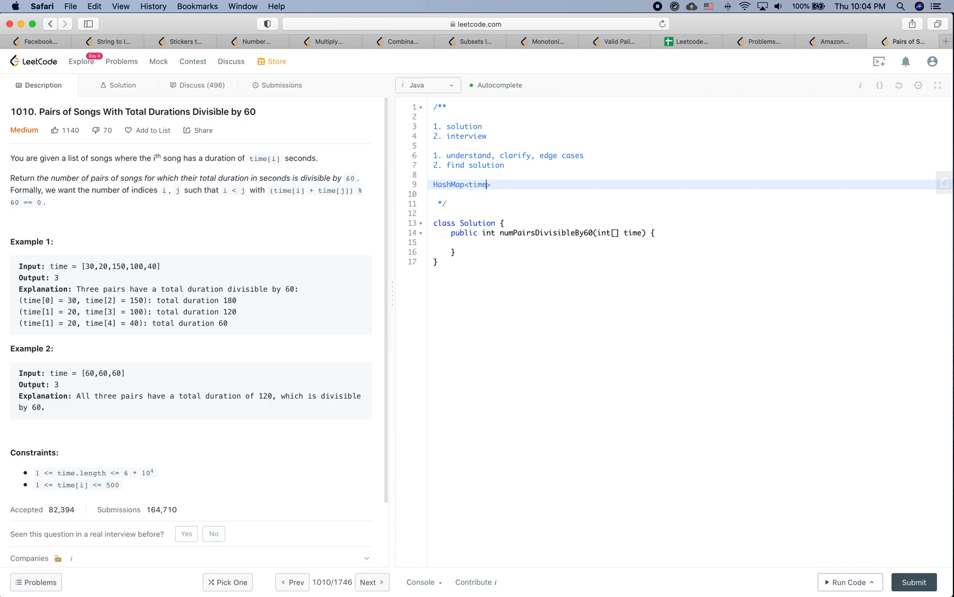
text(%)
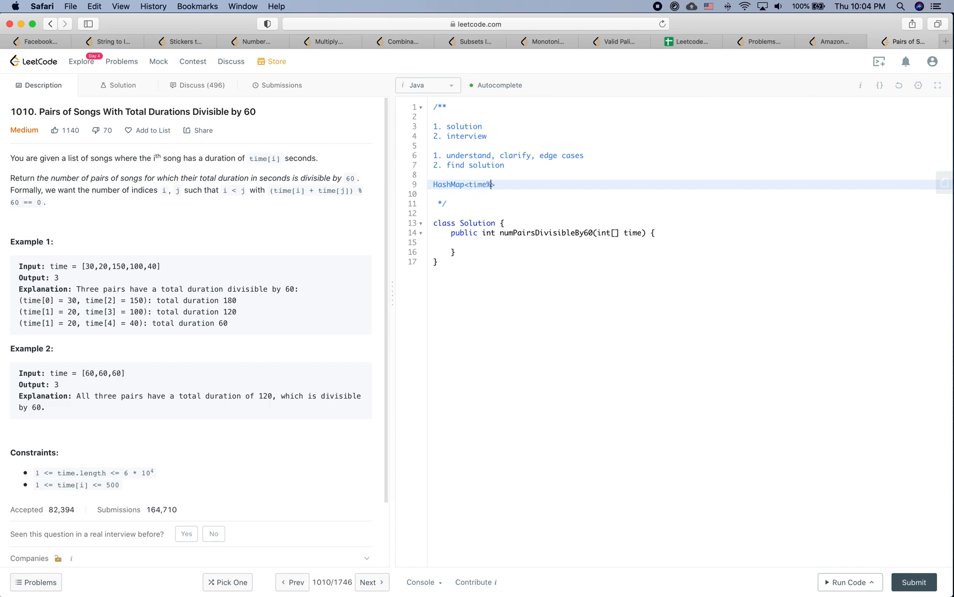
text(%60,)
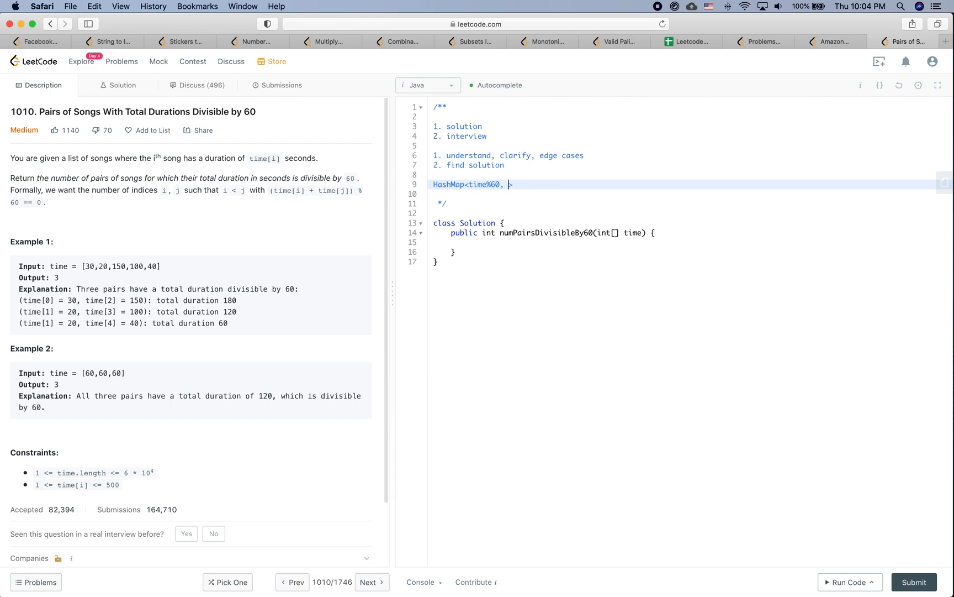
text(frequc)
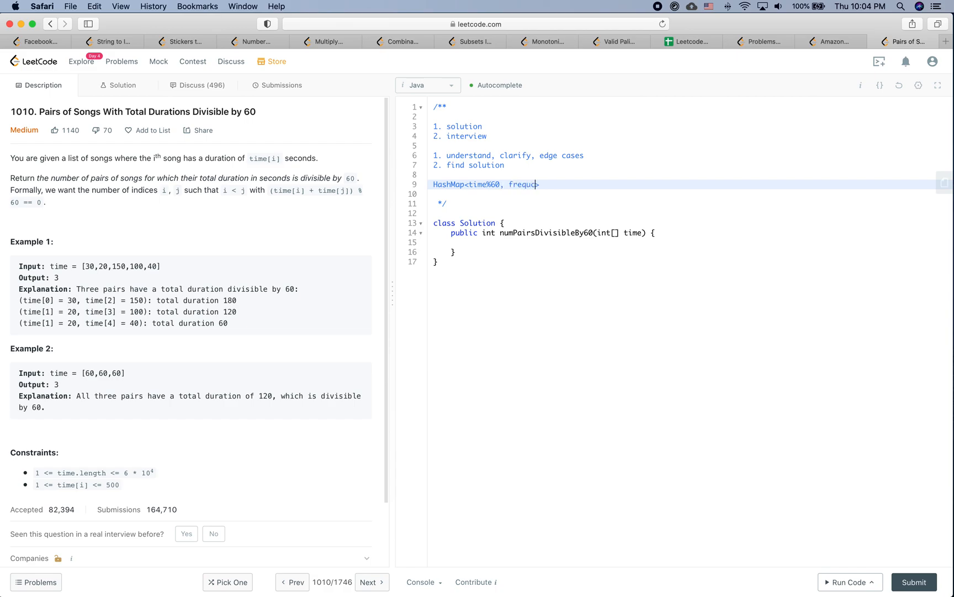
text(ency)
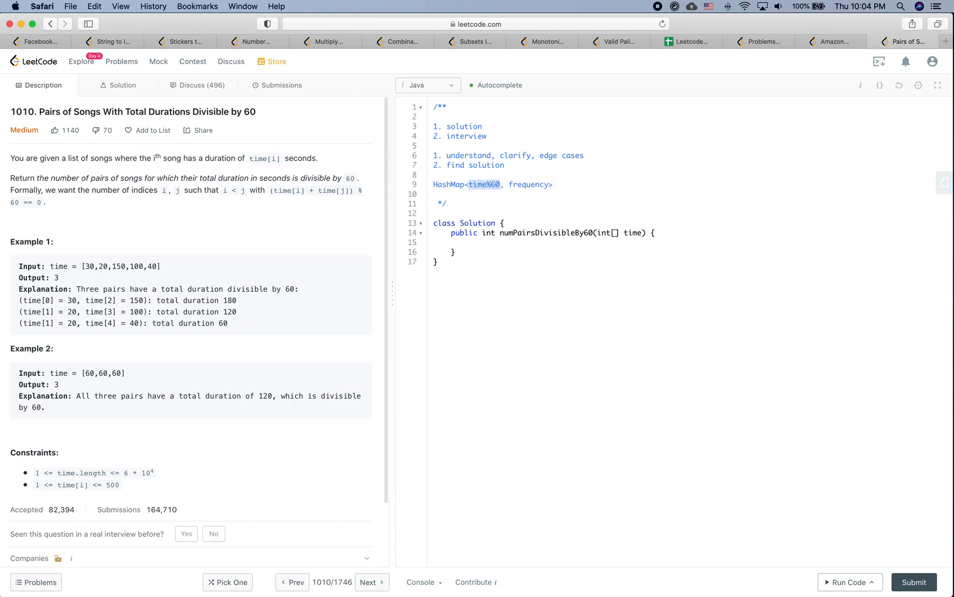
click(496, 183)
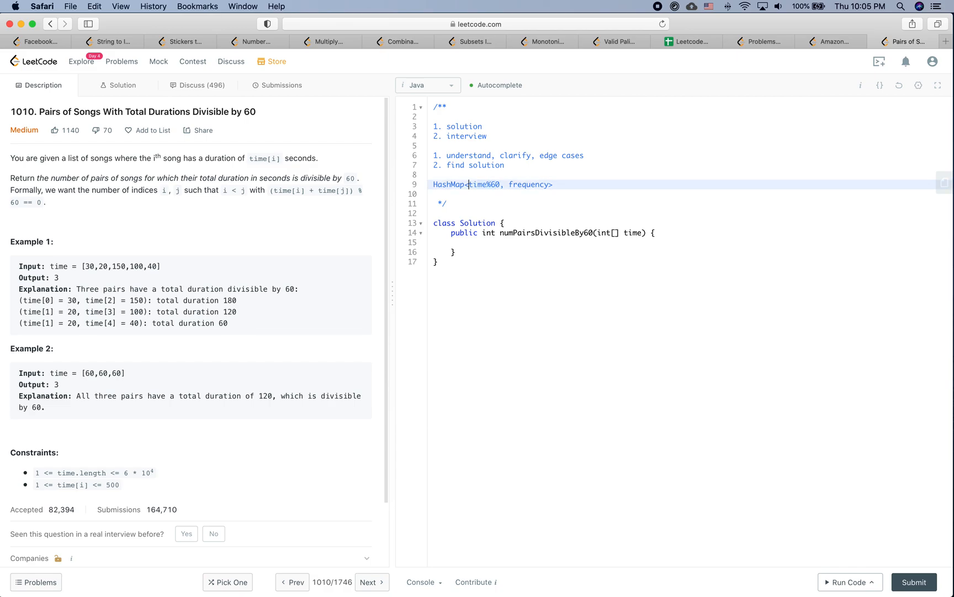
double_click(486, 184)
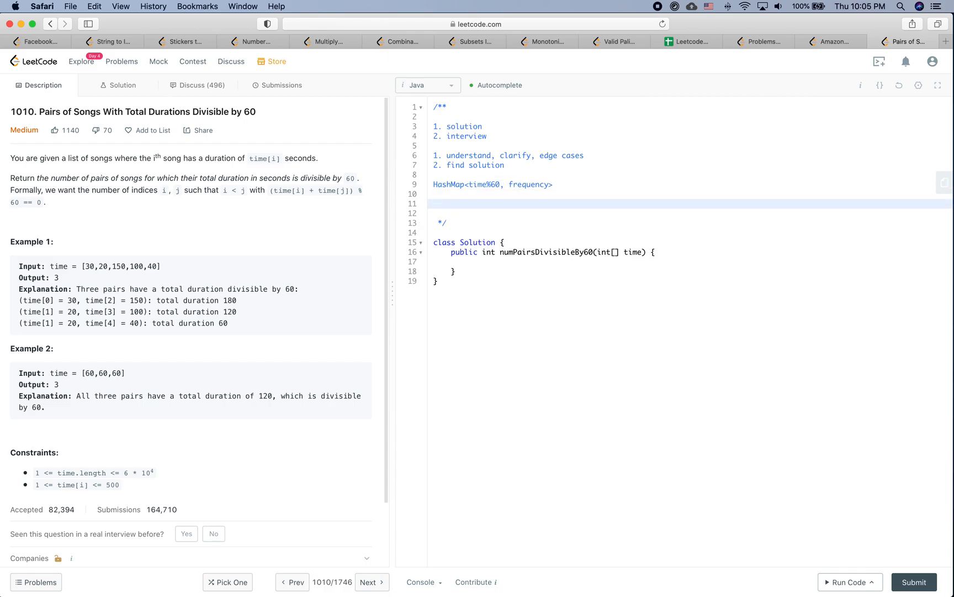
Note that key=20 pairs with how many times have key as 40.
text(key=)
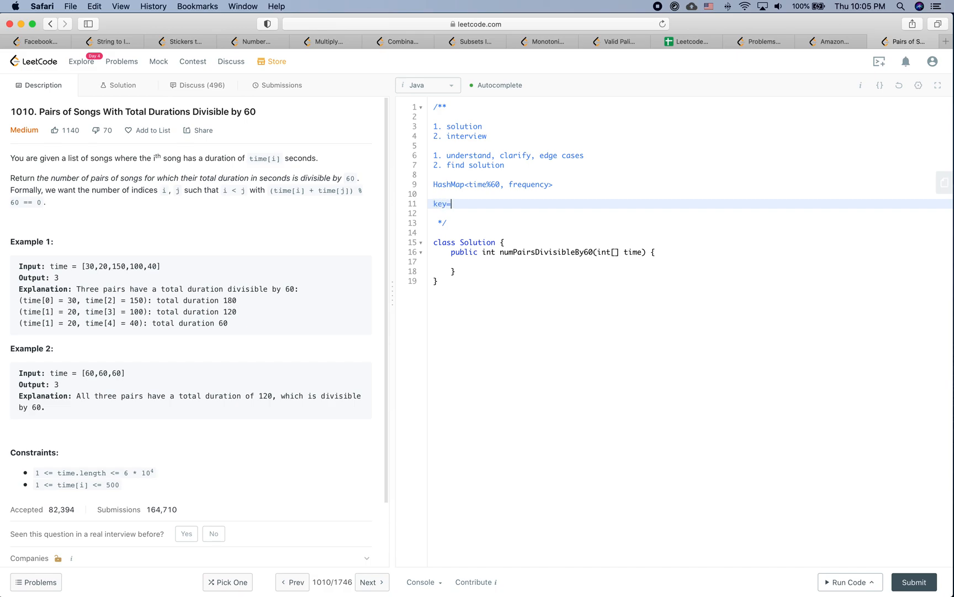
text(20)
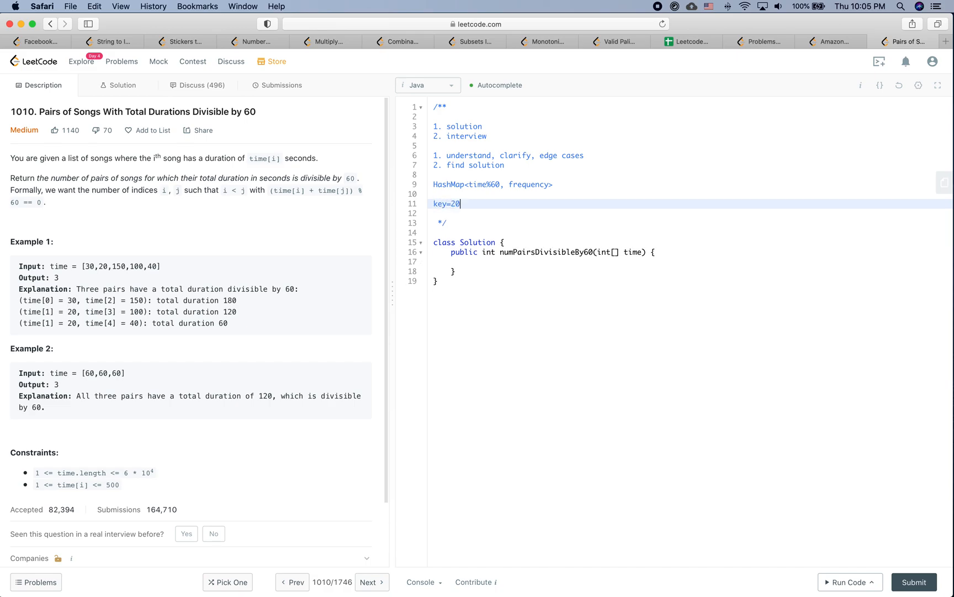
text(find how many times have j)
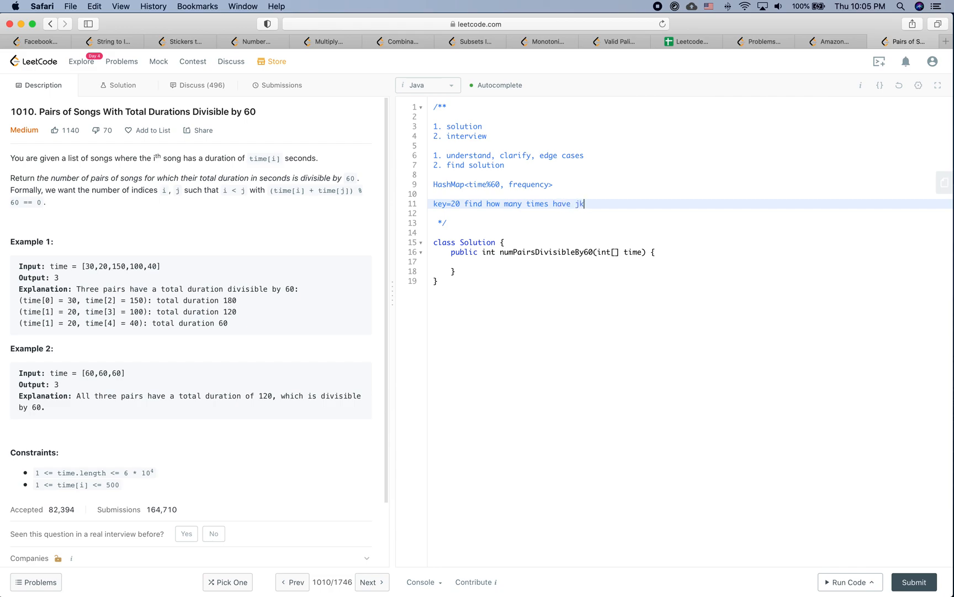
text(key ads)
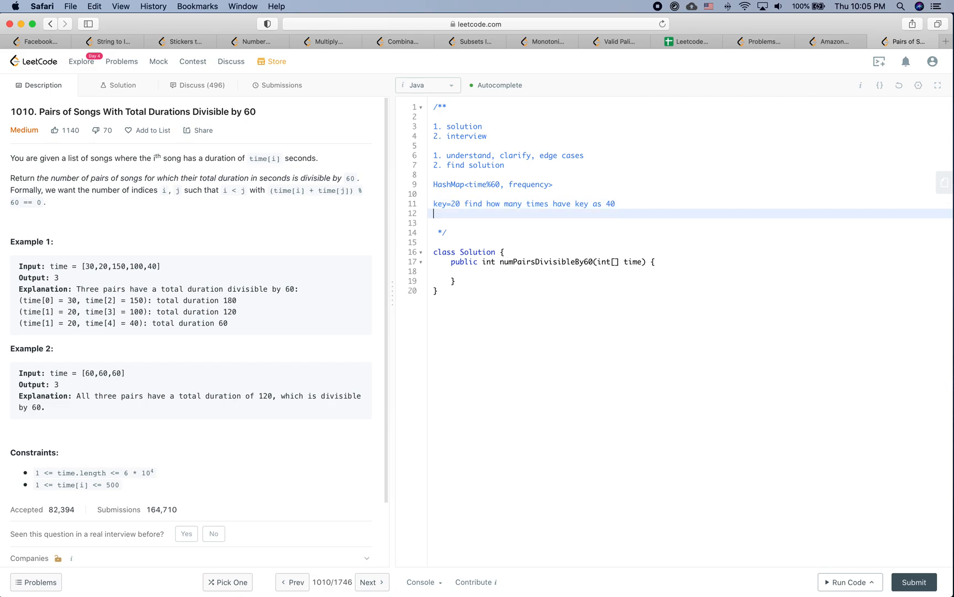
Add the O(N) complexity note and start a fresh line.
text(O())
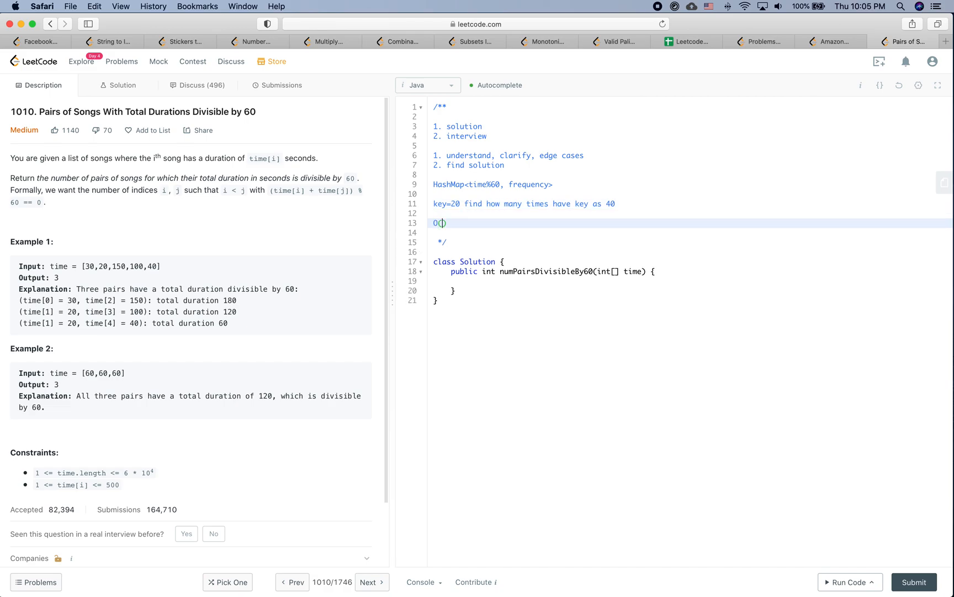
text(N)
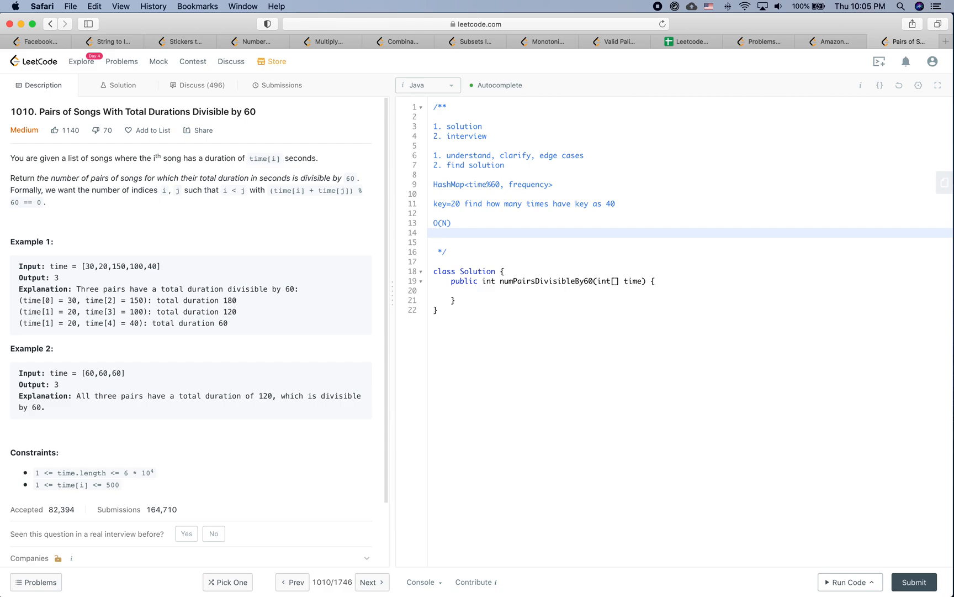
double_click(450, 183)
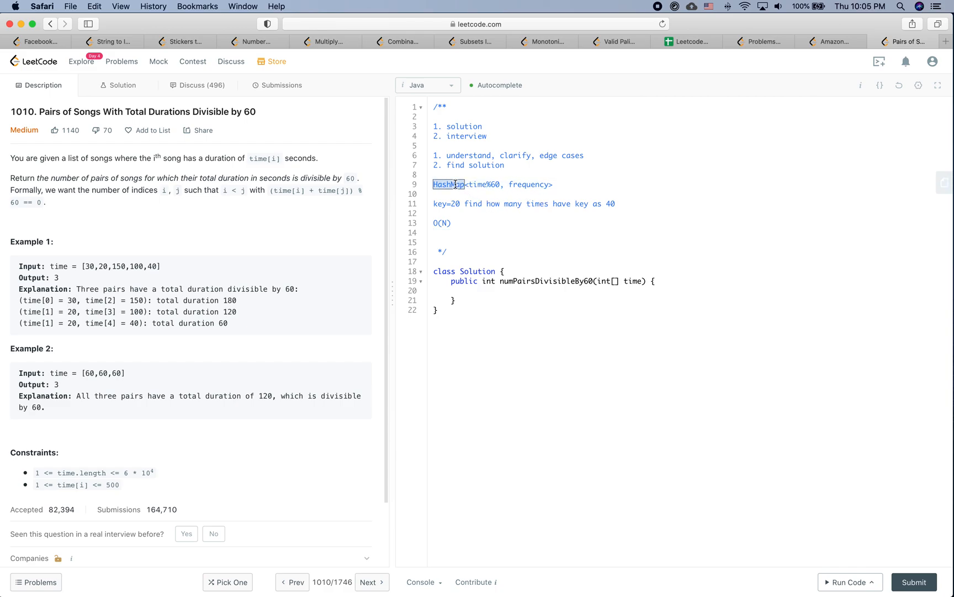
key(enter)
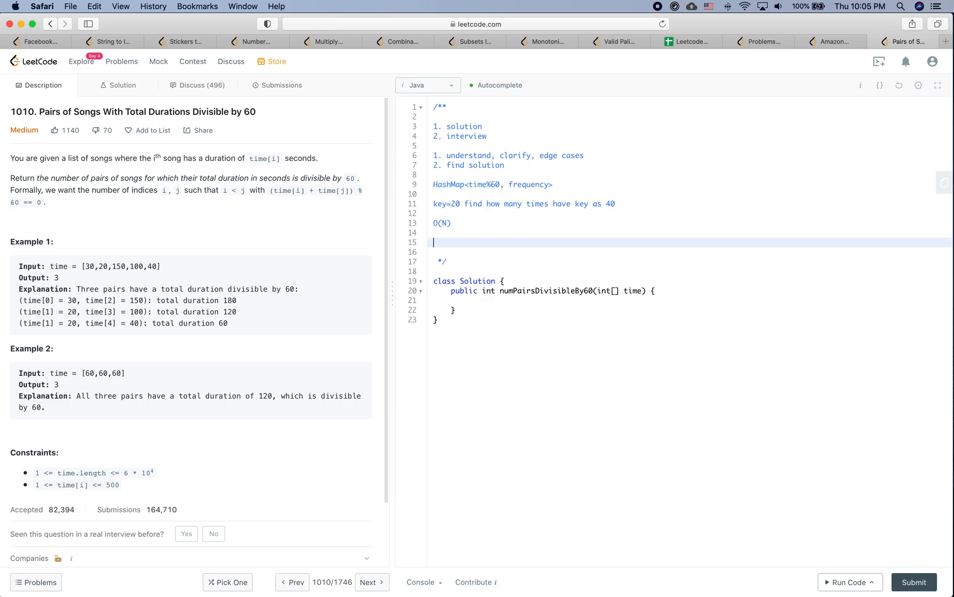
Add '3. code (speed, correctness, readability)' to the outline.
text(3. code)
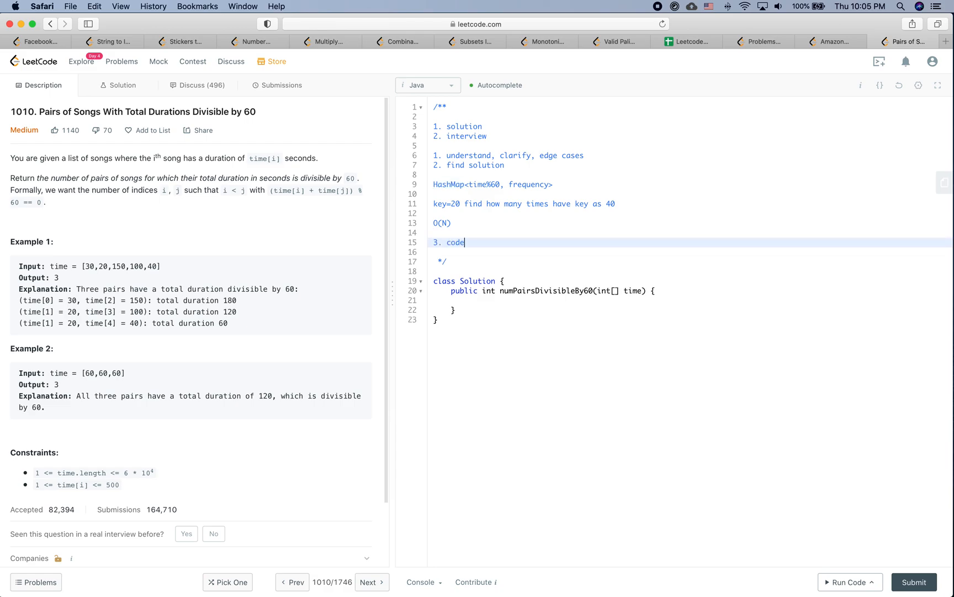
text((spee)
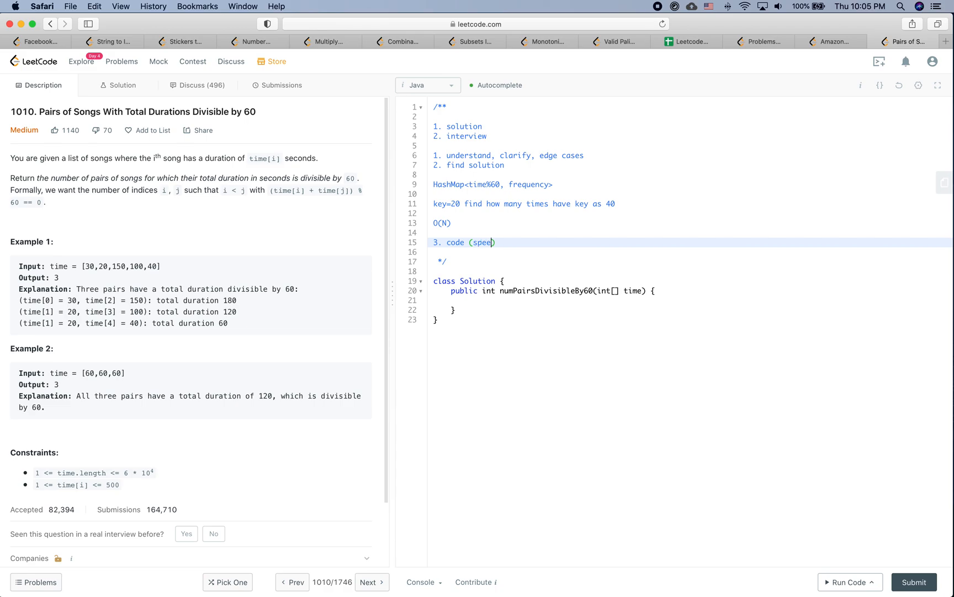
text(, correc)
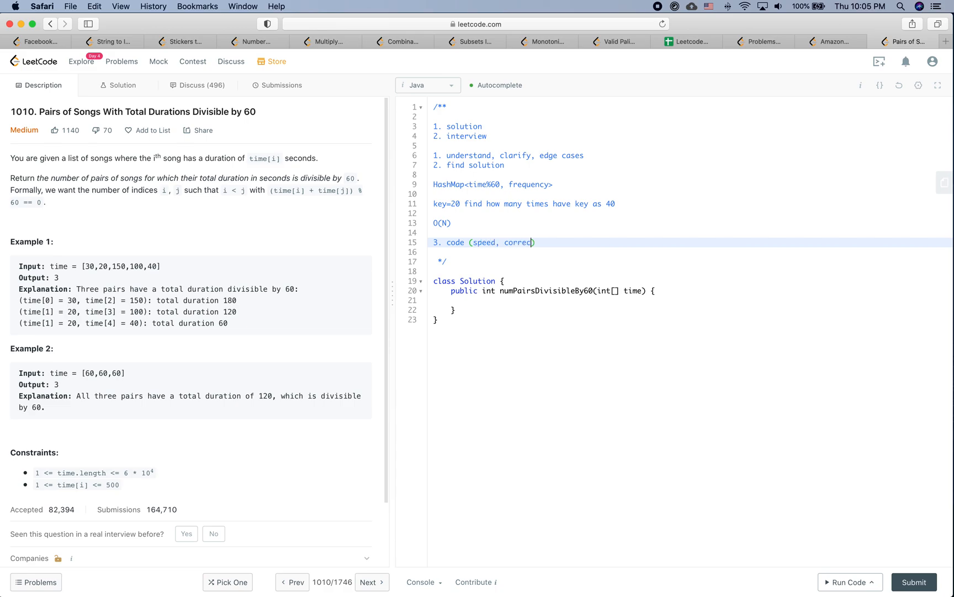
text(tness, read)
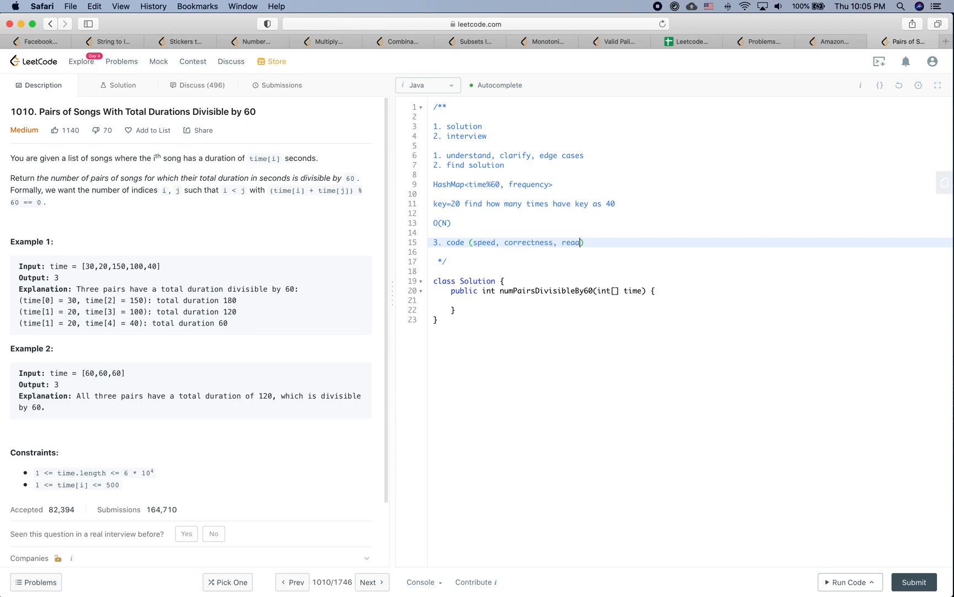
text(bility))
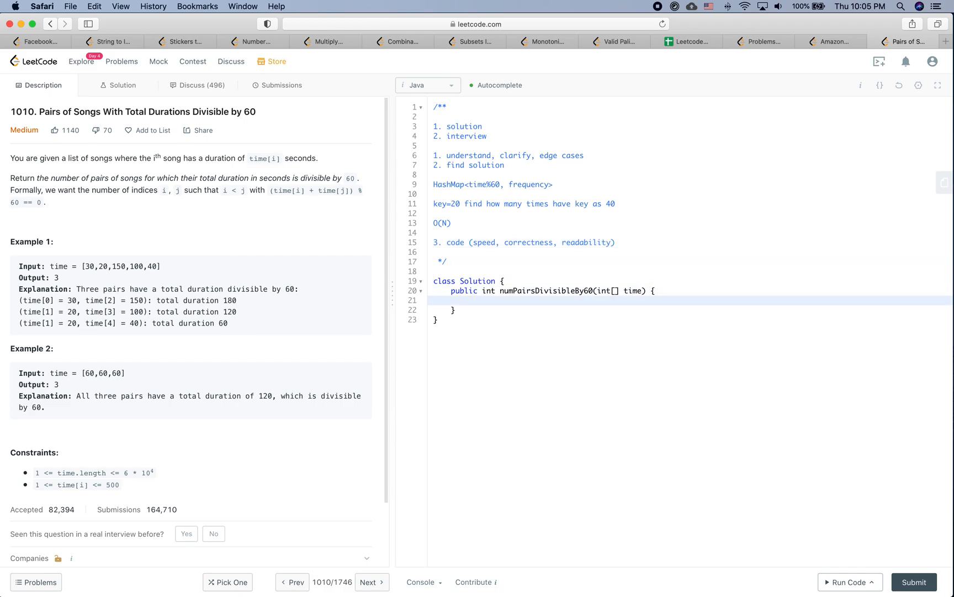
Declare Map<Integer, Integer> timeFrequency = new HashMap<>(); inside the method.
text(Map<>)
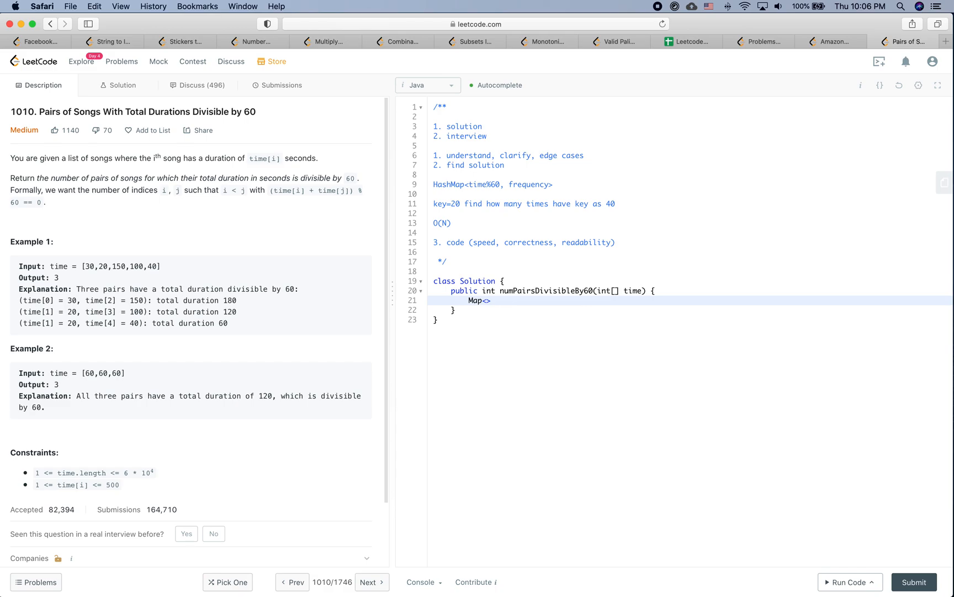
text(Inte)
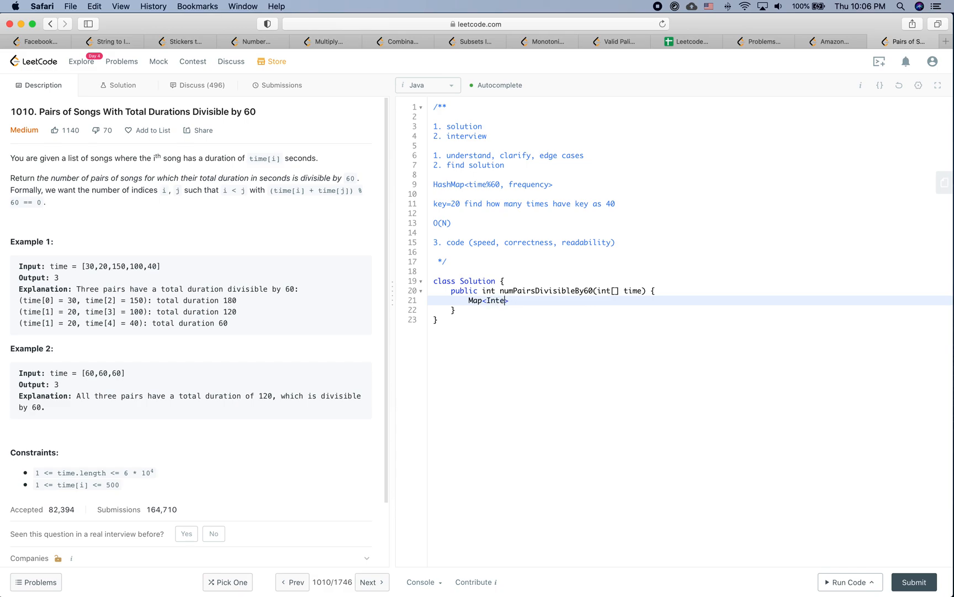
text(ger, Integer>)
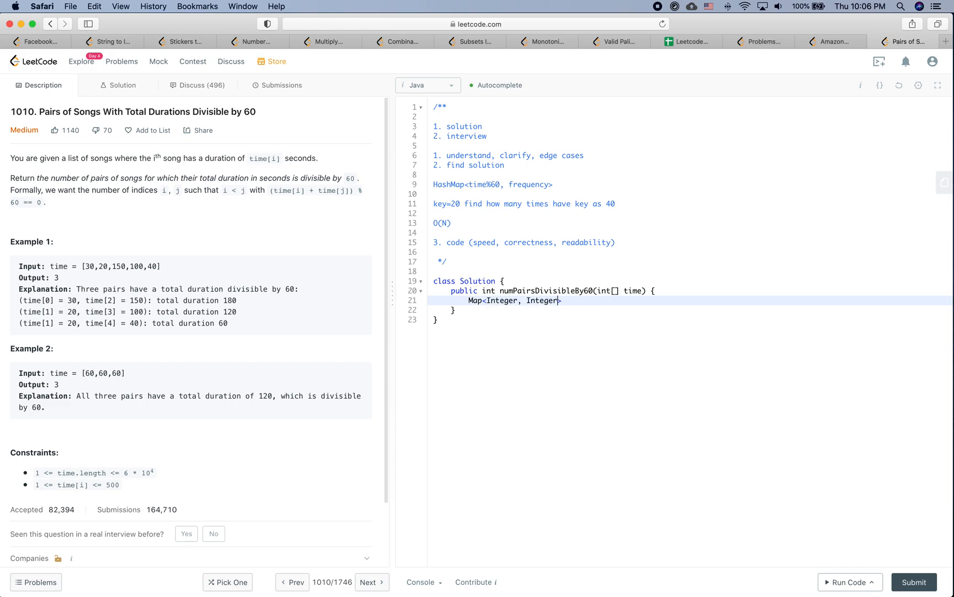
text(>)
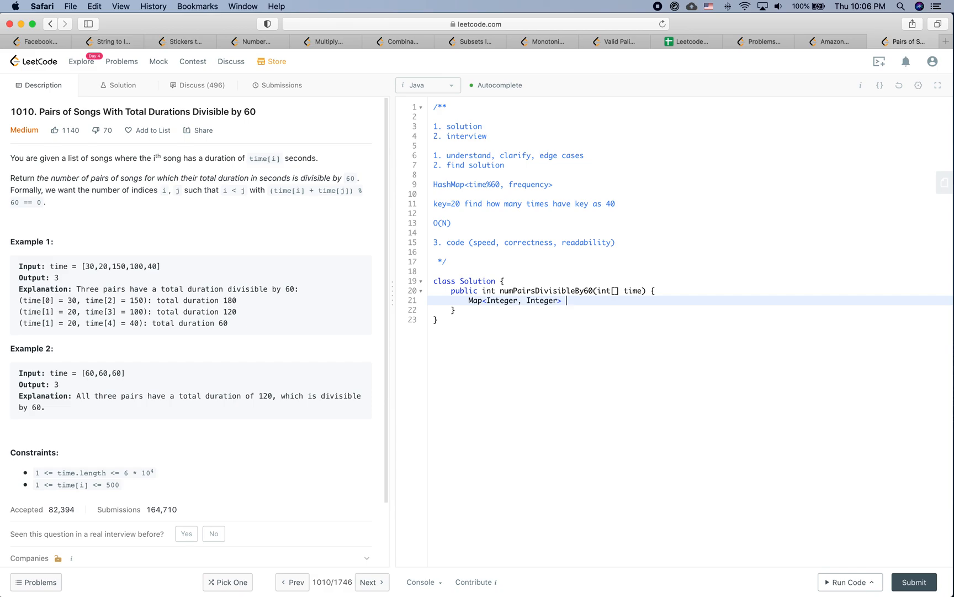
text(tim)
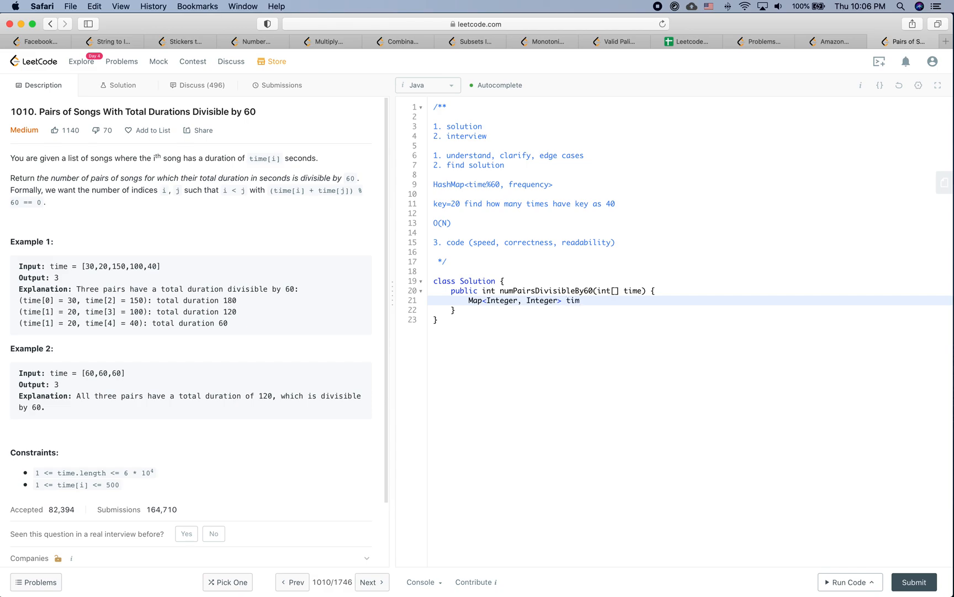
text(e)
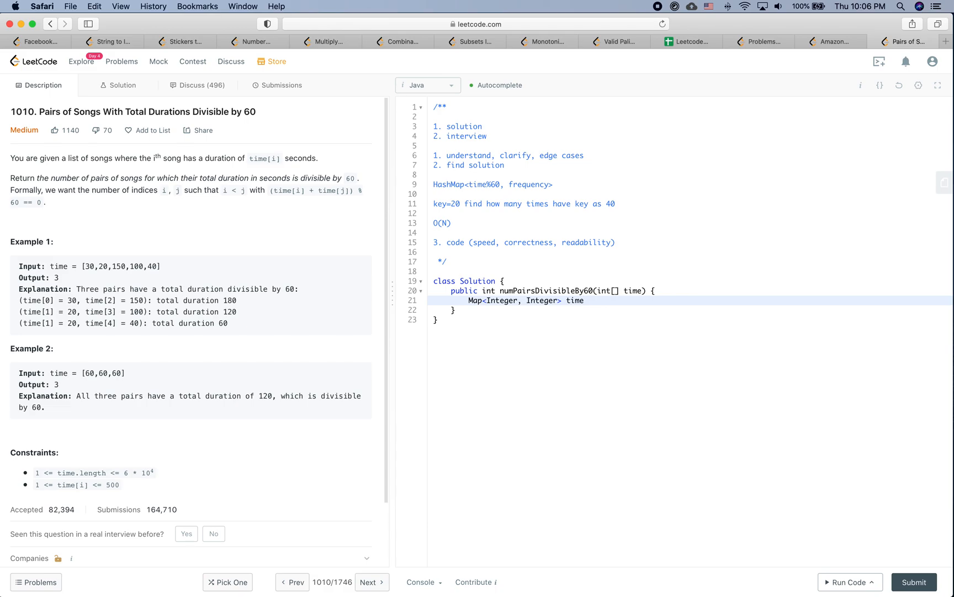
text(Fre)
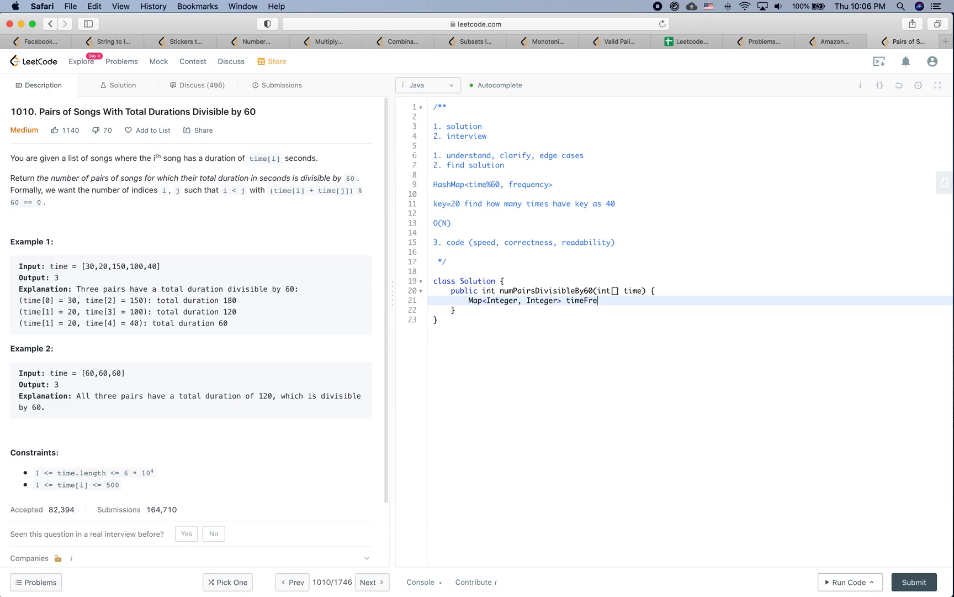
text(qu)
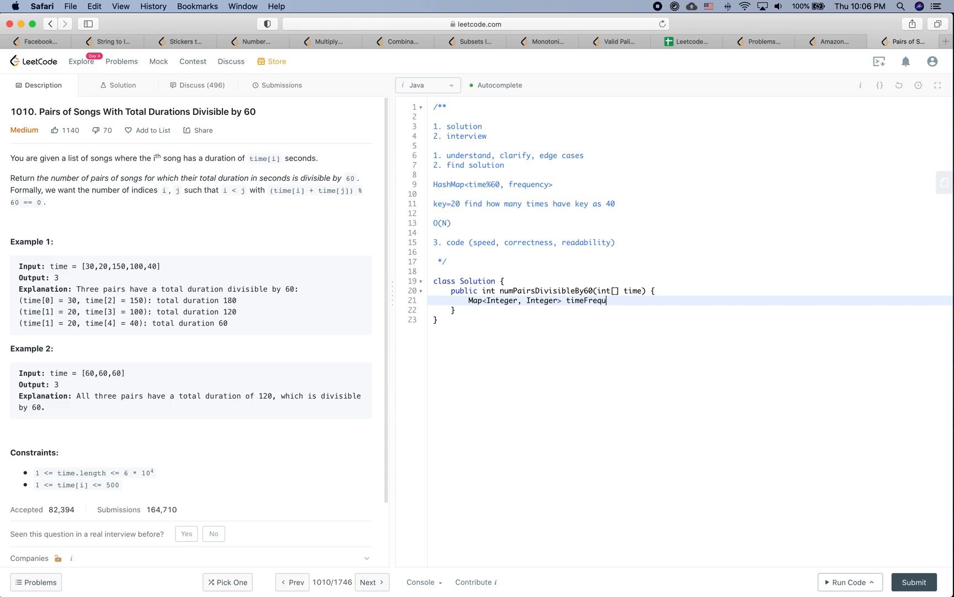
text(ency = new HashMap<>();)
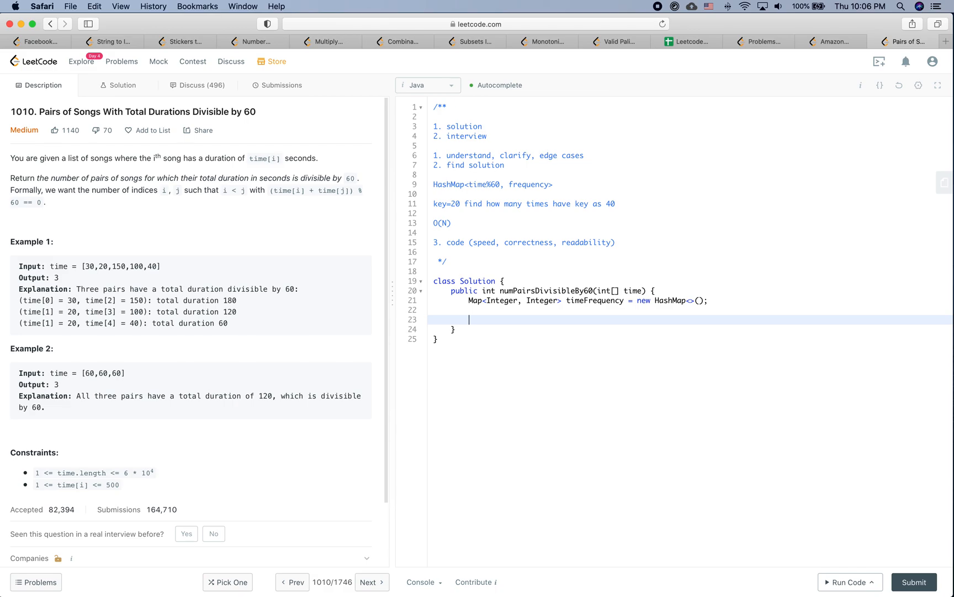
Write a for-each loop over int time in times.
text(for () {)
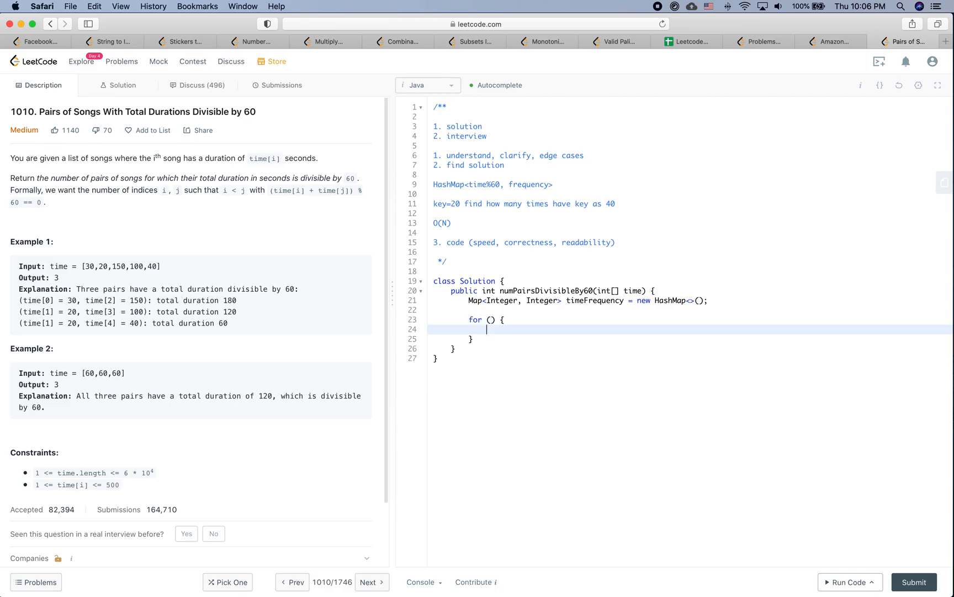
text(in)
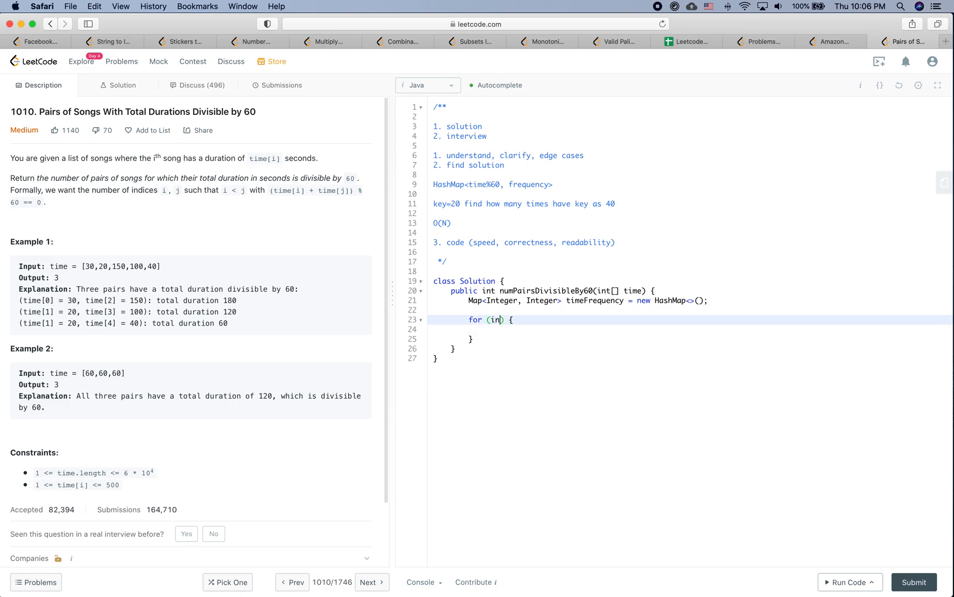
text(t)
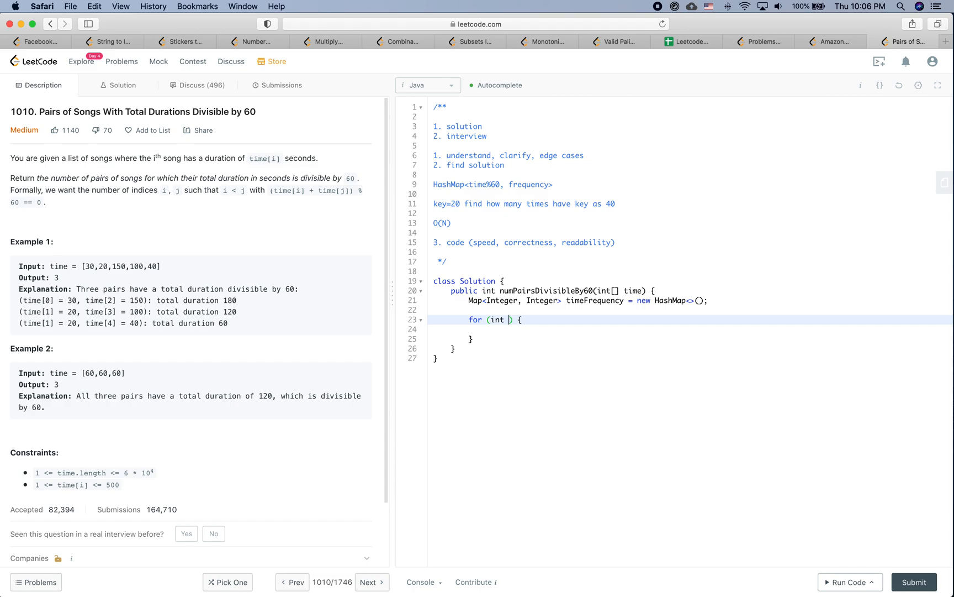
text(time)
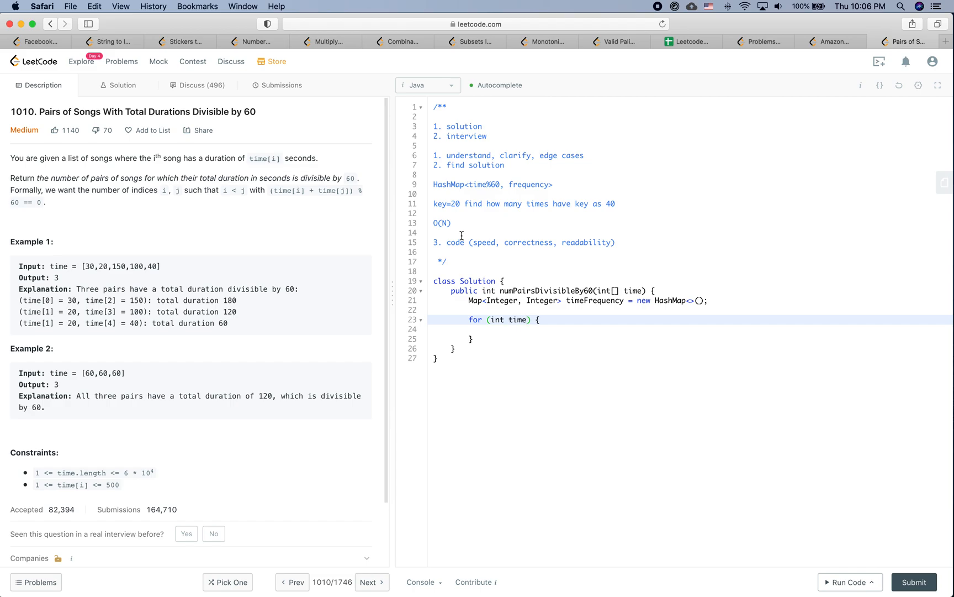
text(s)
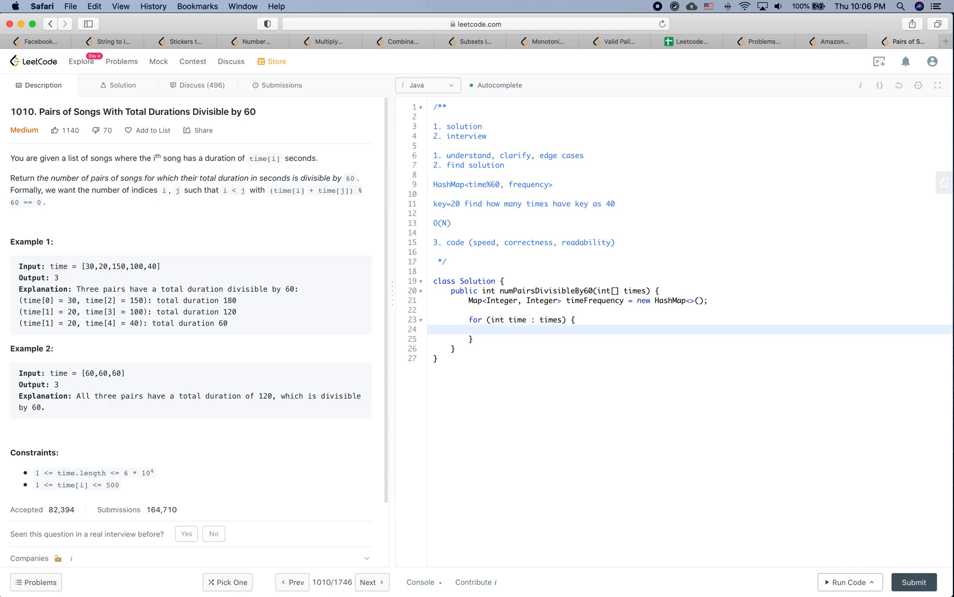
Start timeFrequency.put(time % 60, ...) in the loop body.
text(tim)
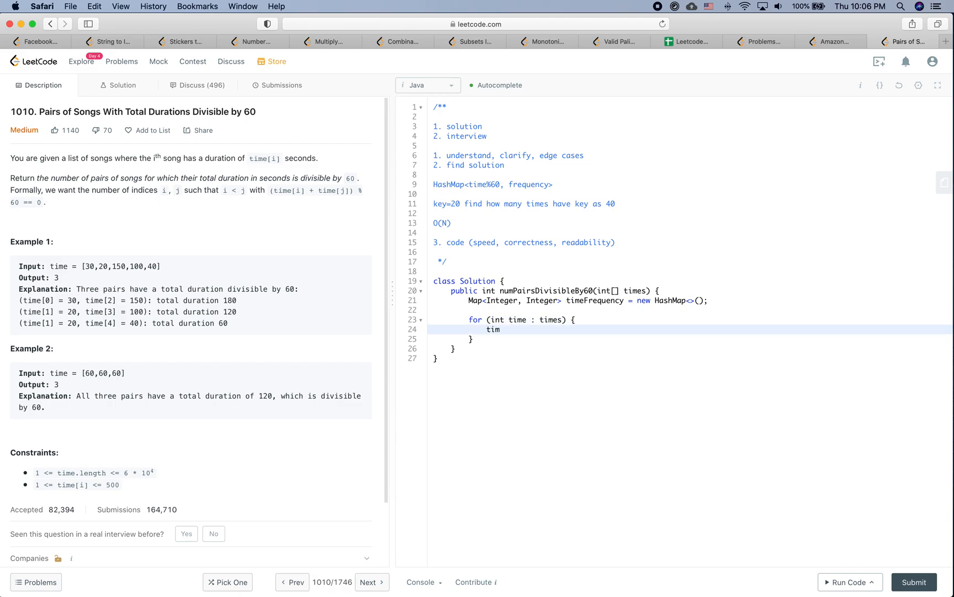
text(eFrequency.)
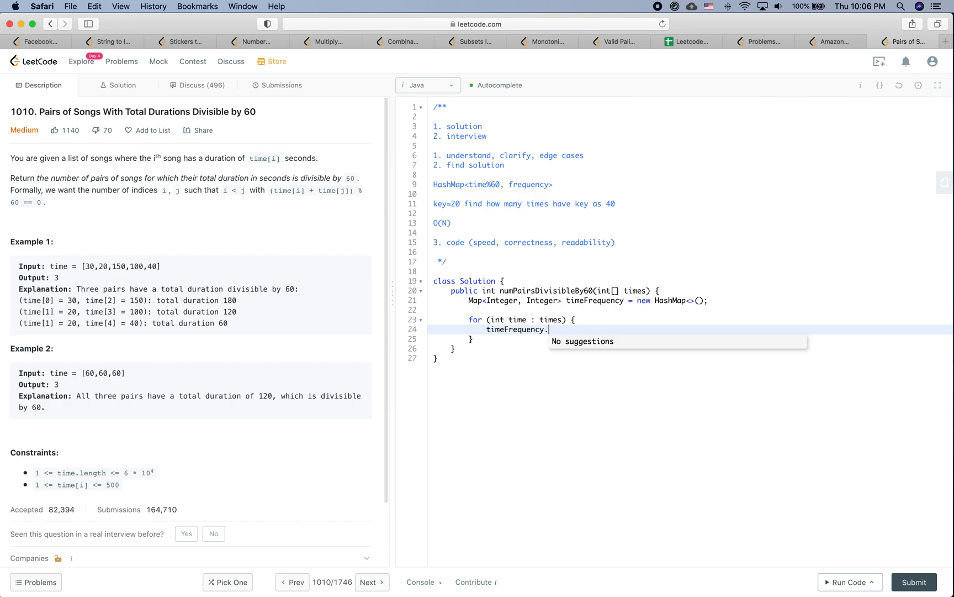
text(put();)
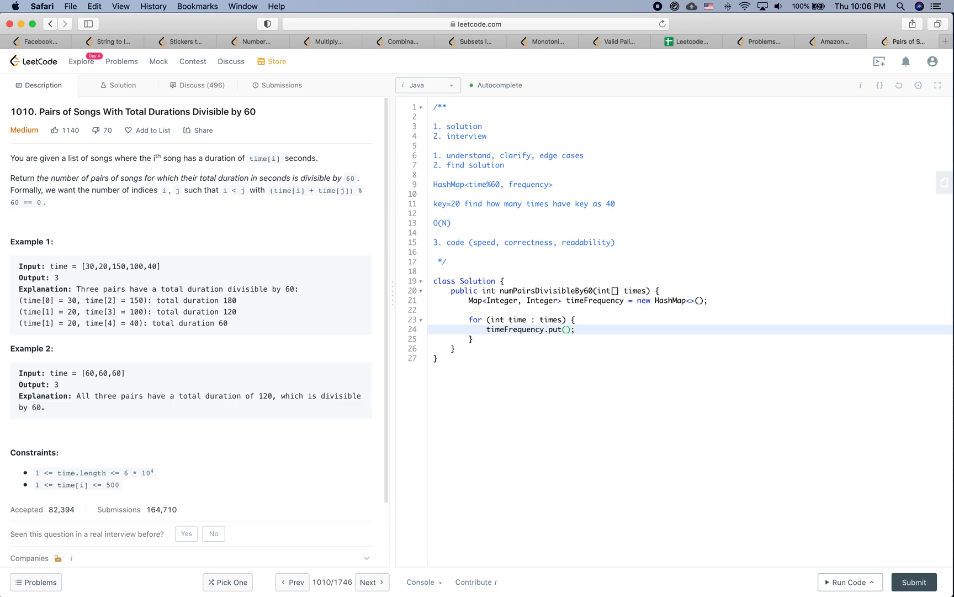
text(tim)
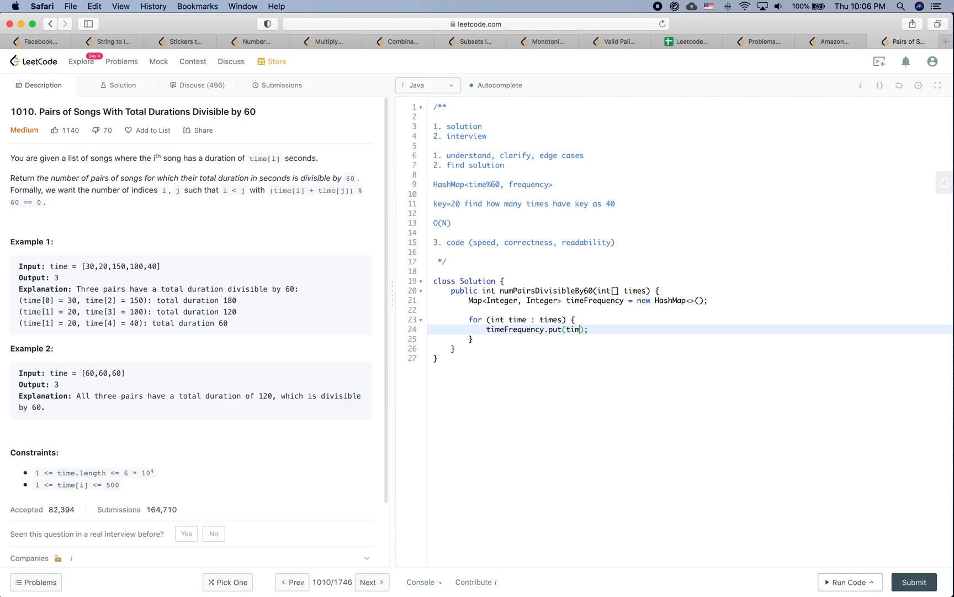
text(%)
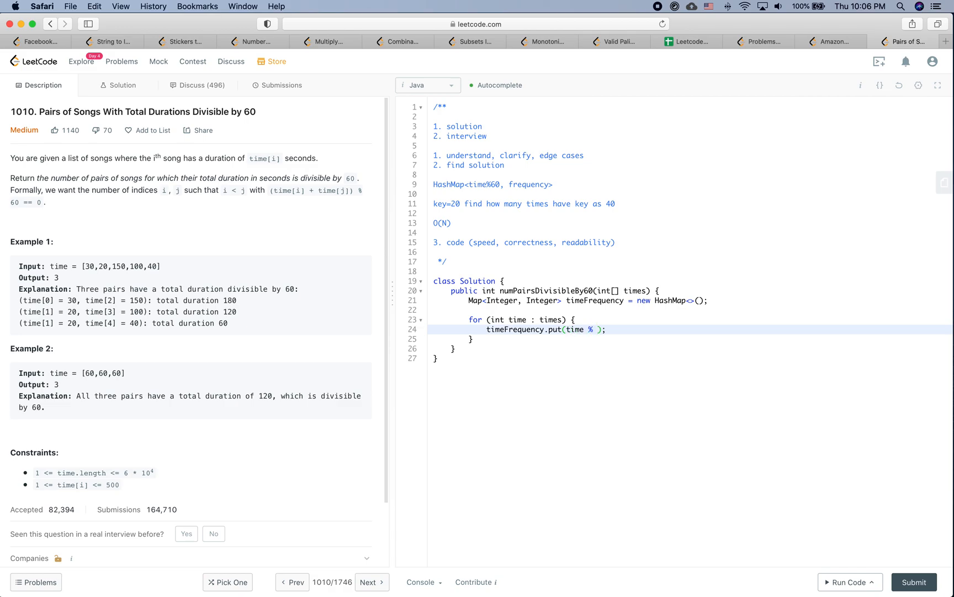
text(60,)
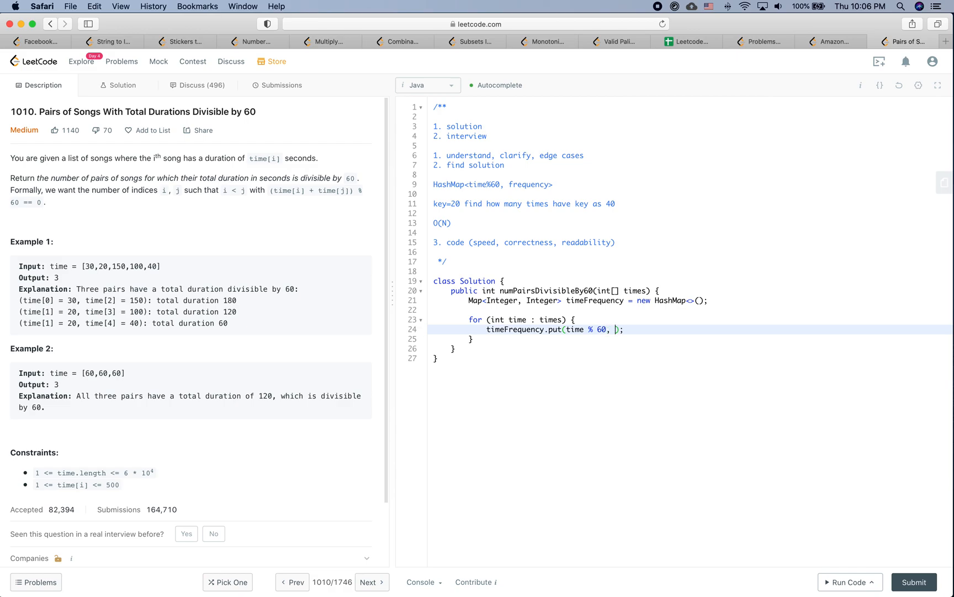
Complete the value as timeFrequency.getOrDefault(time % 60, 0) + 1.
text(ti)
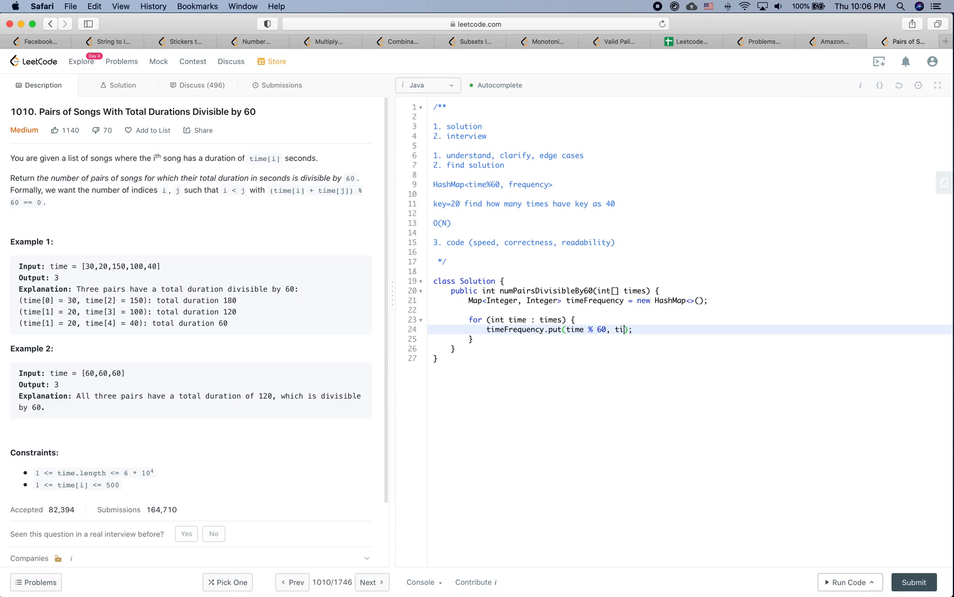
text(meFrequency.)
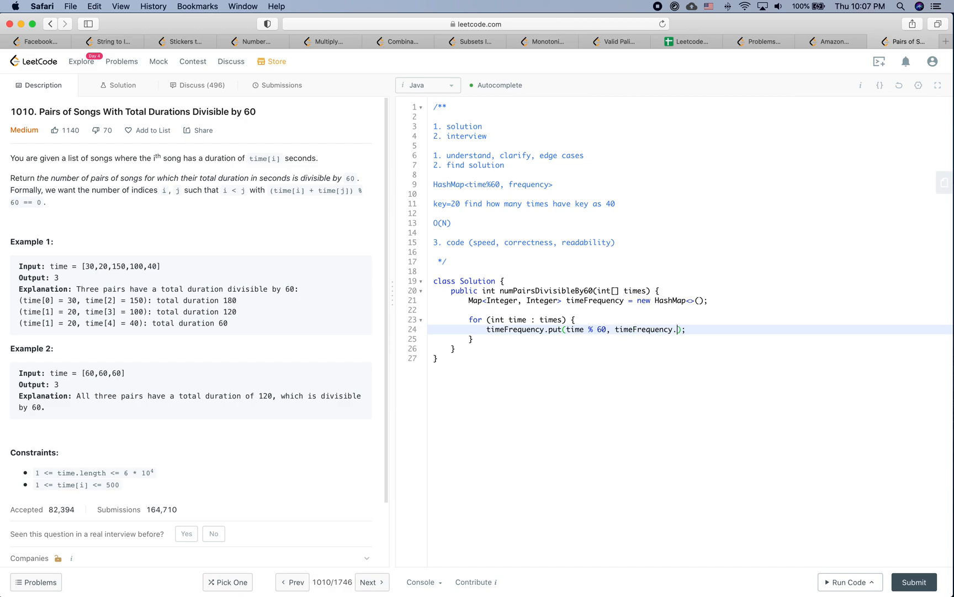
text(getOrDefault)
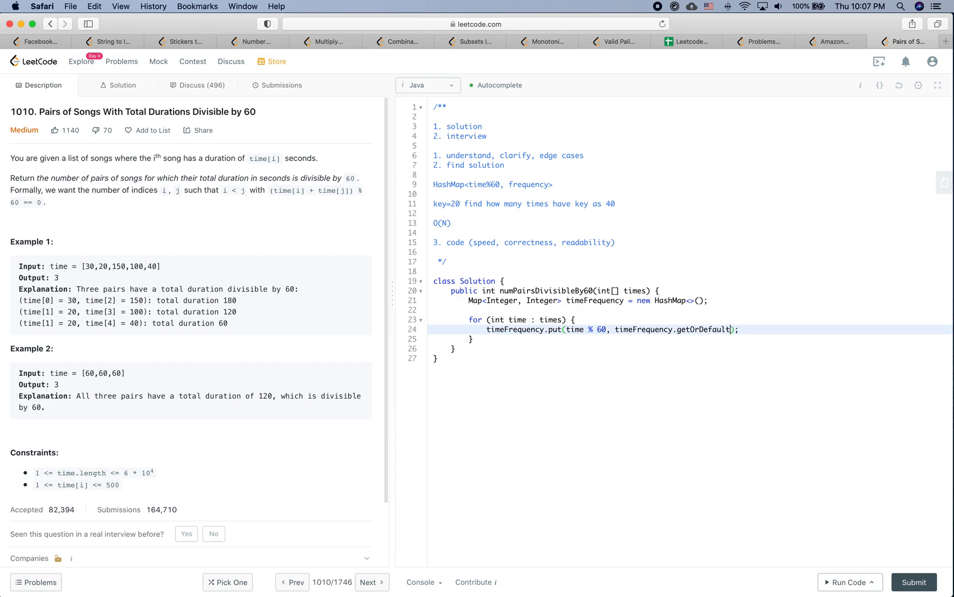
text(time))
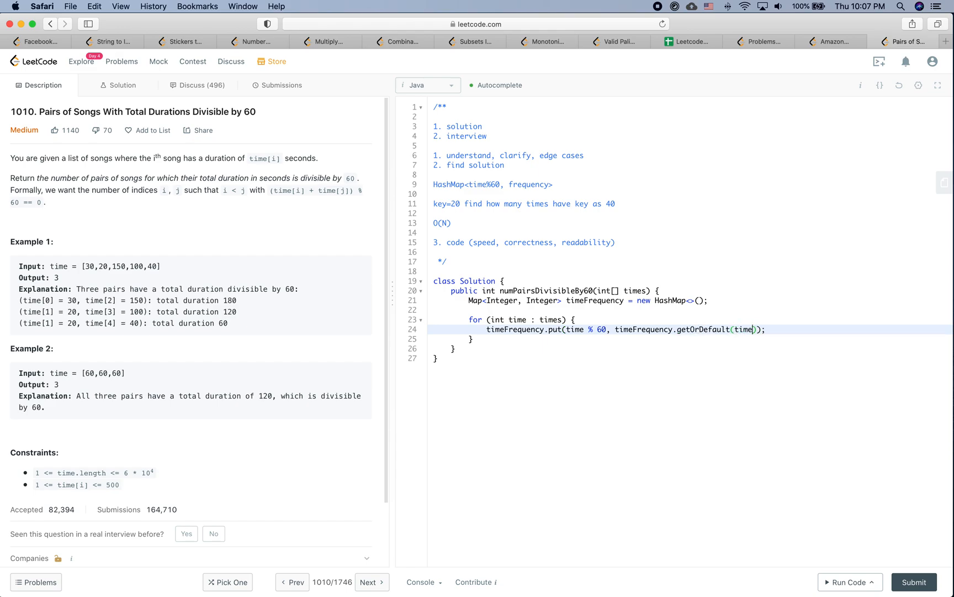
text(% 60)
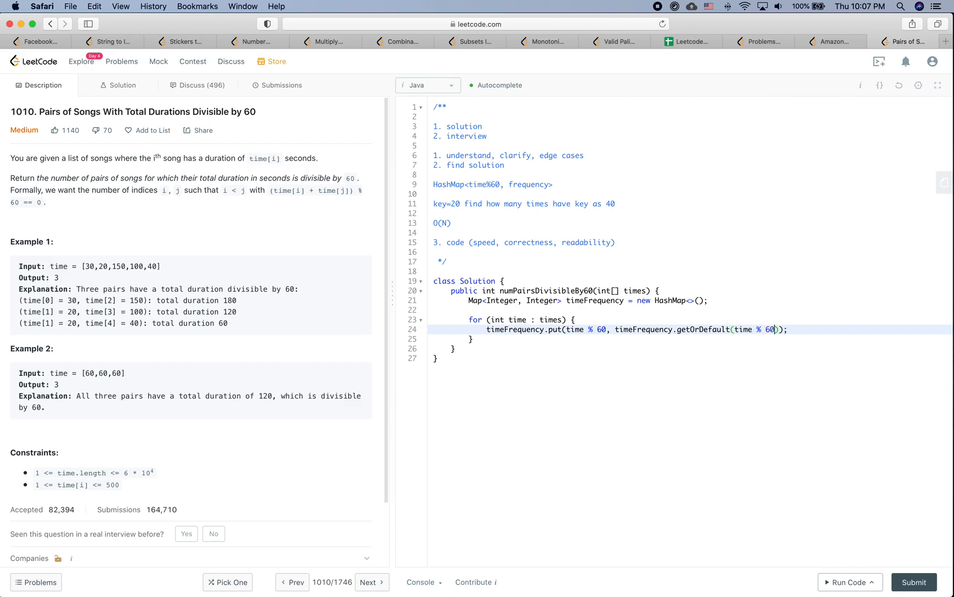
text(, 0)
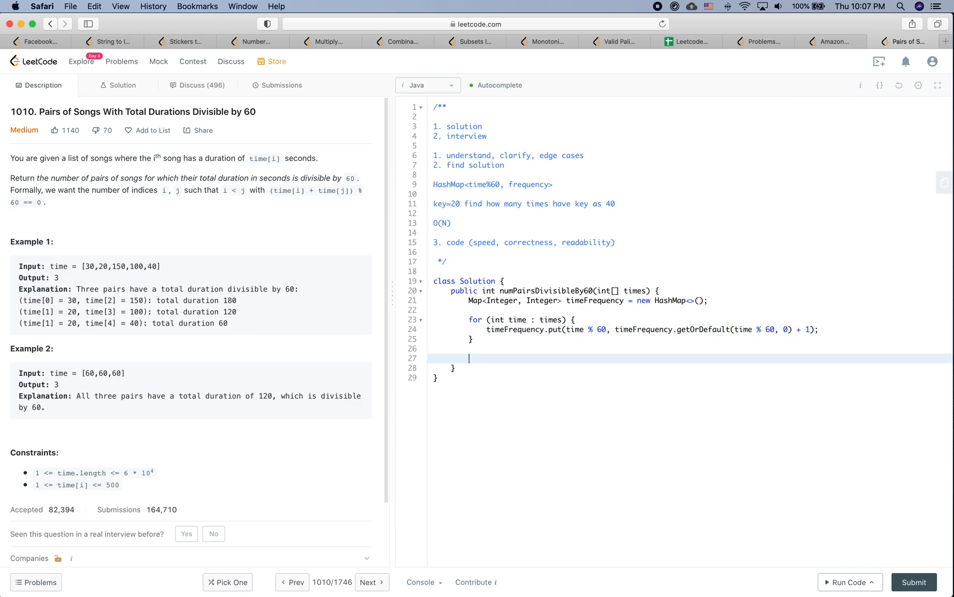
Add a second loop and declare int countPairs = 0 above it.
text(for () {})
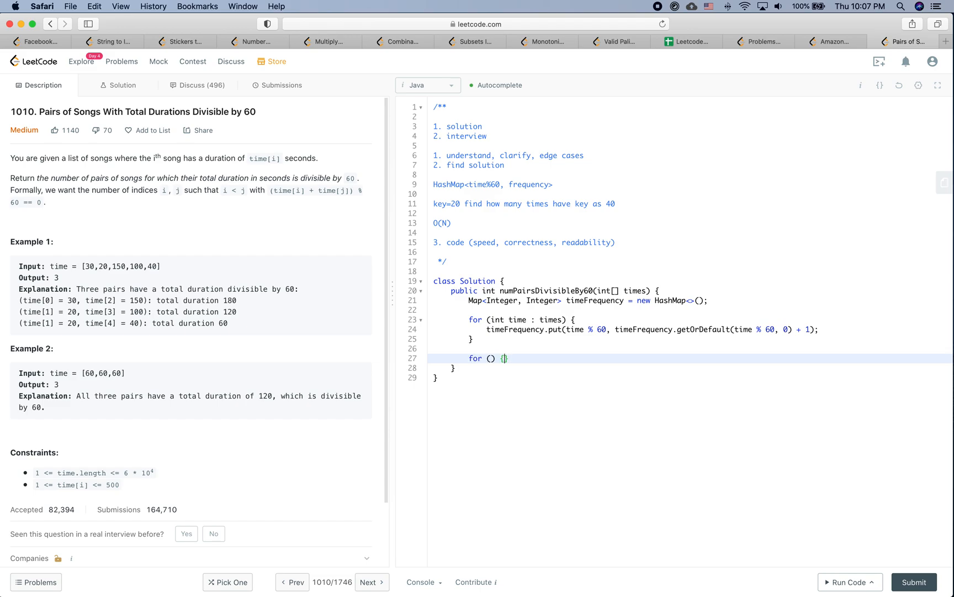
key(Return)
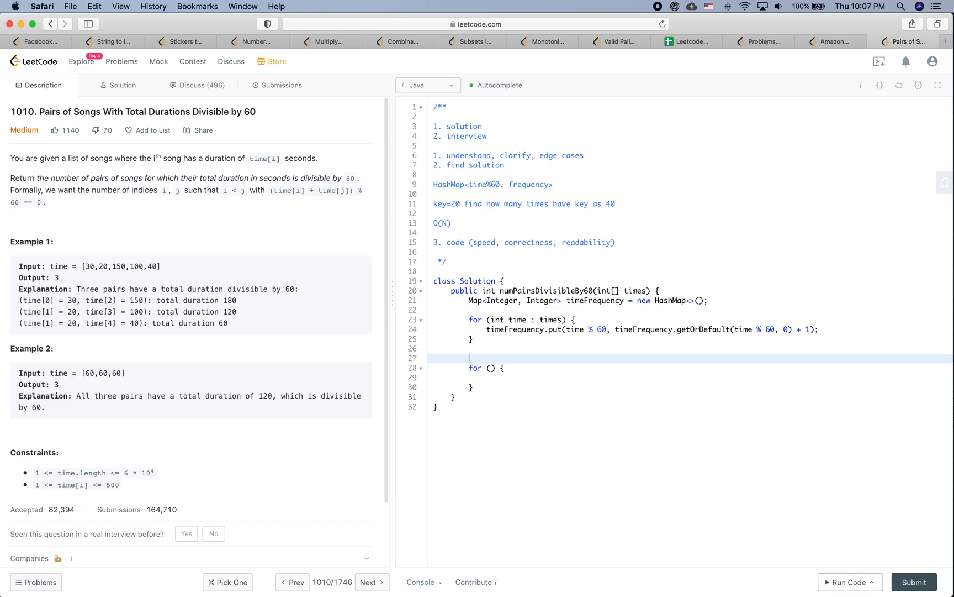
text(int)
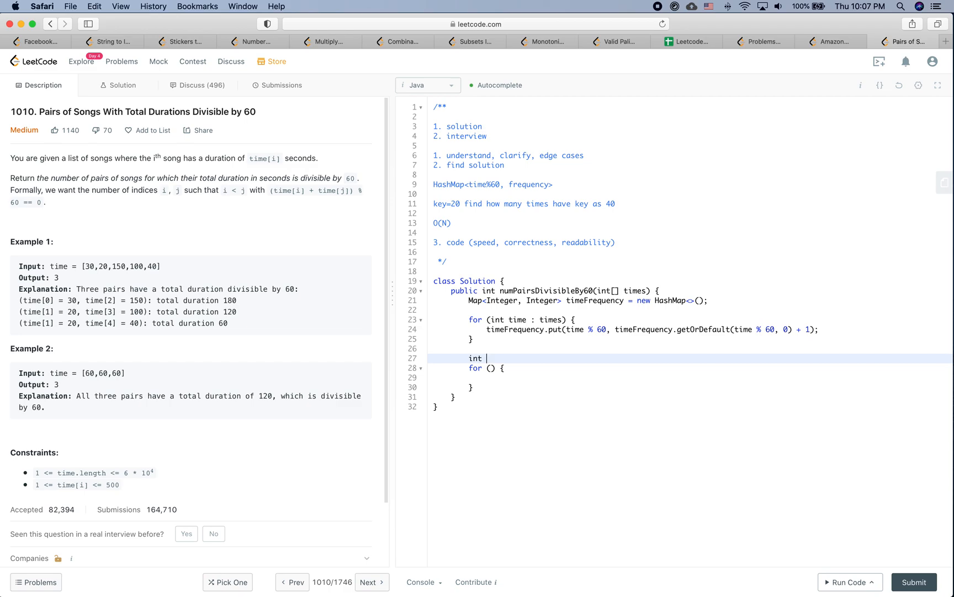
text(ciu)
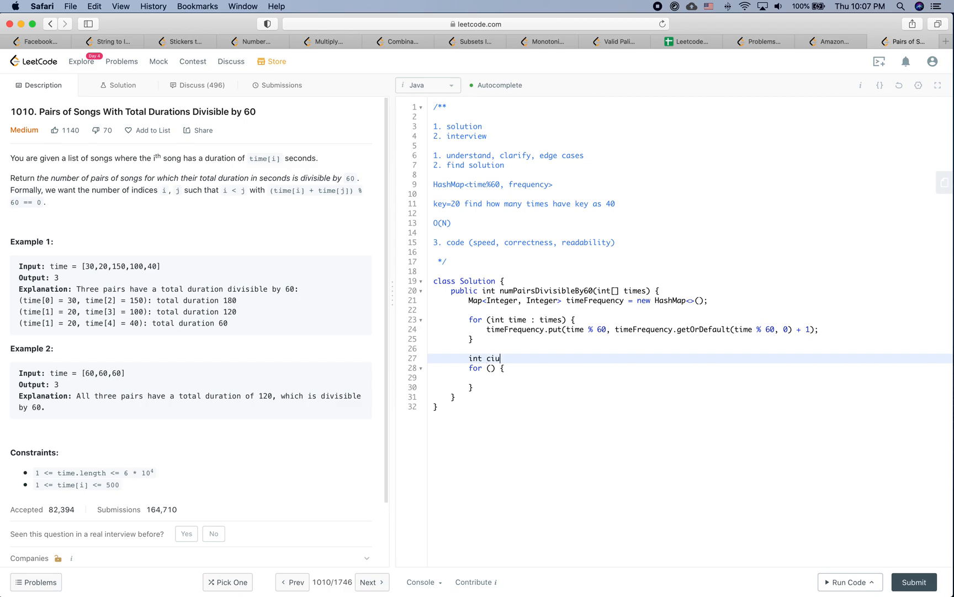
text(countPari)
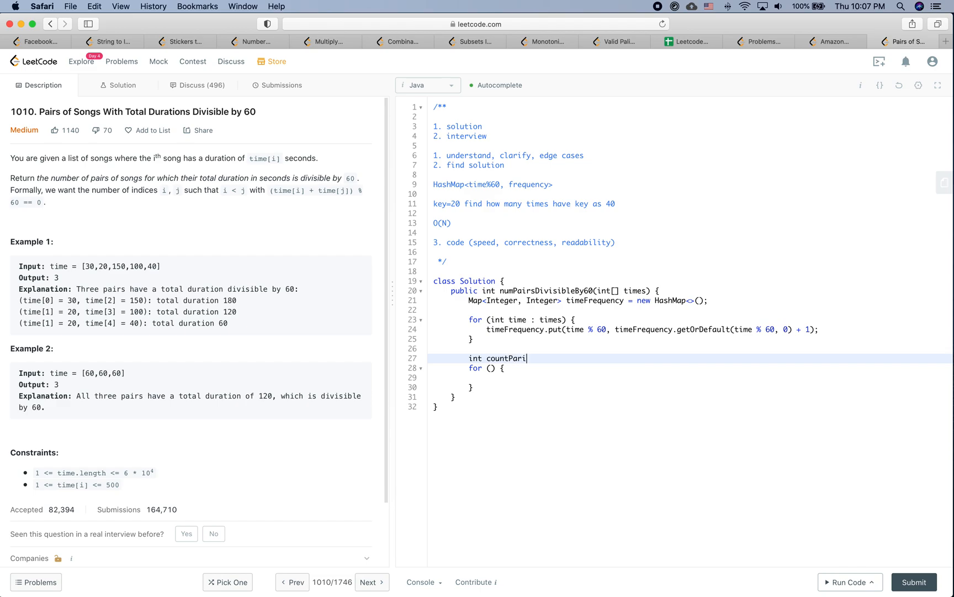
text(rs = 0;)
click(691, 368)
text(int time : )
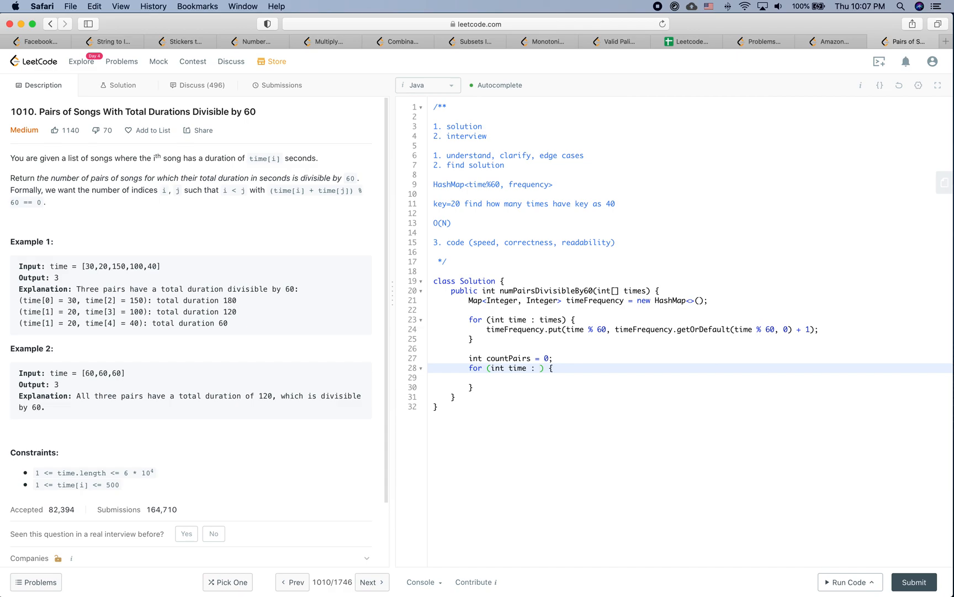
Loop over timeFrequency keys with an if (time == 0) branch.
text(timeFrequency.keySet()
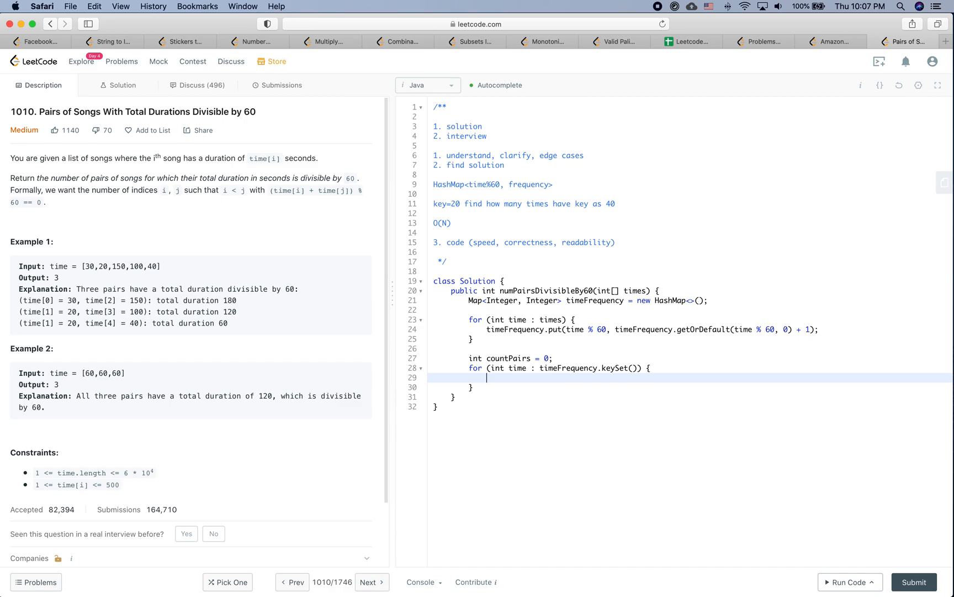
text(if () {)
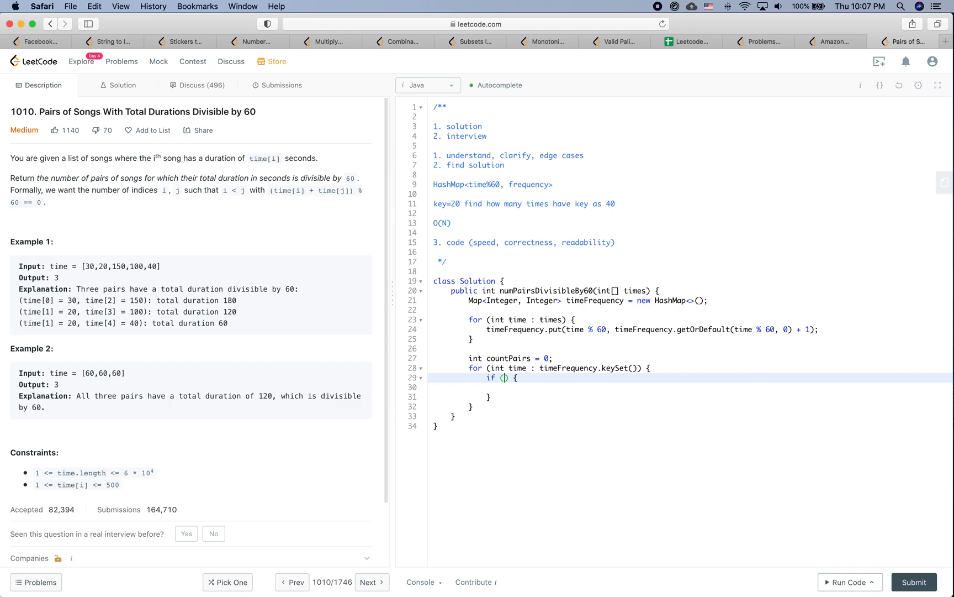
text(time)
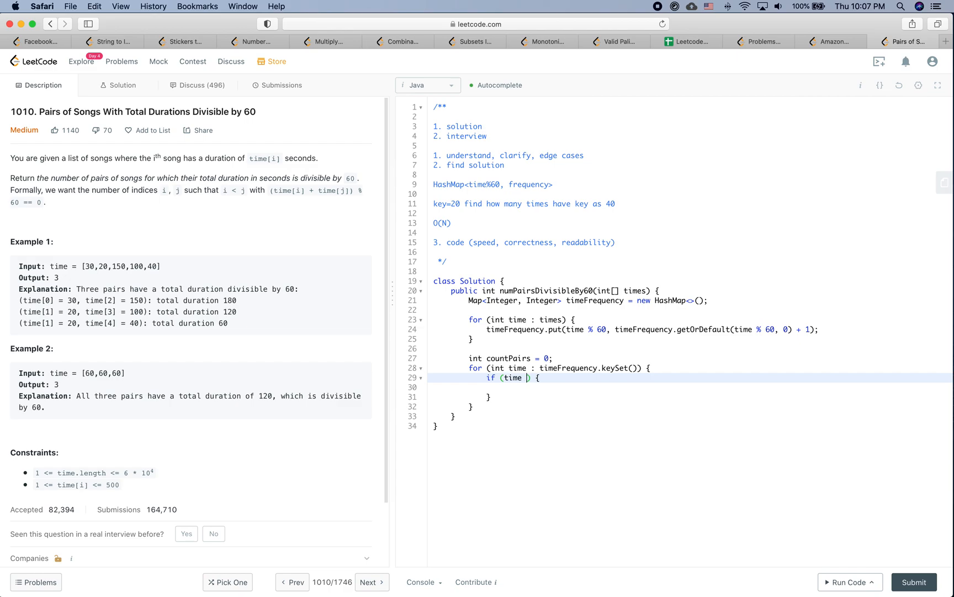
text(==)
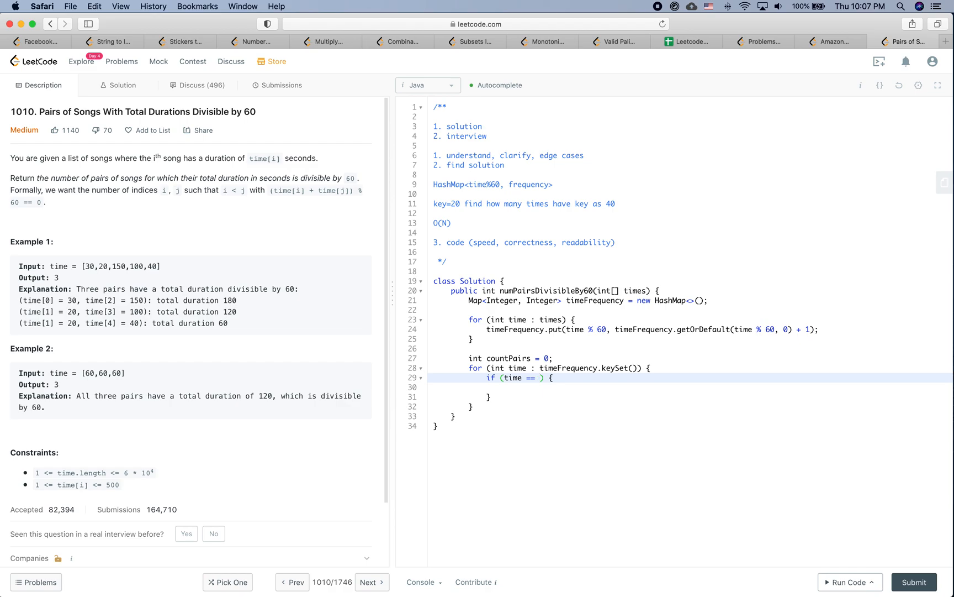
text(0)
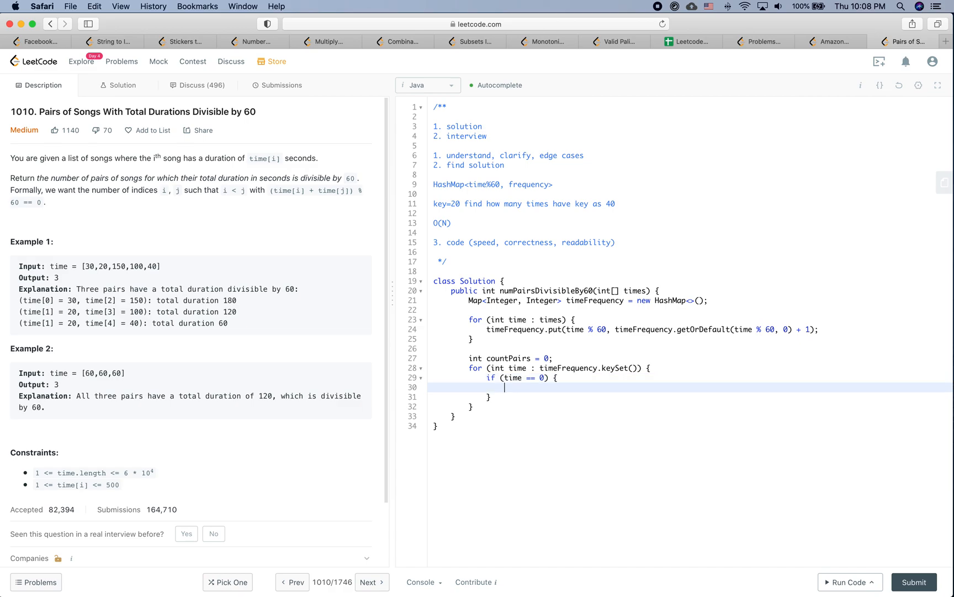
Replace the unfinished assignment with int frequency = timeFrequency.get(time).
text(countPair)
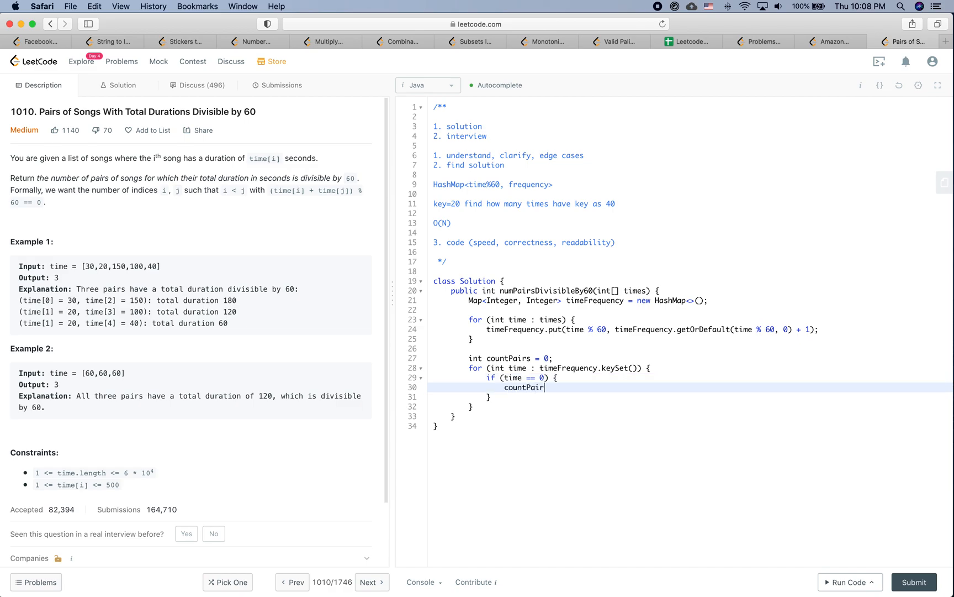
text(s =)
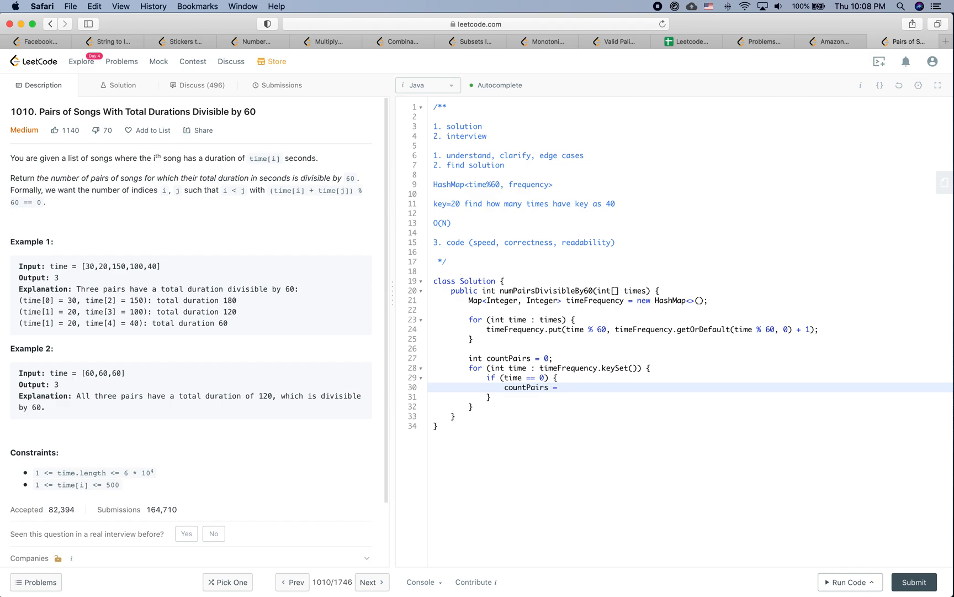
key(Backspace)
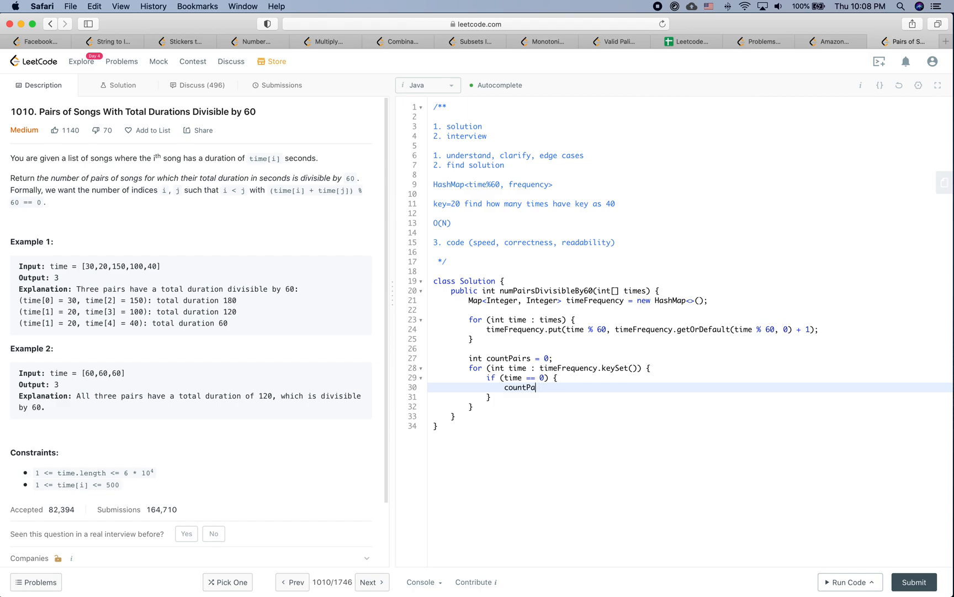
text(int fr)
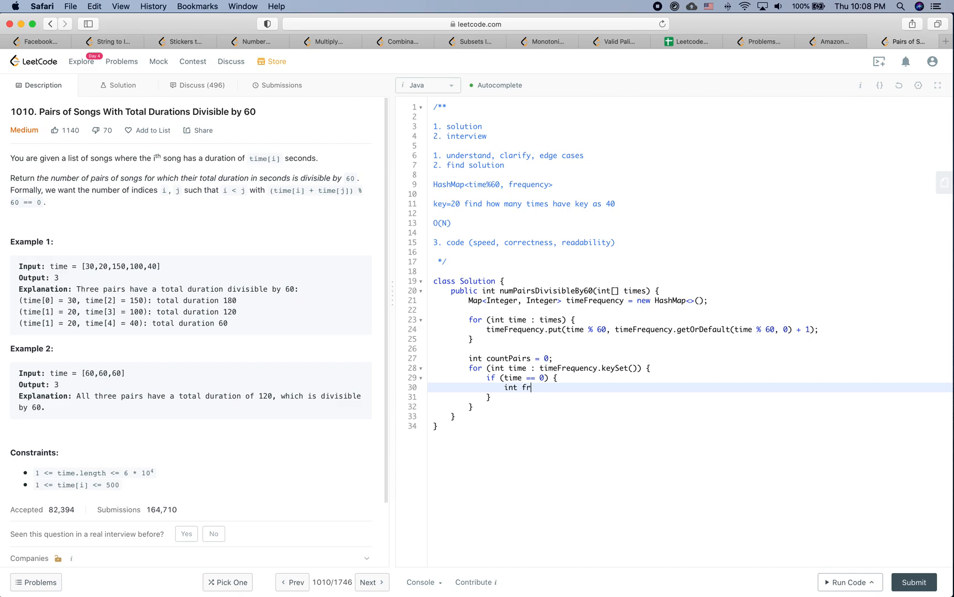
text(equency)
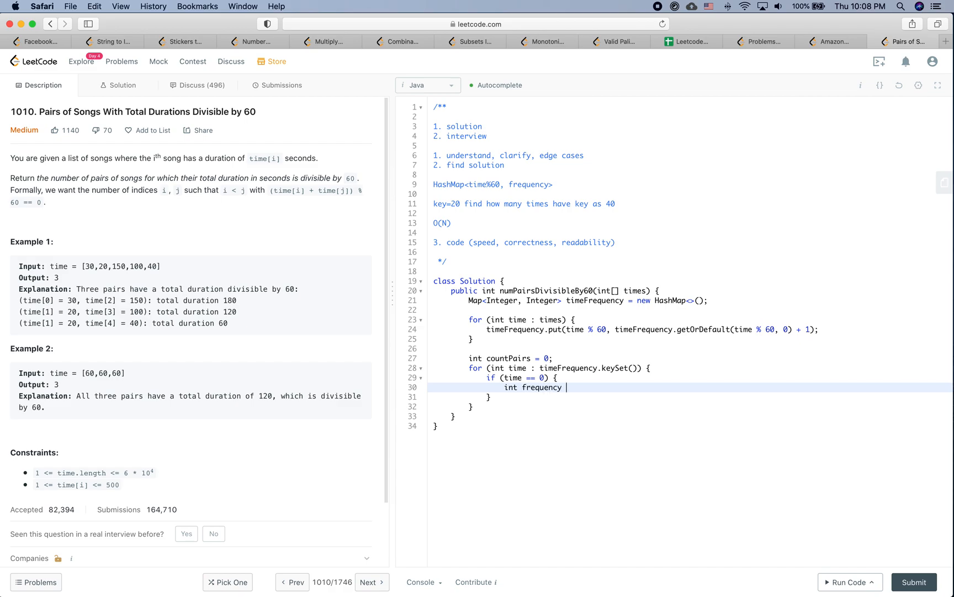
text(=)
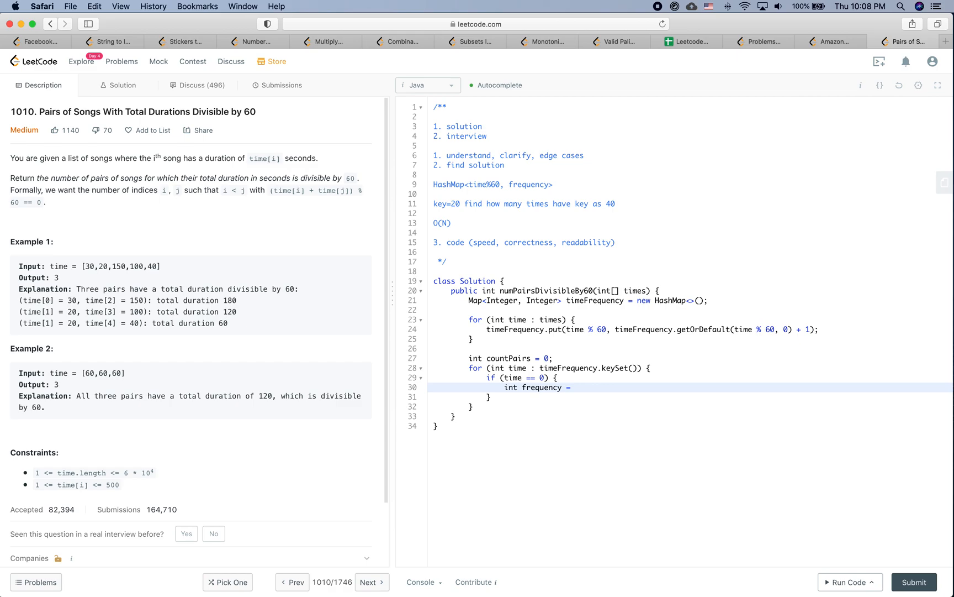
text(timeFrequency.get(time);)
text(cun)
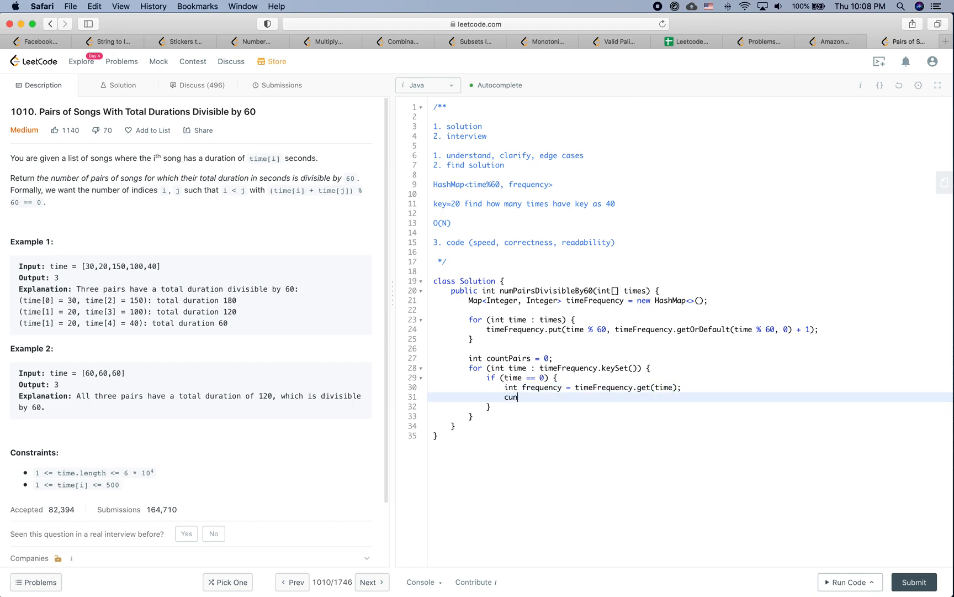
Add countPairs += (frequency * (frequency - 1)) / 2; for the zero-remainder case.
text(ountPairs)
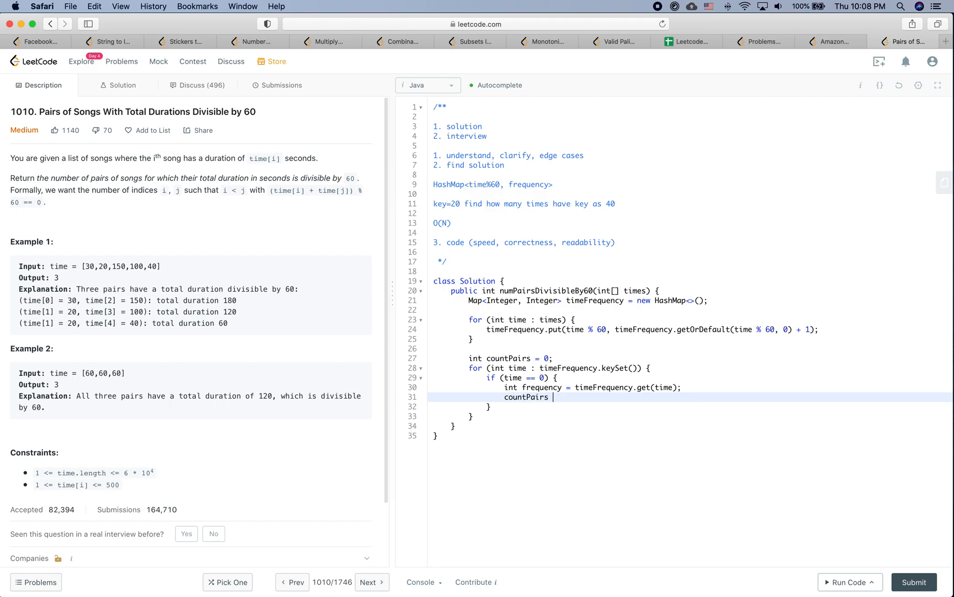
text(+= ())
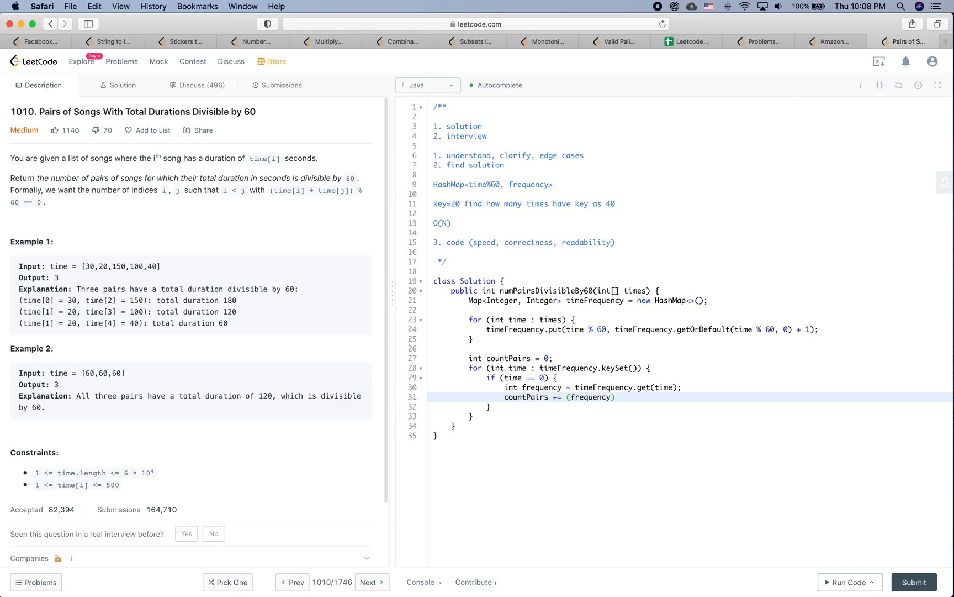
text(* (fre)
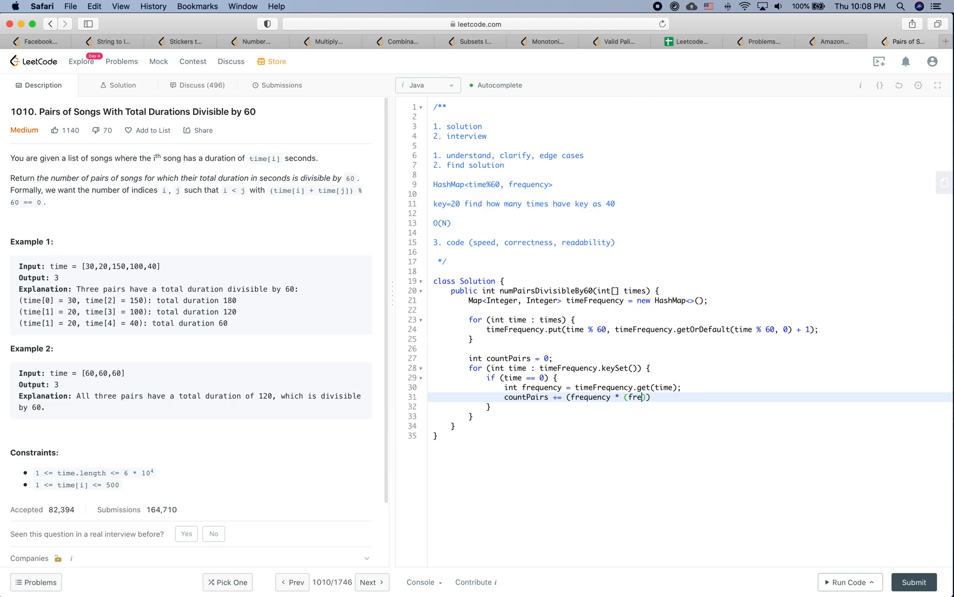
text(quency)
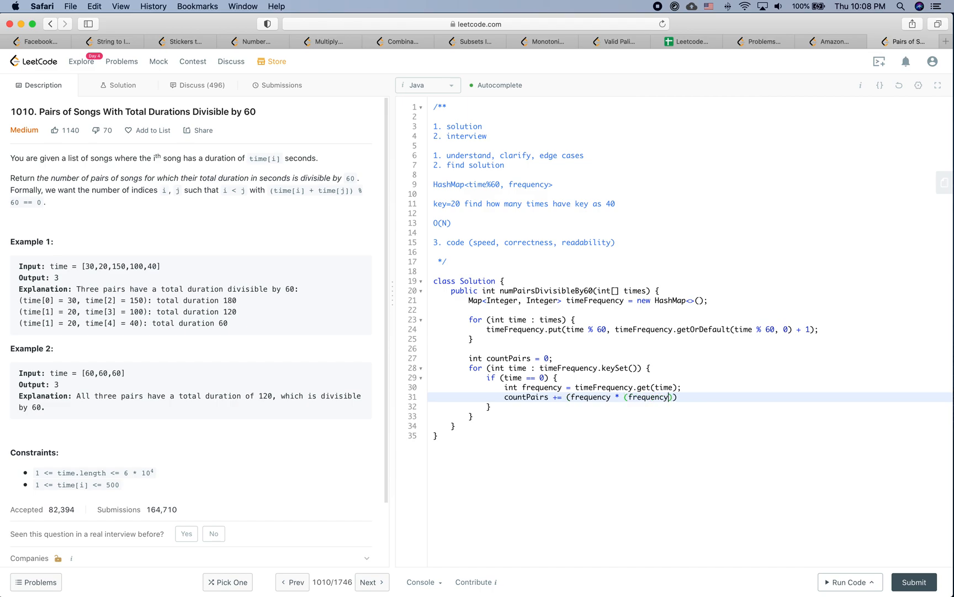
text(- 1)) /)
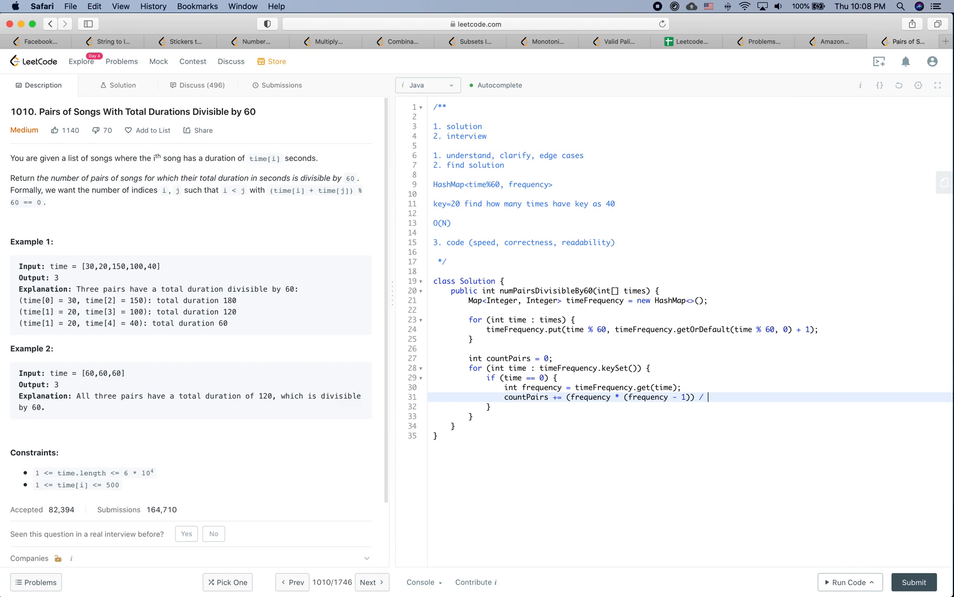
text(2;)
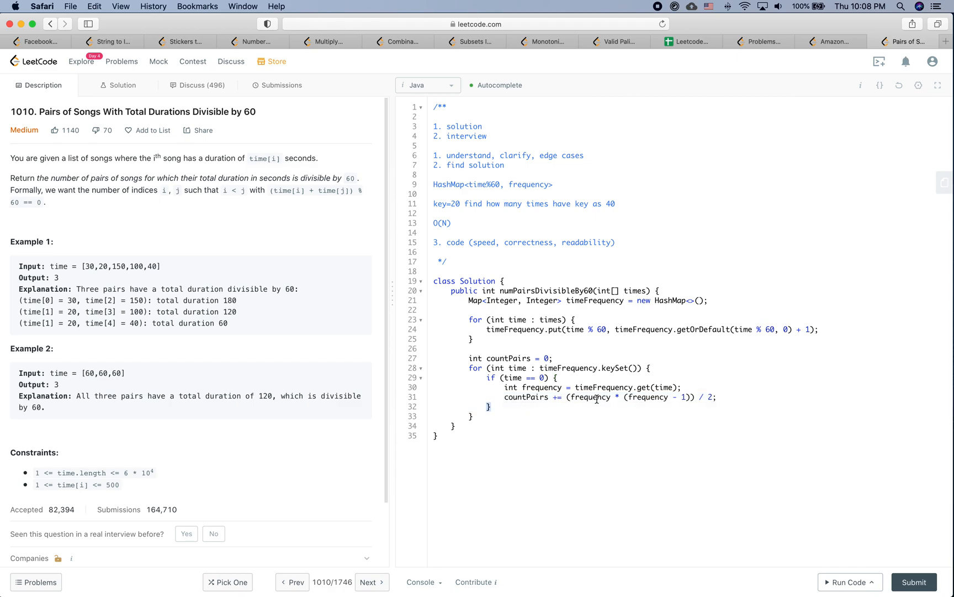
click(596, 397)
text(continue;)
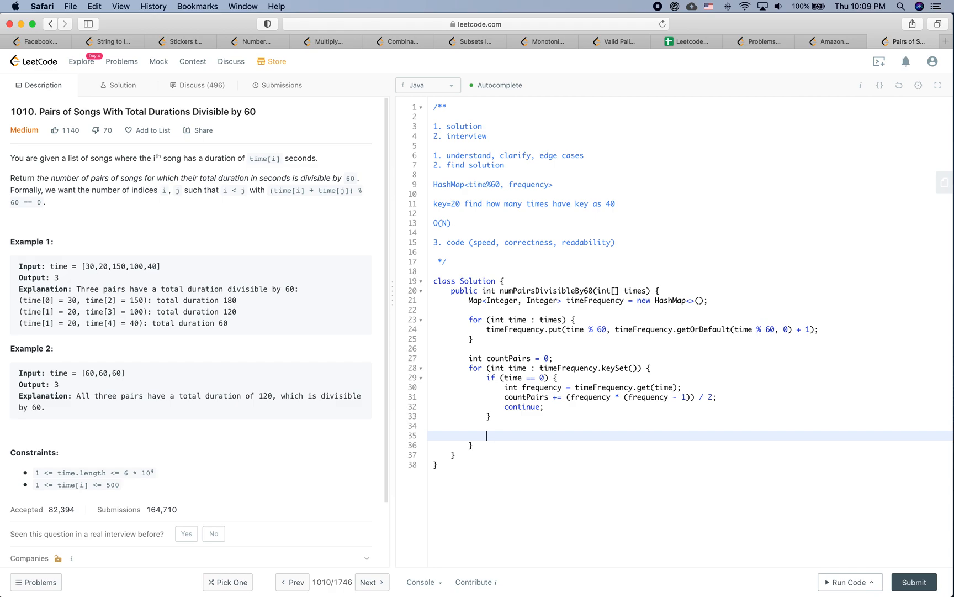
Declare int fre1 = timeFrequency.get(time).
text(int)
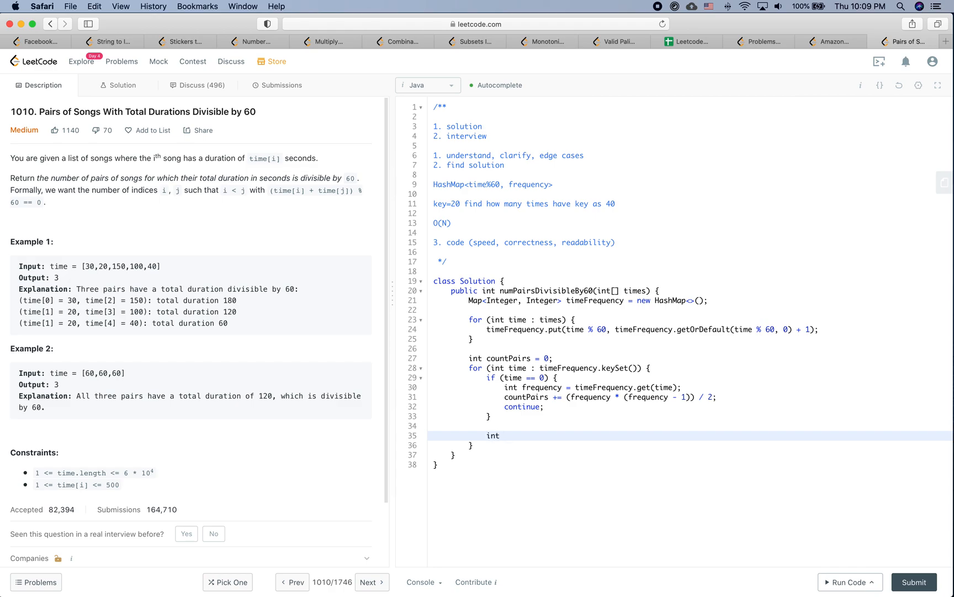
text(fre1 =)
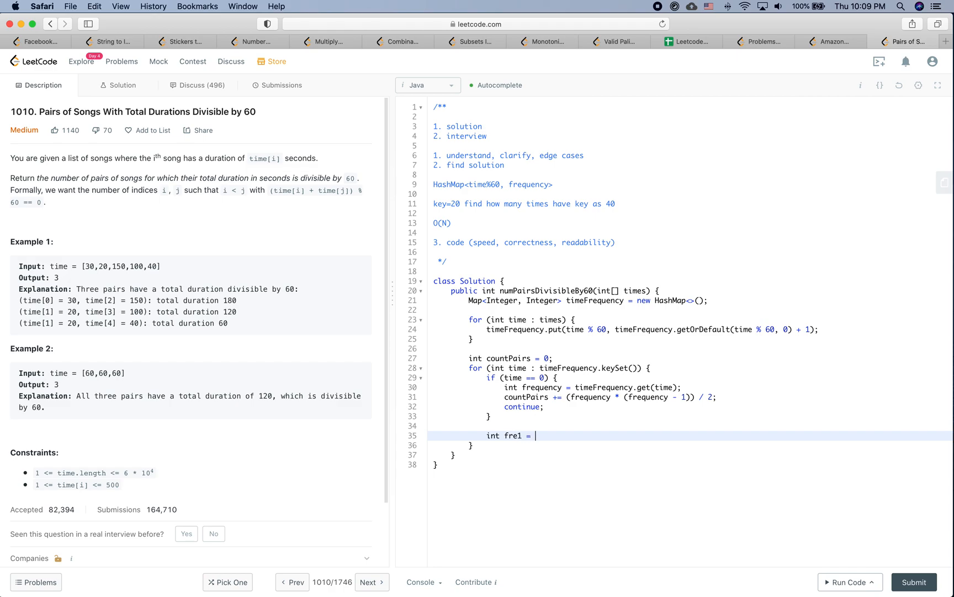
text(timeFr)
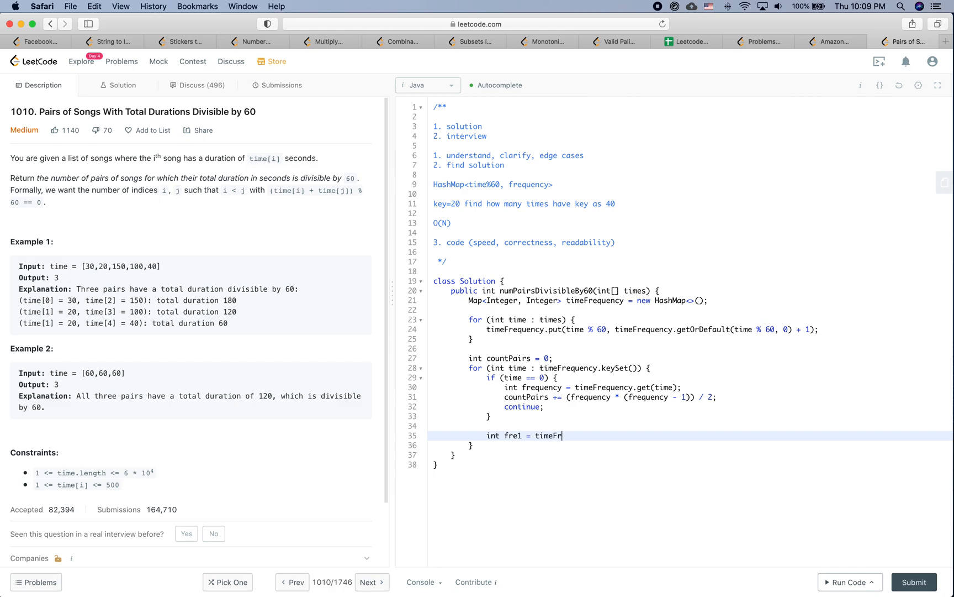
text(equ)
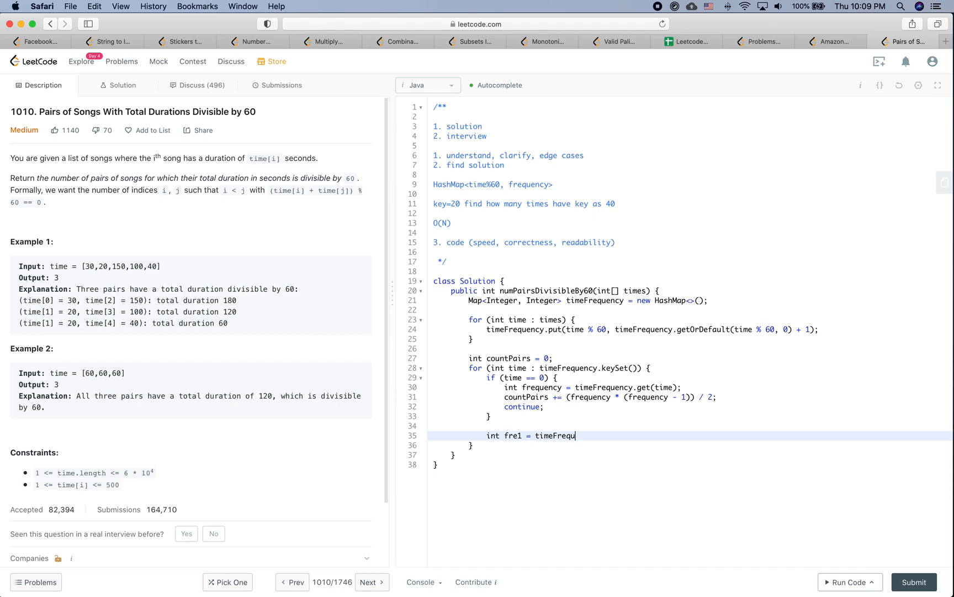
text(ency.get())
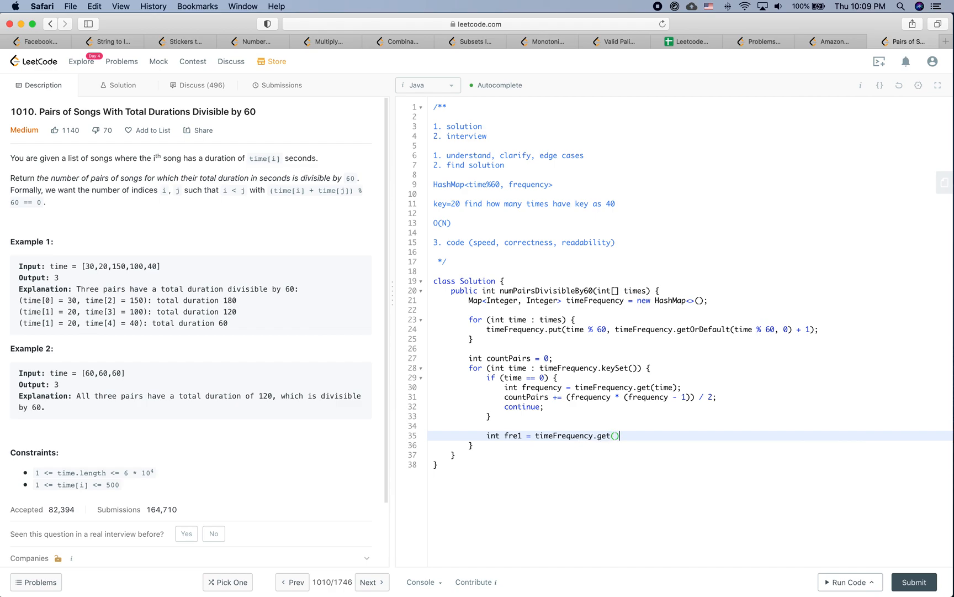
text(;)
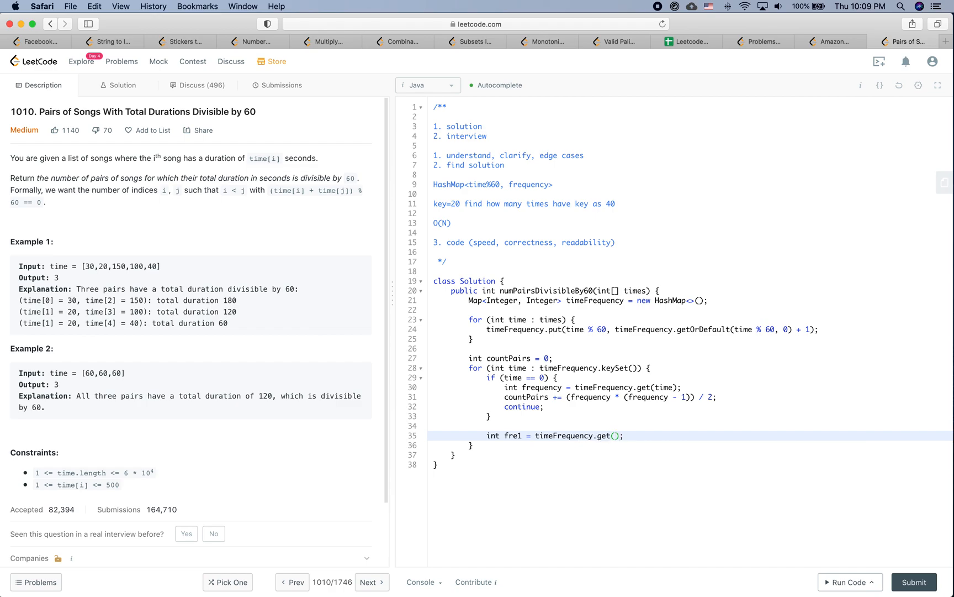
text(time)
text(int fre)
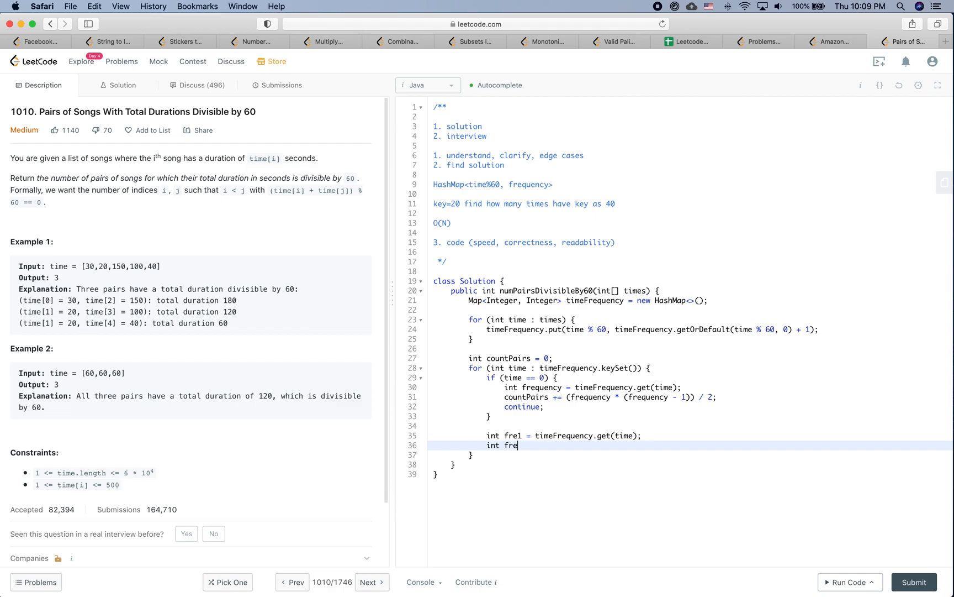
Declare int fre2 = timeFrequency.getOrDefault(60 - time, 0).
text(2 = gtime)
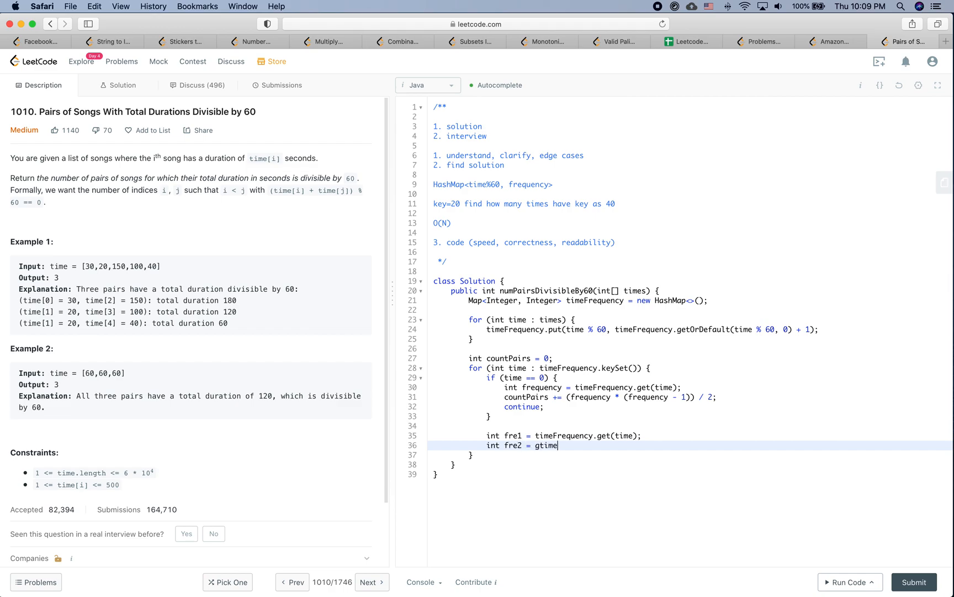
text(timF)
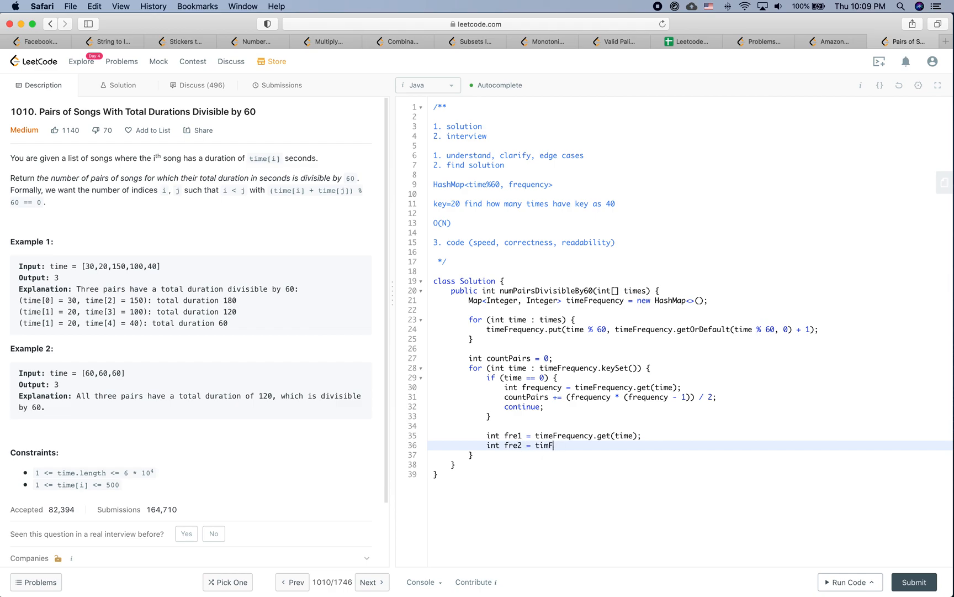
text(eFrequenc)
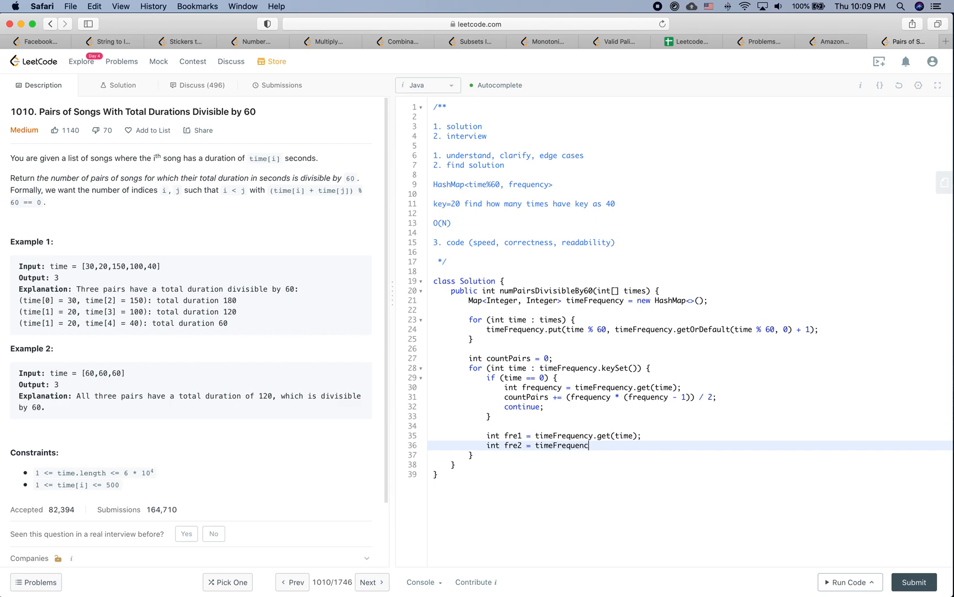
text(.getOrDefault(6);)
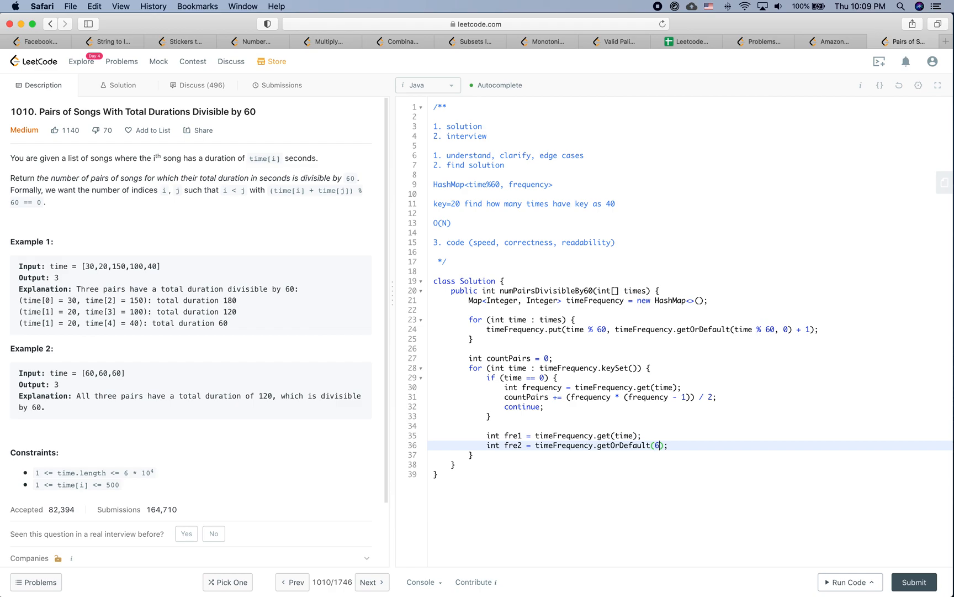
text(0 - time,)
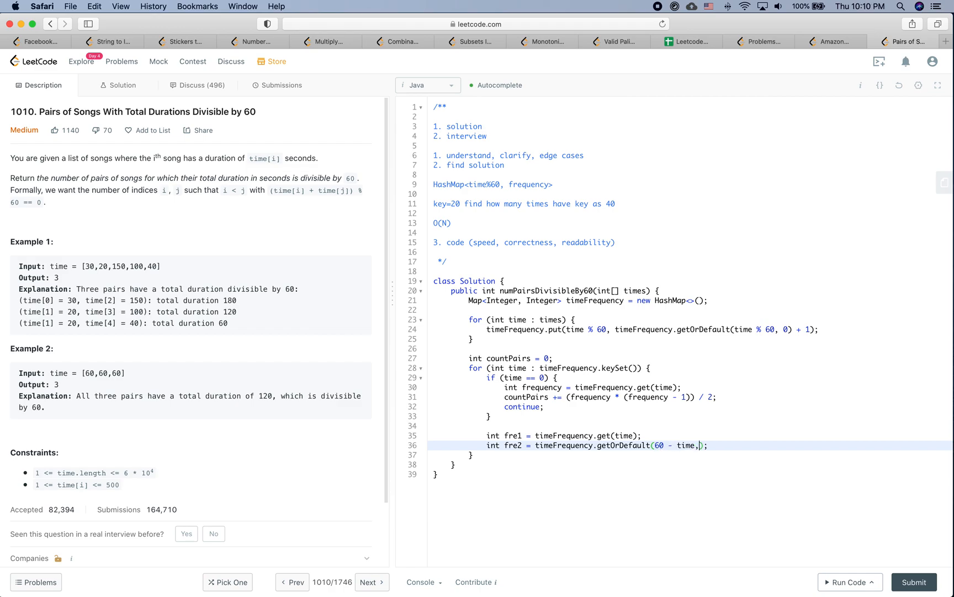
text(0);)
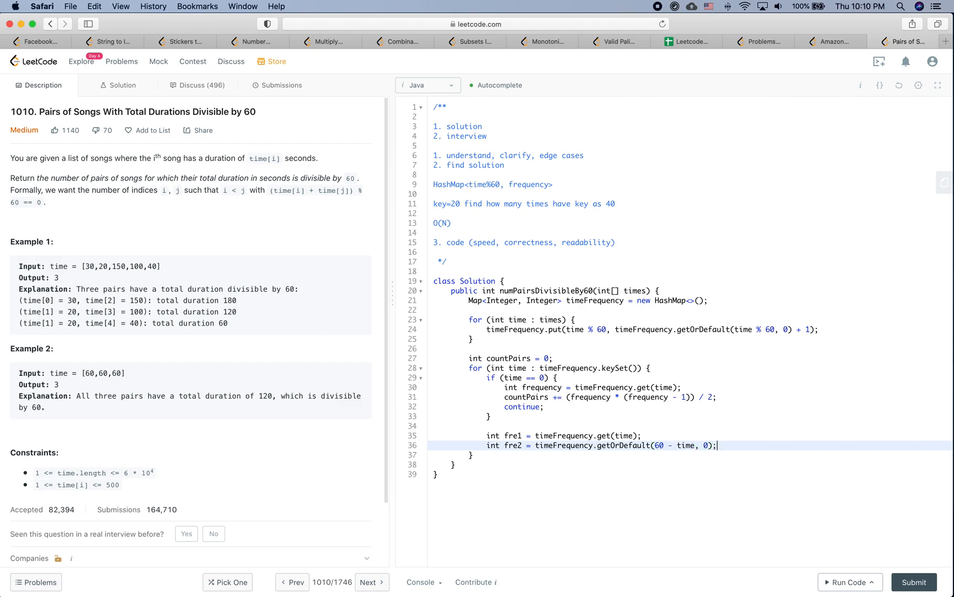
Add countPairs += (fre1 * fre2); and return countPairs.
text(c)
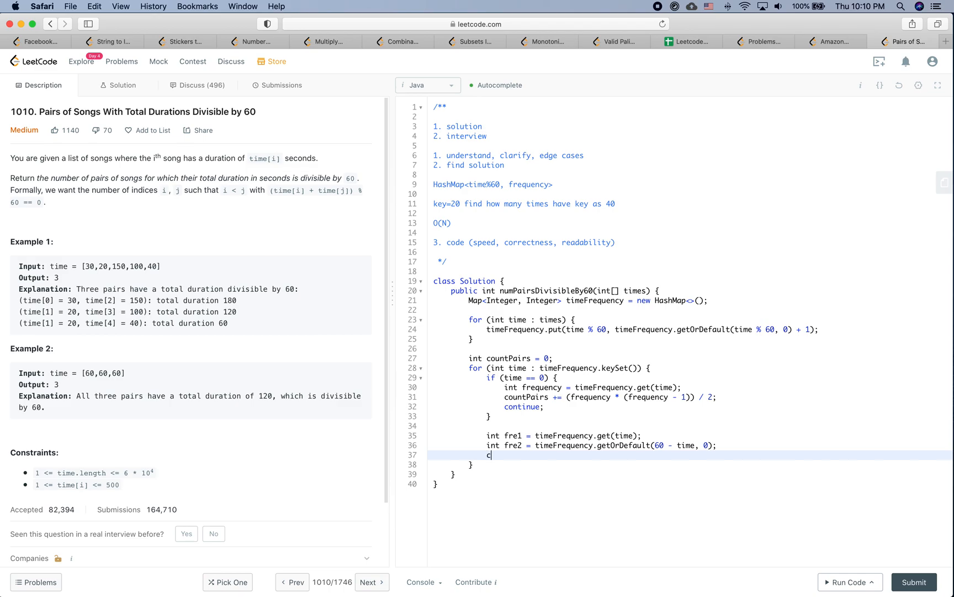
text(ountPairs += (fre1 ))
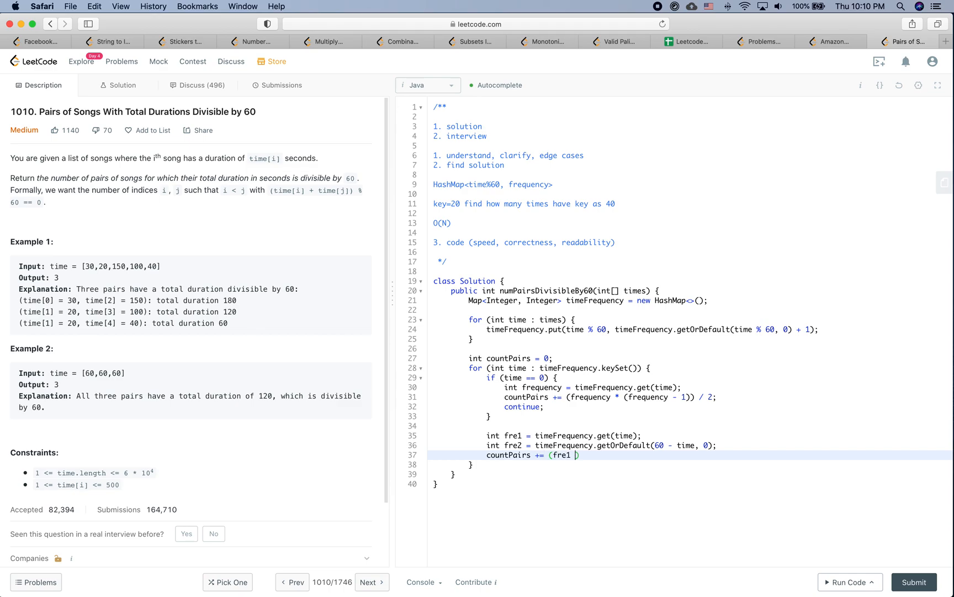
text(* fre2);)
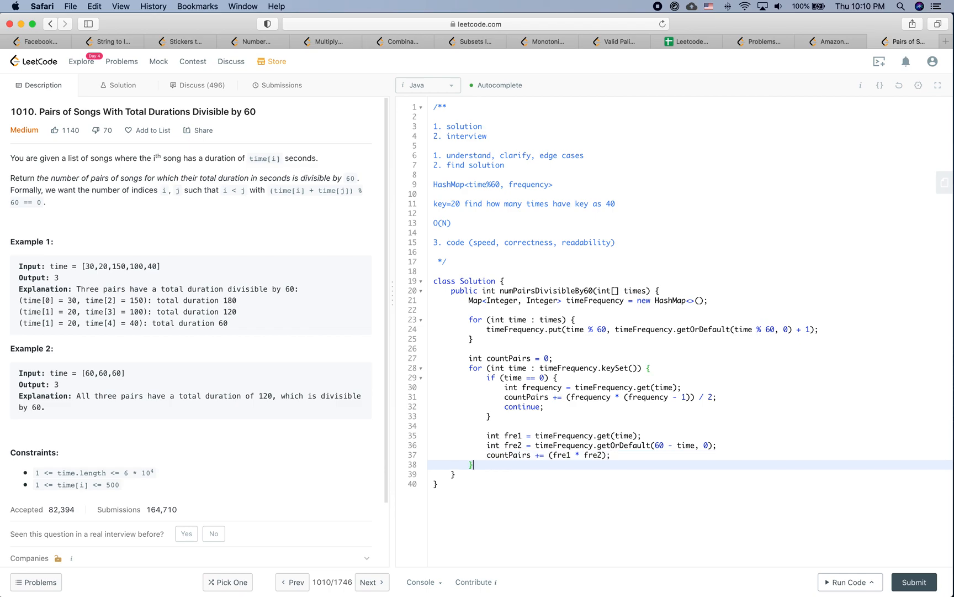
text(return)
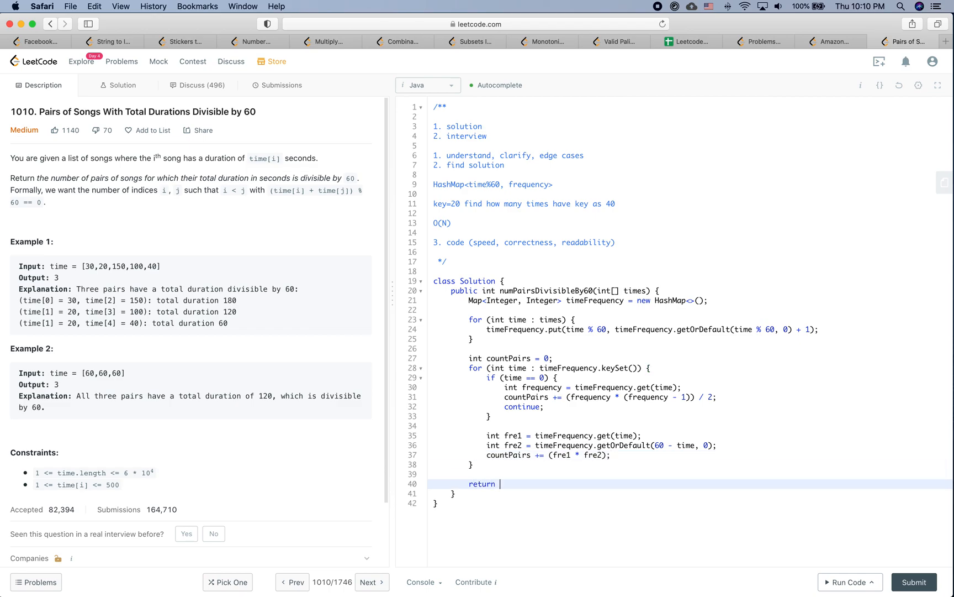
text(countPairs;)
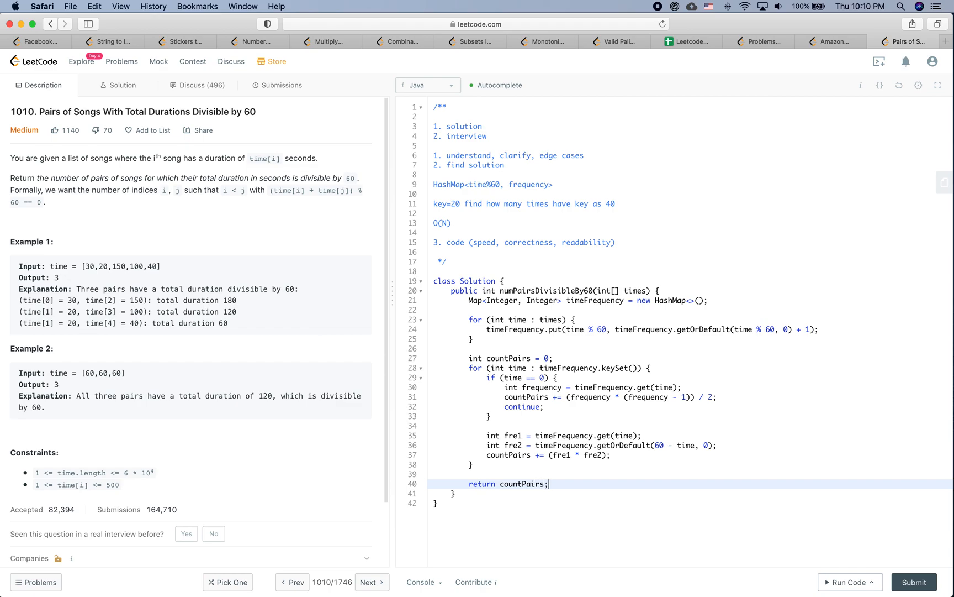
click(603, 252)
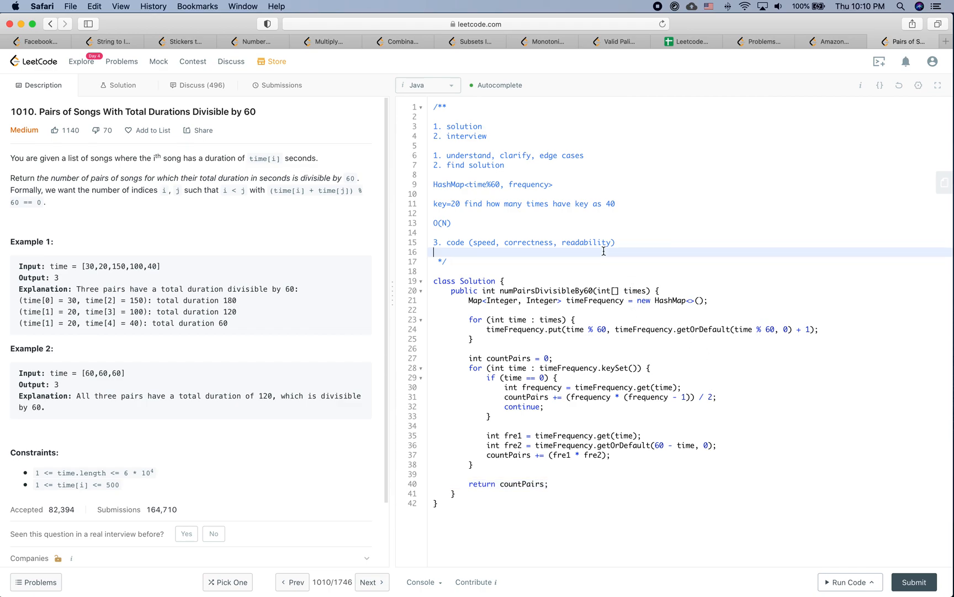
Add a '4. testing' step and start the trace with 30: 2.
text(4. testing)
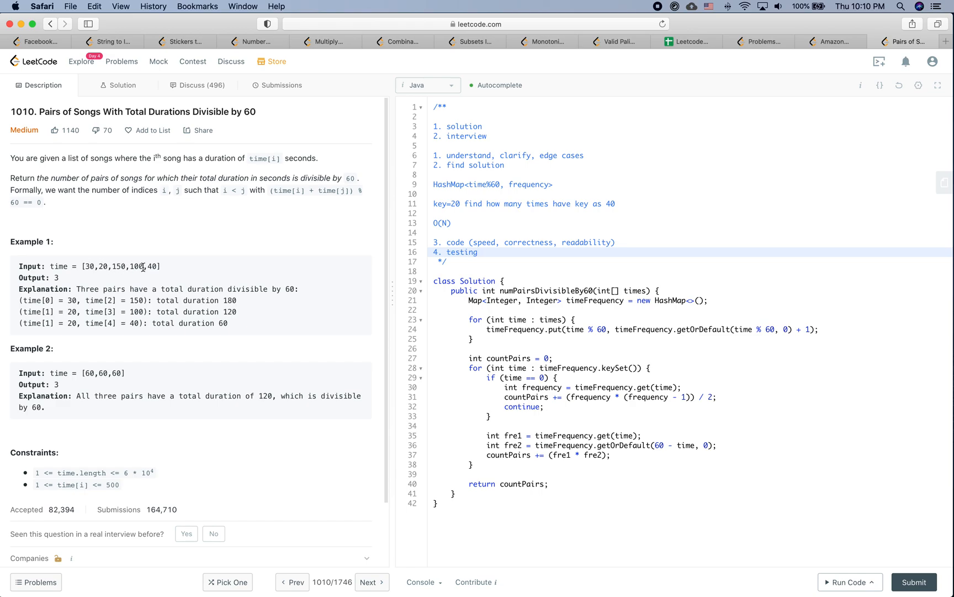
mouse_move(133, 277)
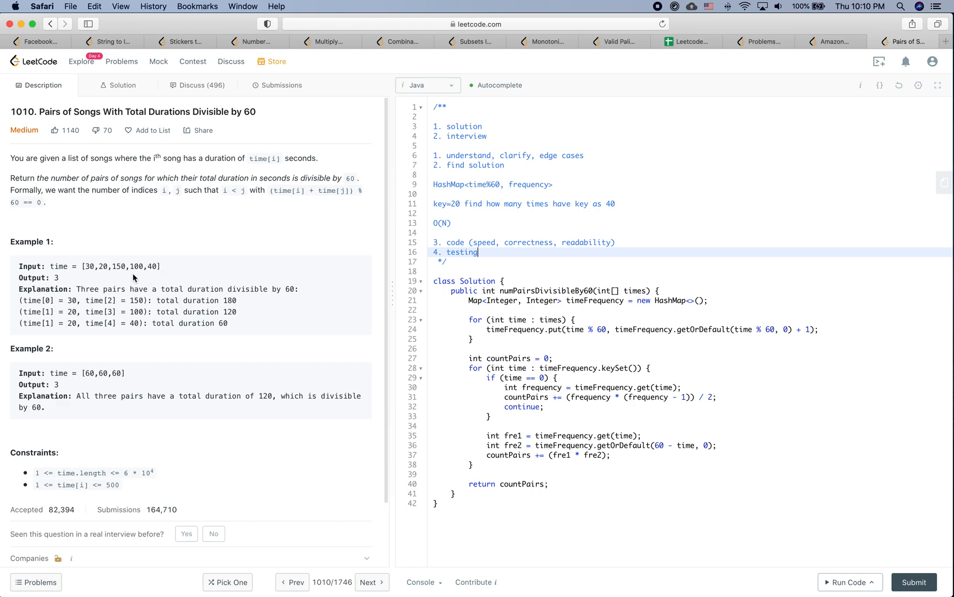
mouse_move(94, 269)
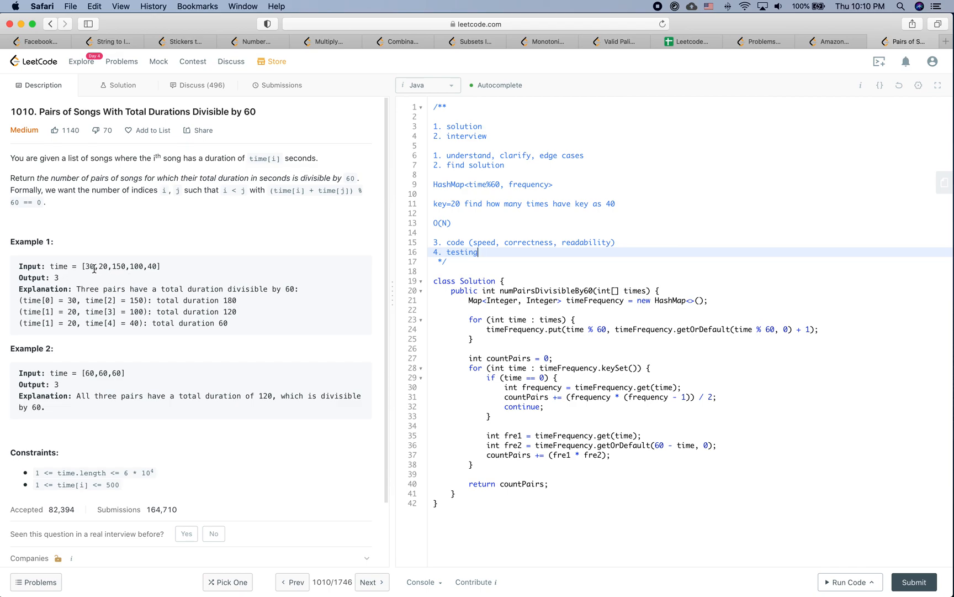
key(Return)
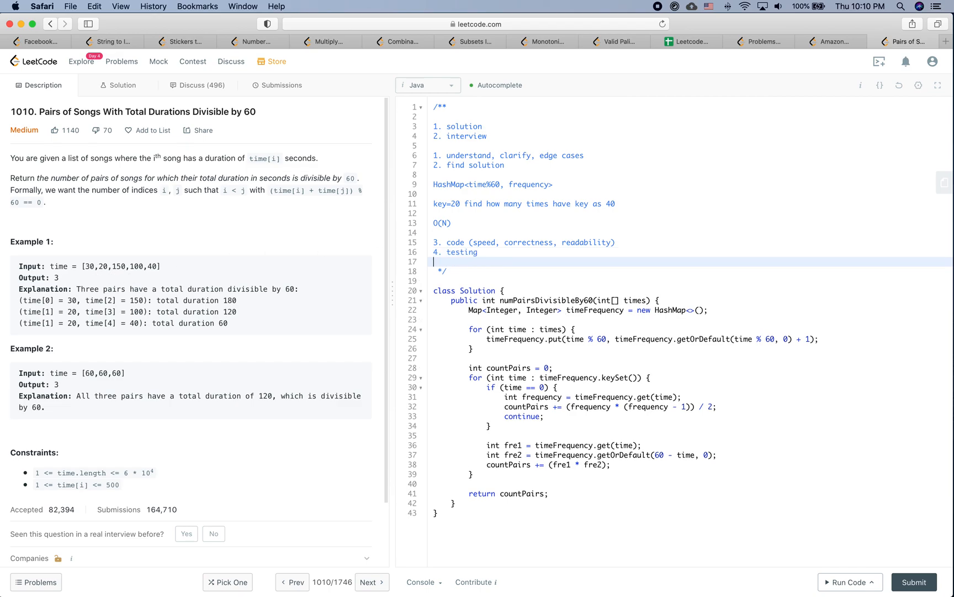
text({)
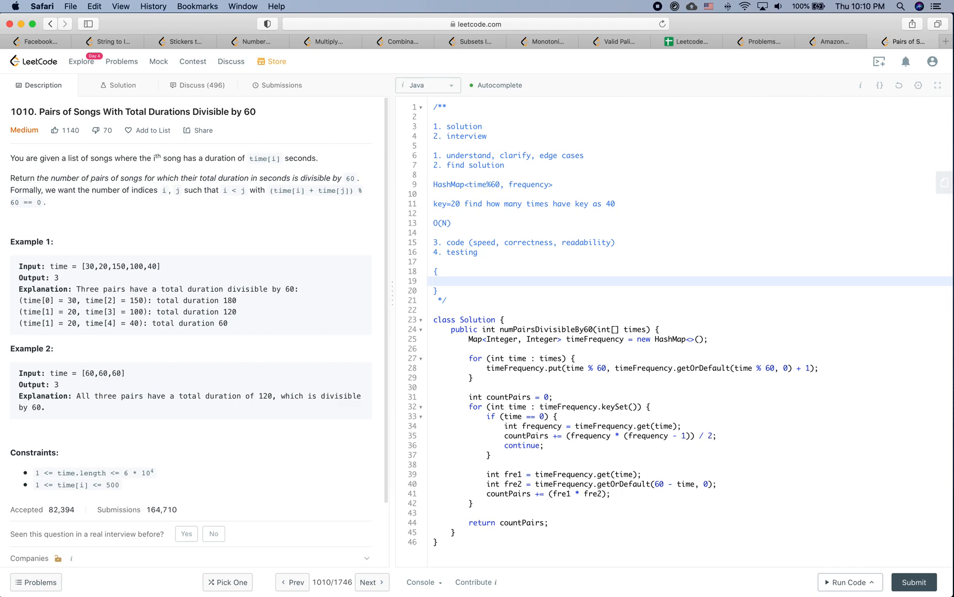
text(30:)
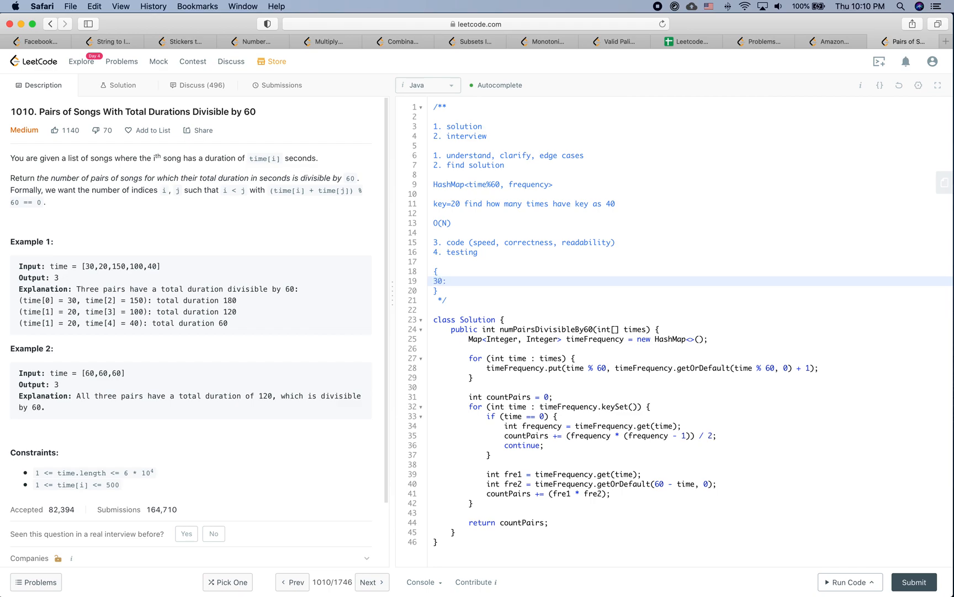
text(2)
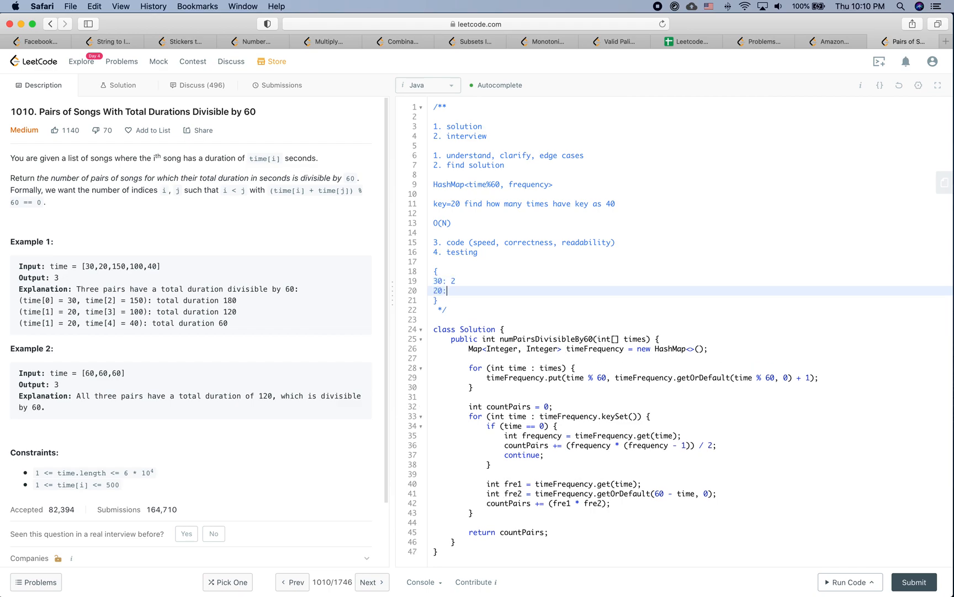
Complete the trace with 20: 1 and 40: 2.
text(1)
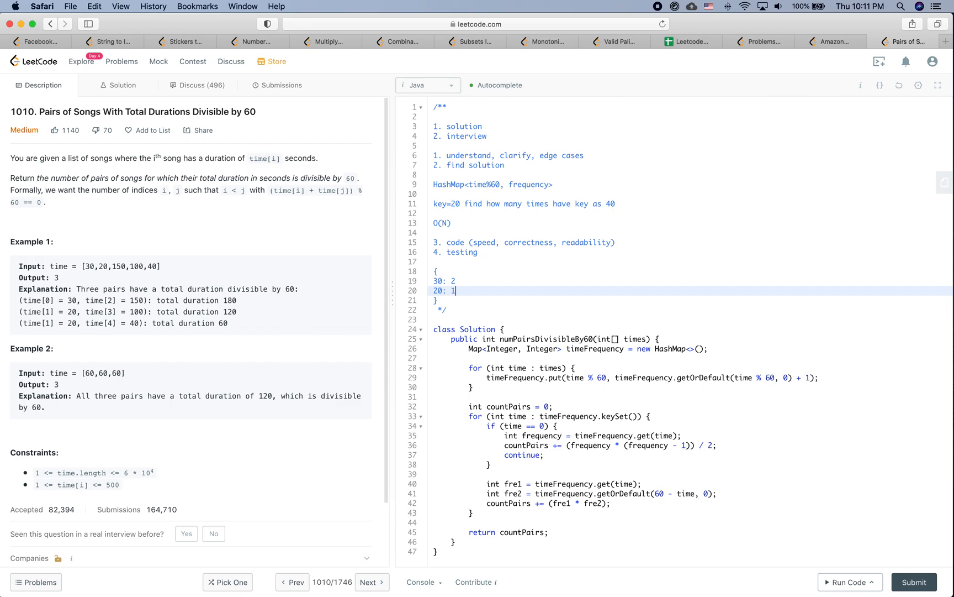
key(Return)
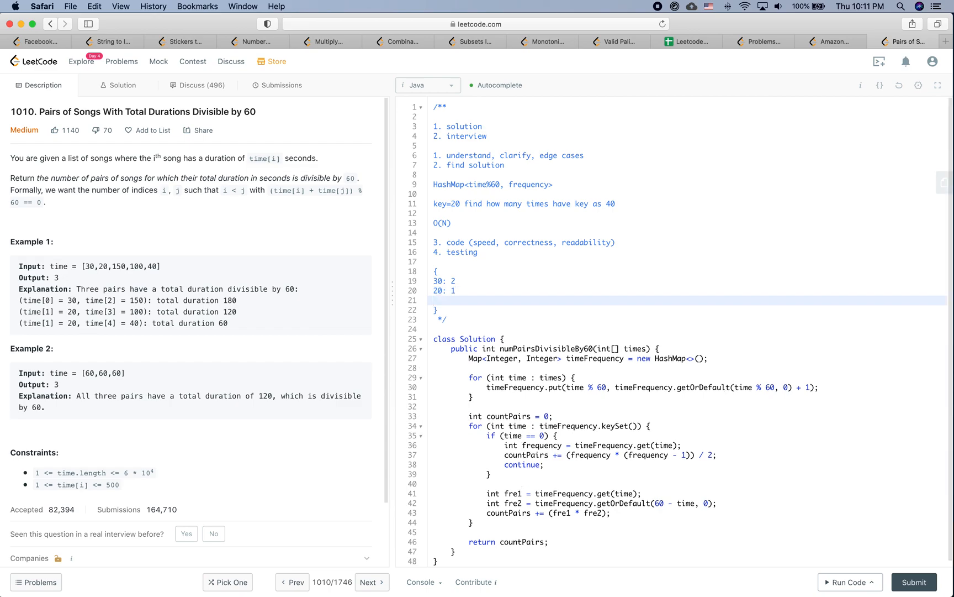
text(40: 2)
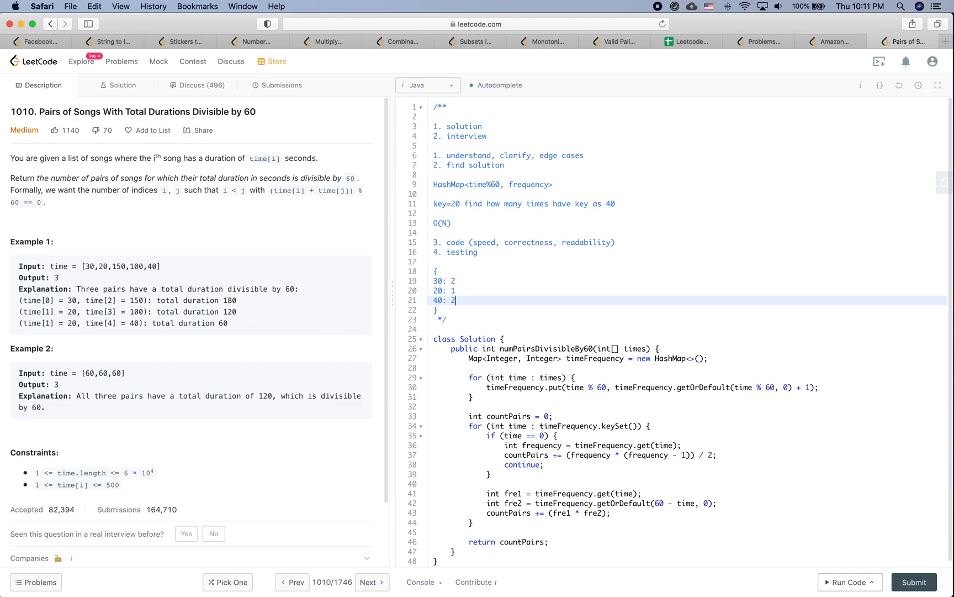
mouse_move(218, 266)
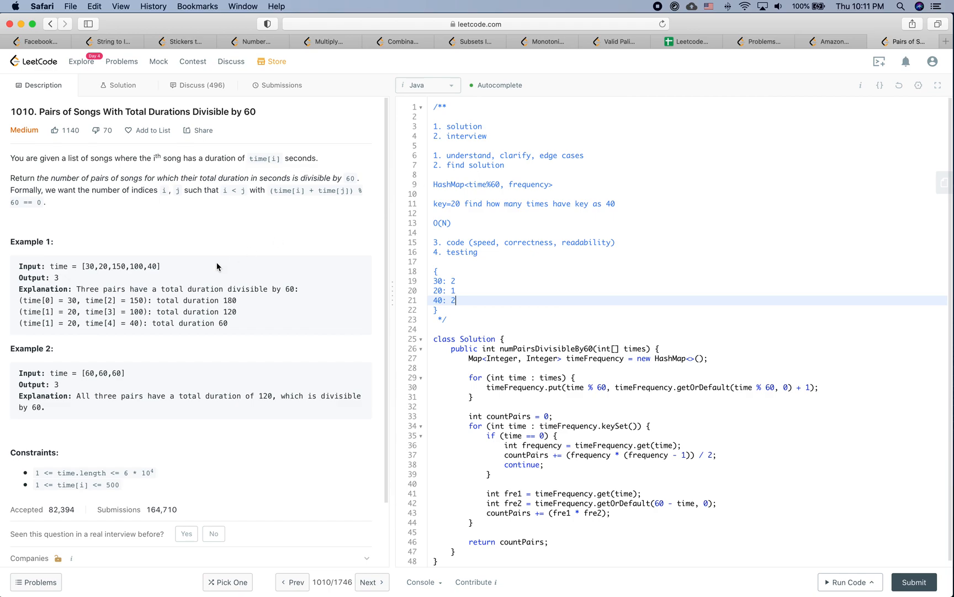
mouse_move(264, 285)
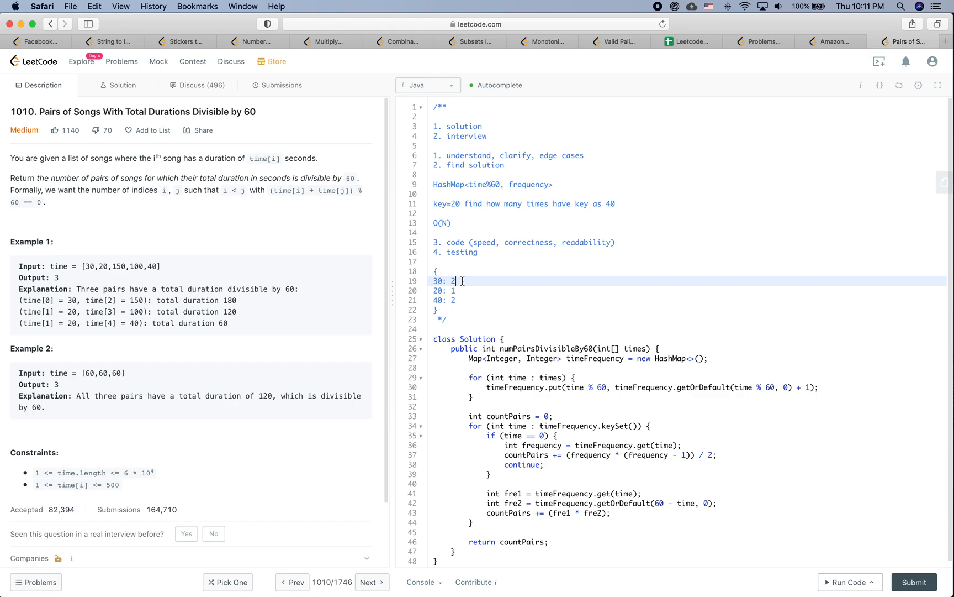
mouse_move(552, 397)
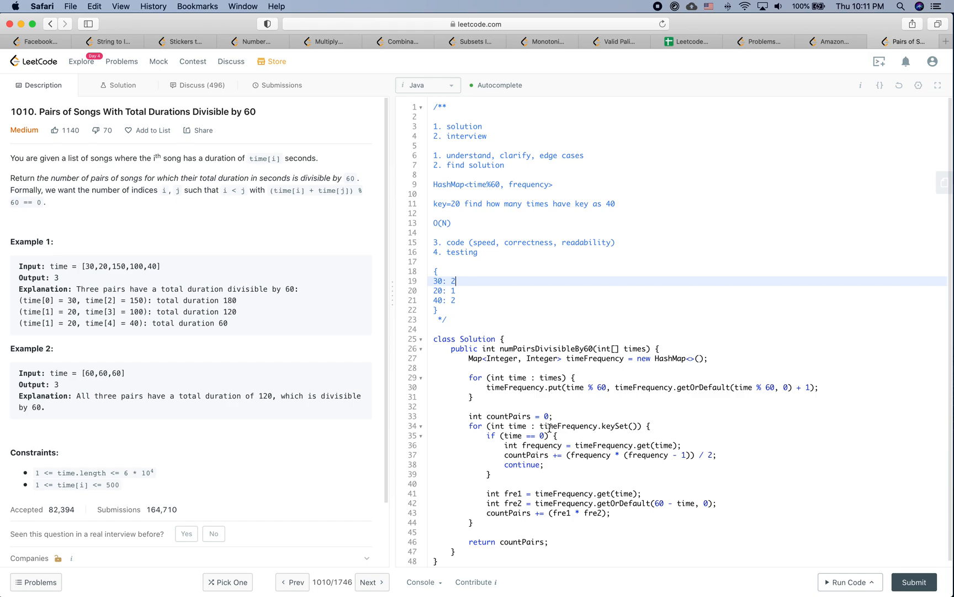
Extend the same-remainder condition to 'time == 0 || time == 30'.
click(545, 435)
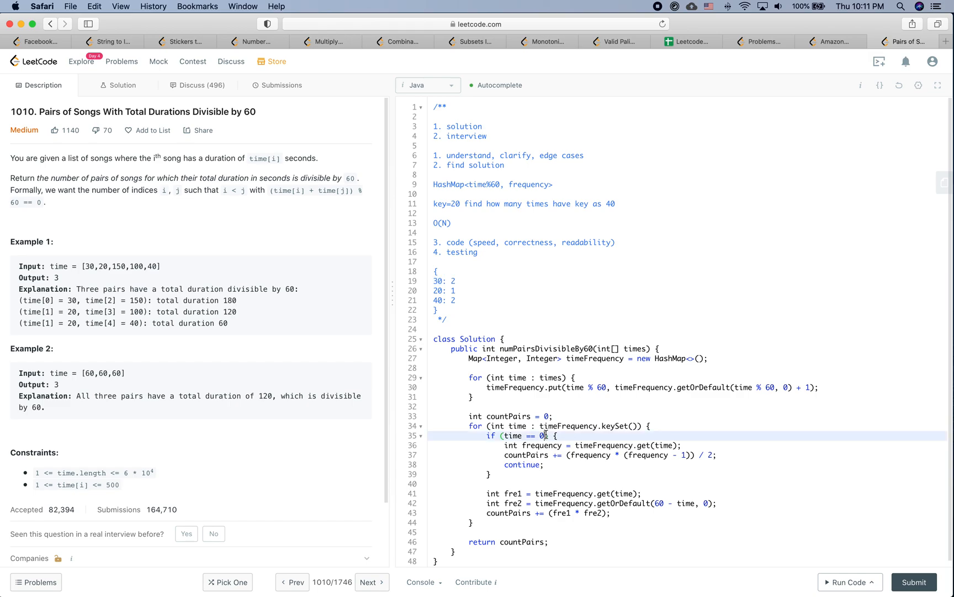
text(||)
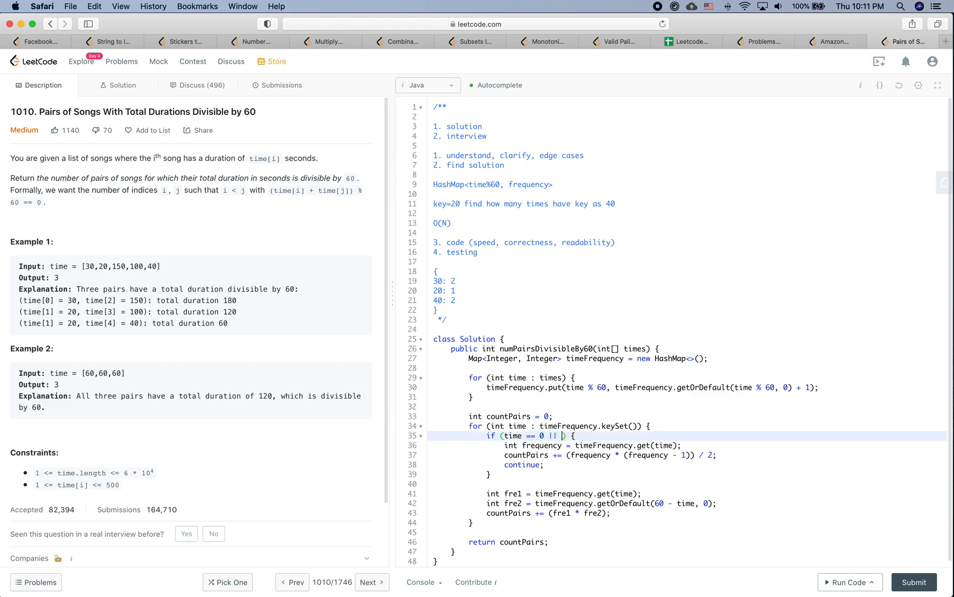
text(time == 30)
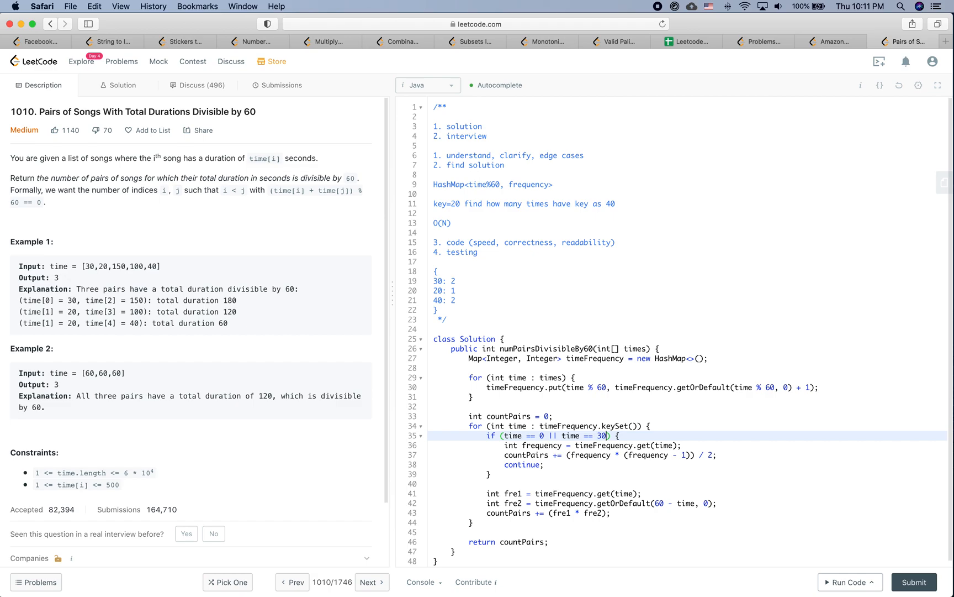
mouse_move(576, 406)
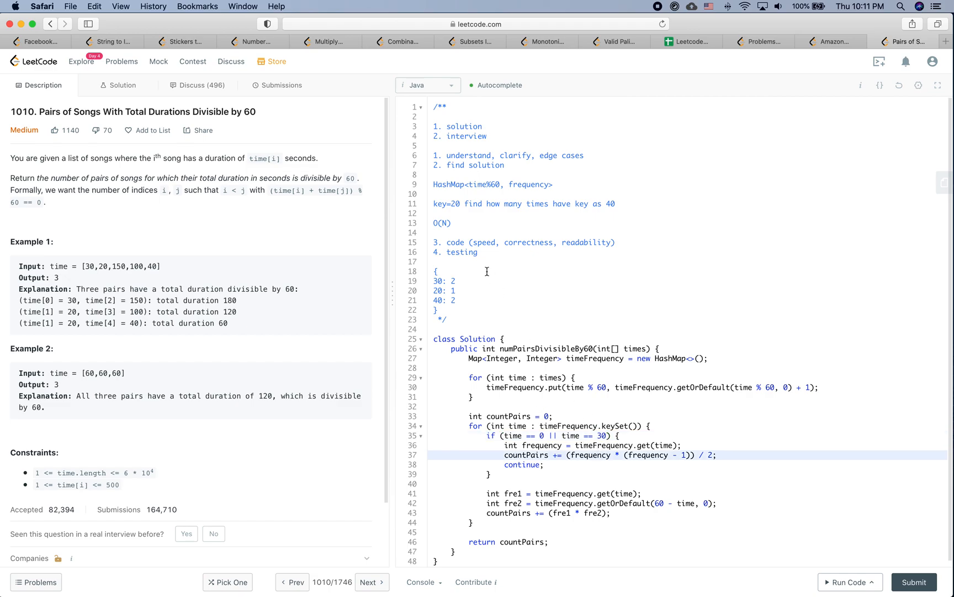
Halve the cross-remainder pair count to (fre1 * fre2) / 2, checking the 20 entry in the test notes.
click(456, 281)
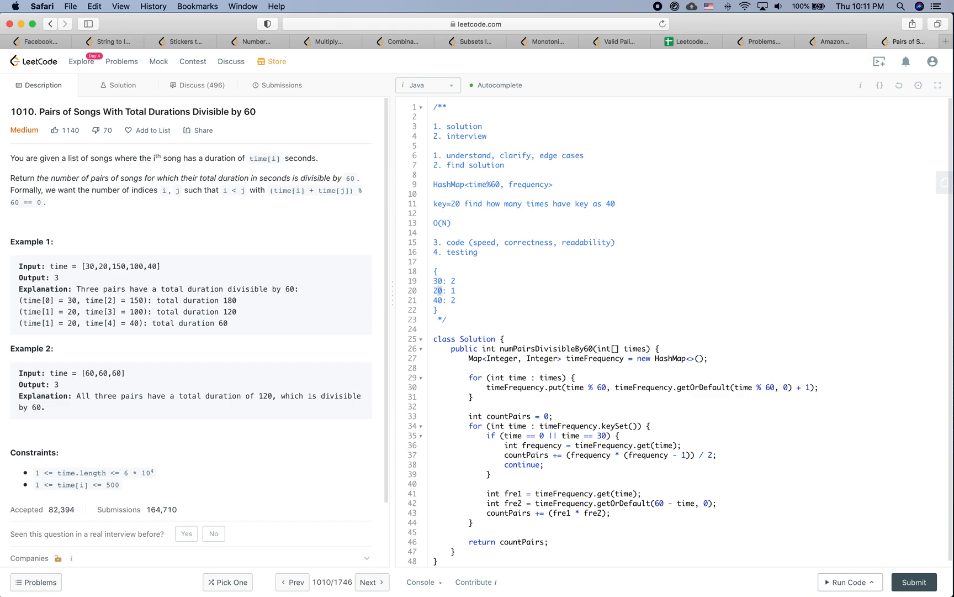
double_click(446, 291)
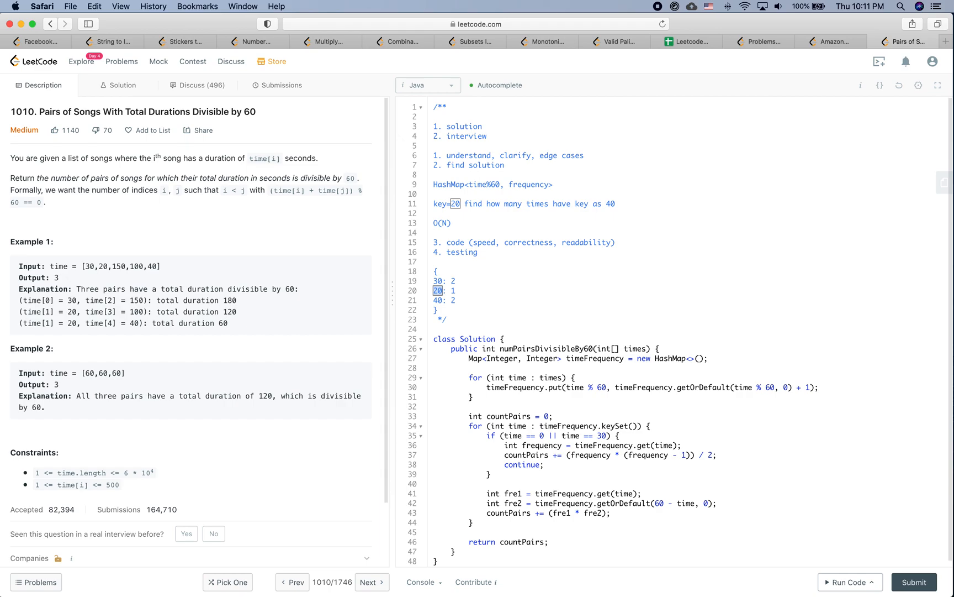
mouse_move(535, 334)
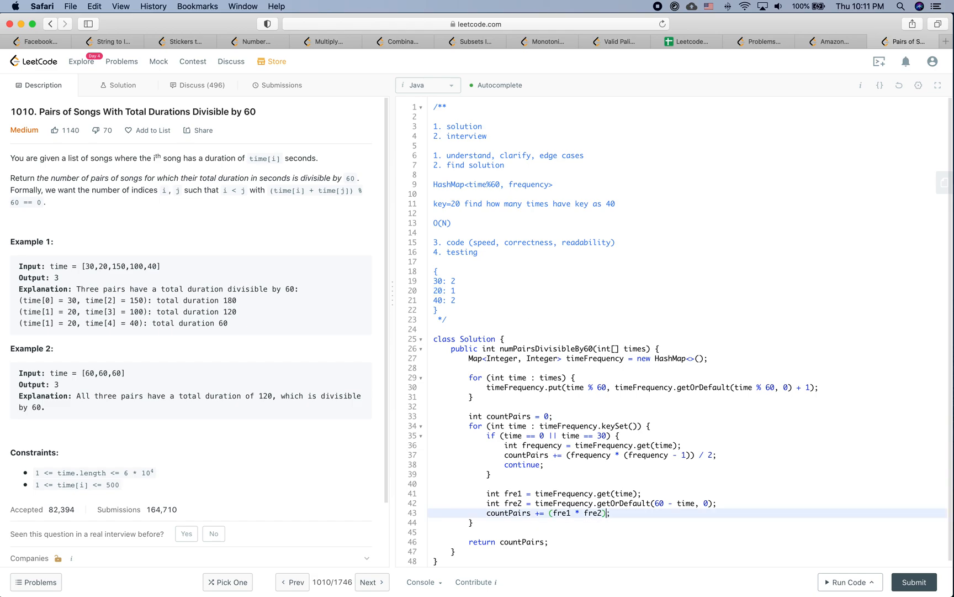
text(/ 2)
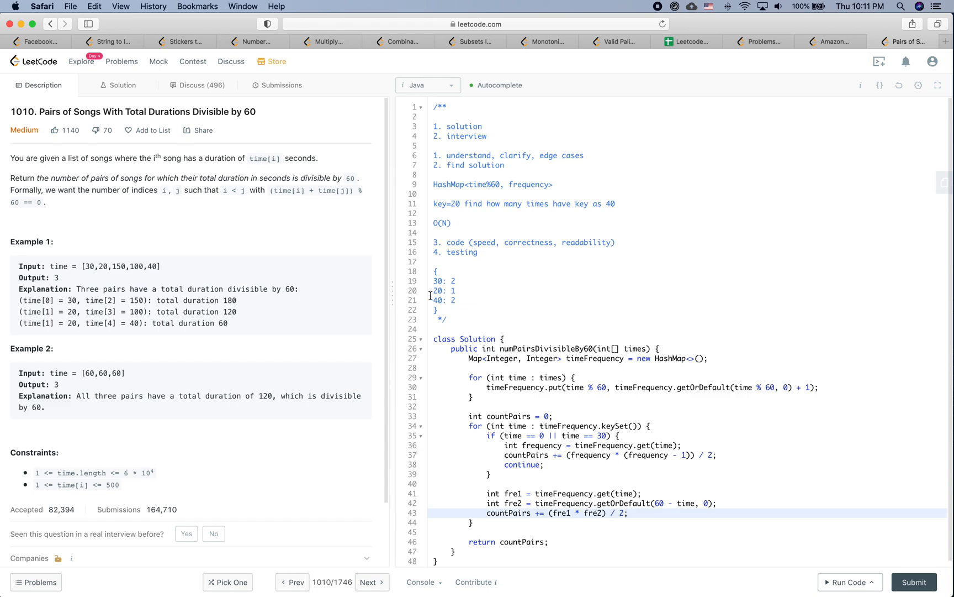
double_click(446, 299)
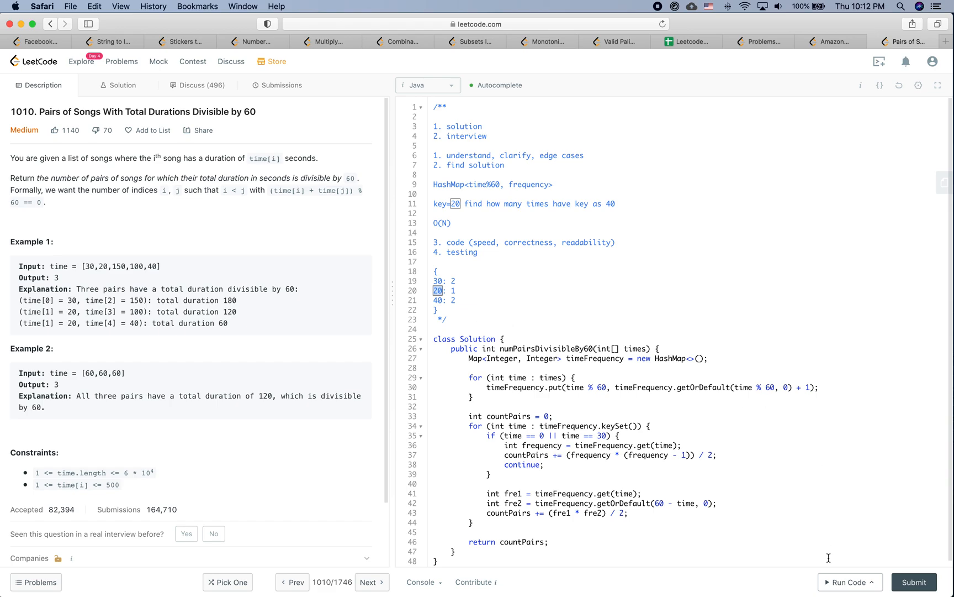
Run the solution on [30,20,150,100,40] and review the result against the 30 entry in the notes.
click(846, 582)
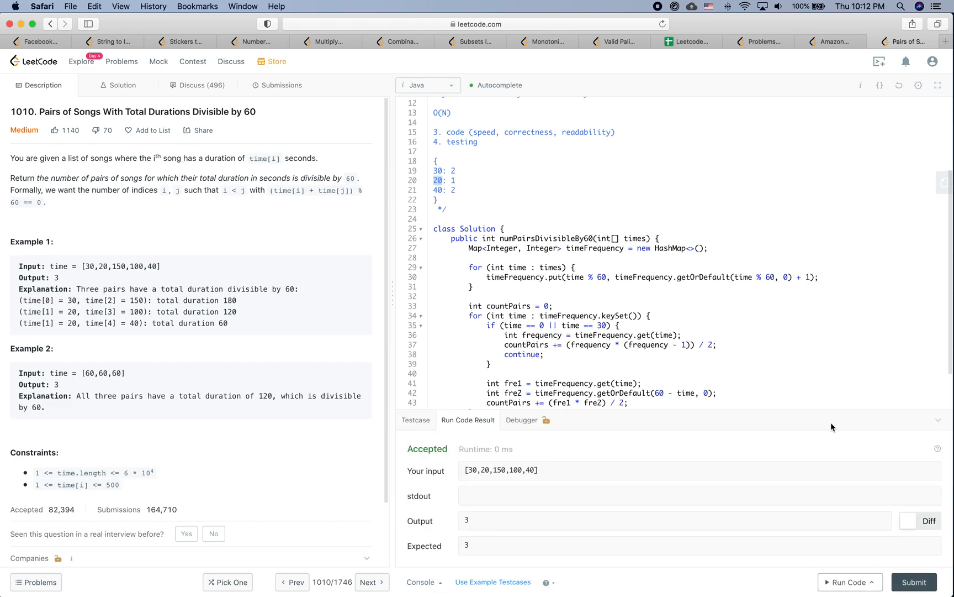
scroll(down, 3)
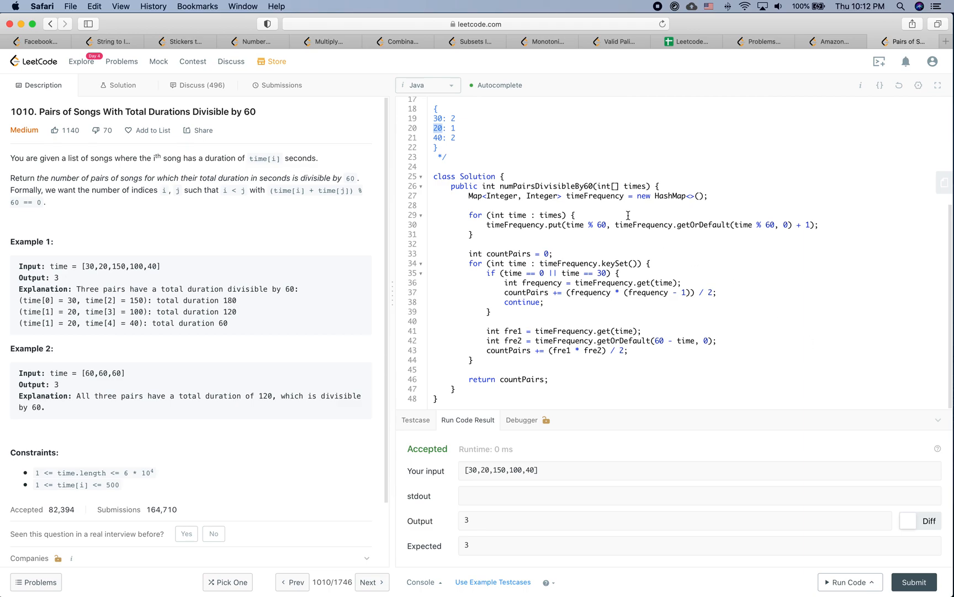
double_click(437, 118)
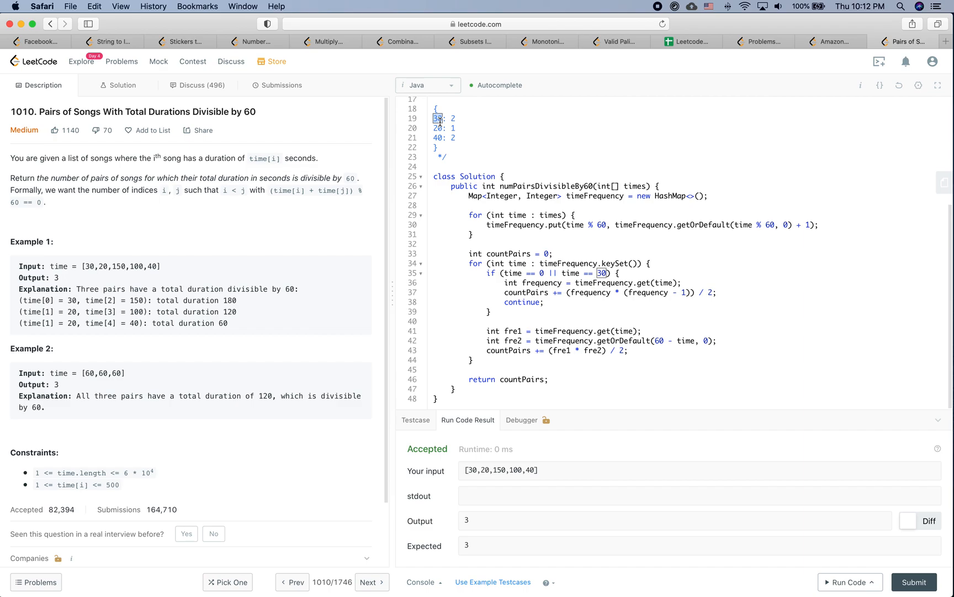
mouse_move(464, 117)
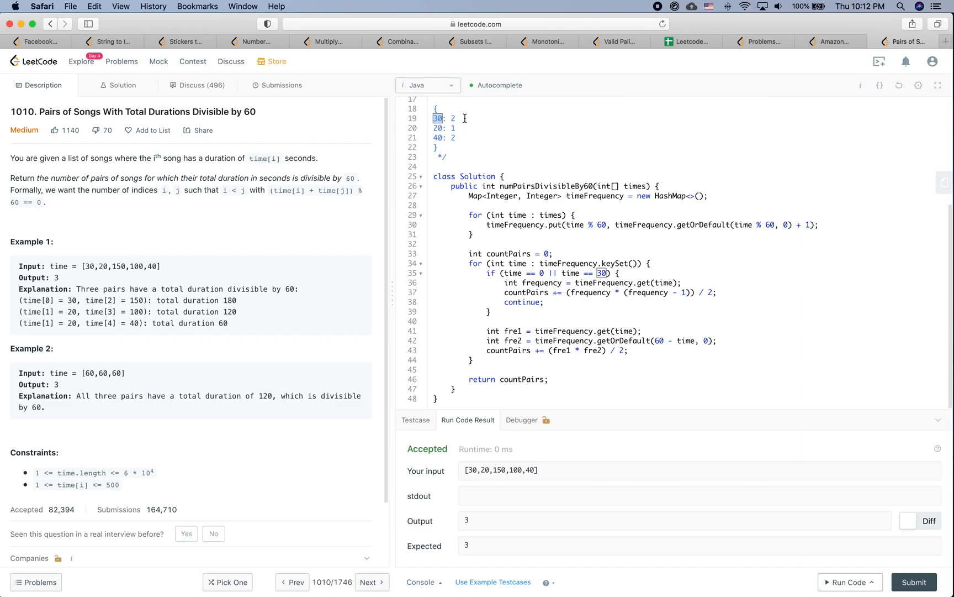
click(462, 118)
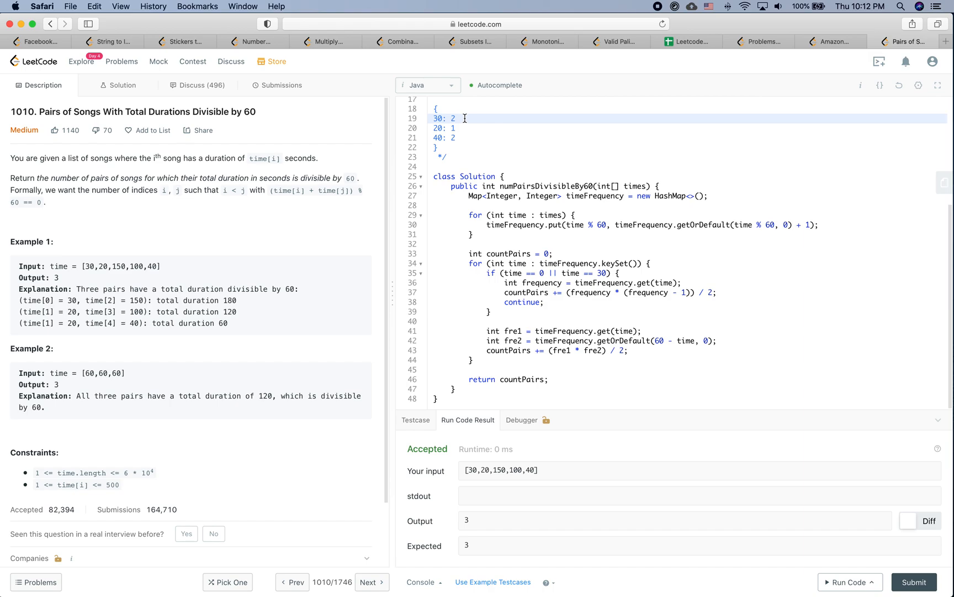
double_click(443, 118)
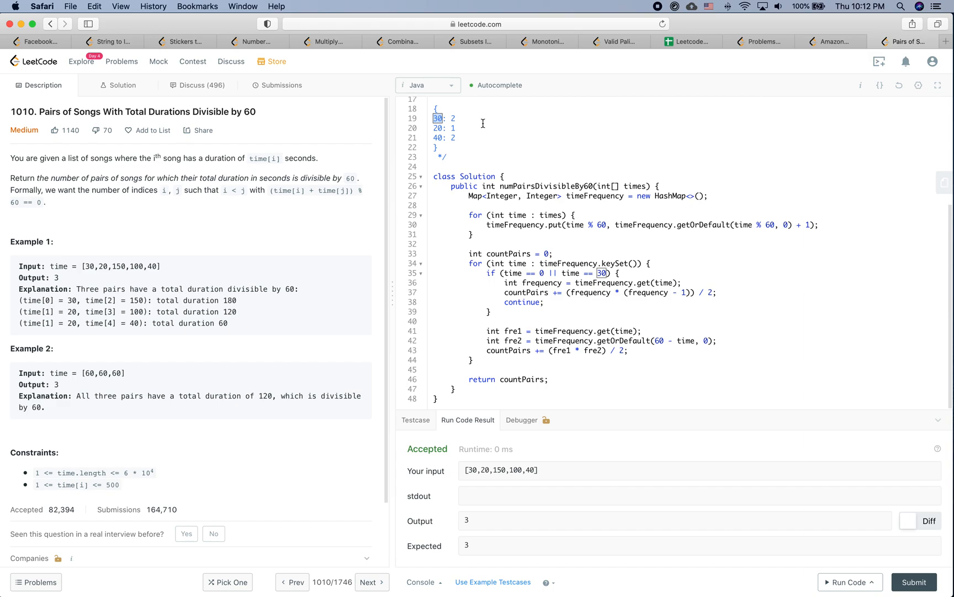
mouse_move(582, 289)
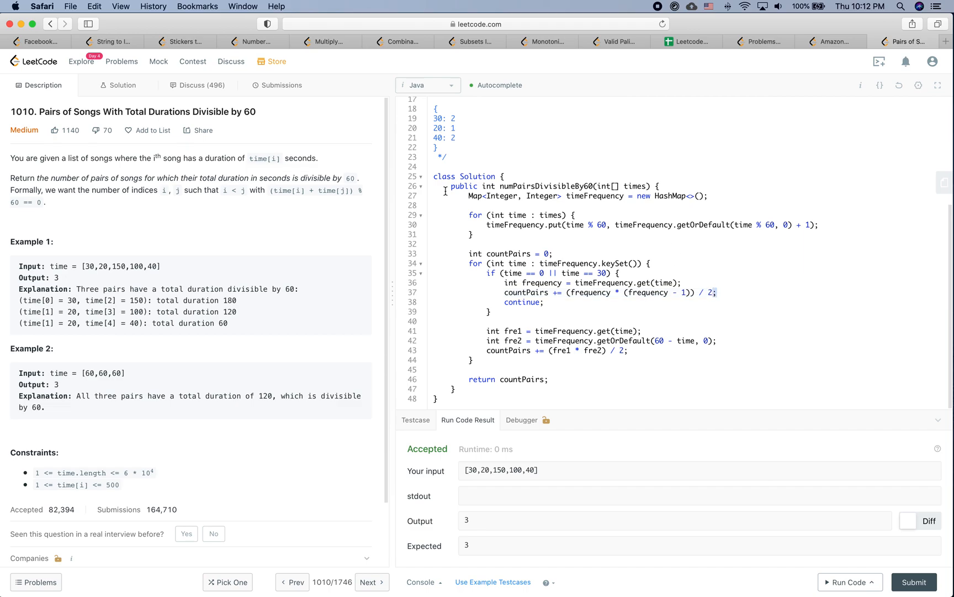
Remove the '/ 2' halving from both pair-count additions, checking the 40: 2 note.
click(624, 351)
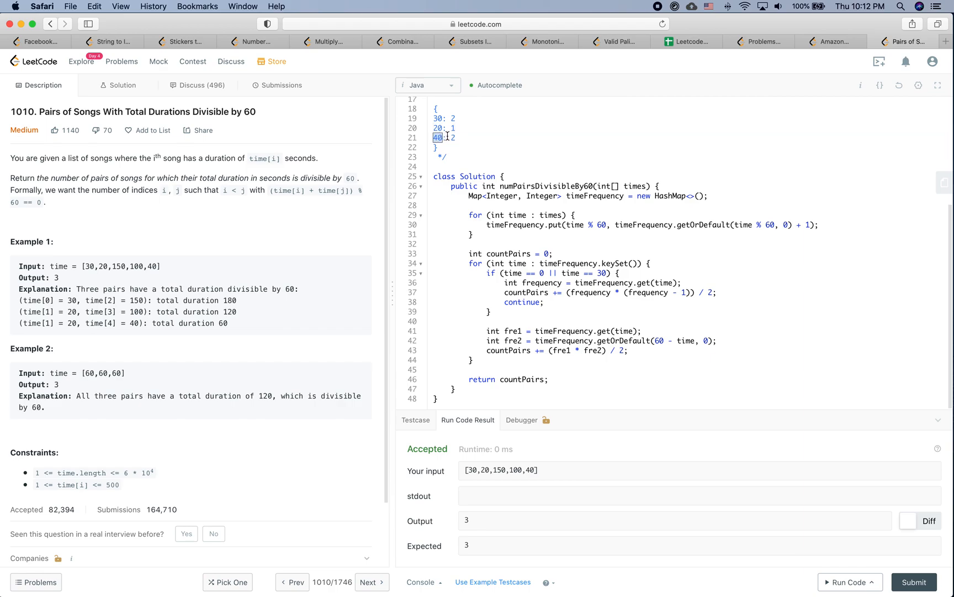
click(454, 137)
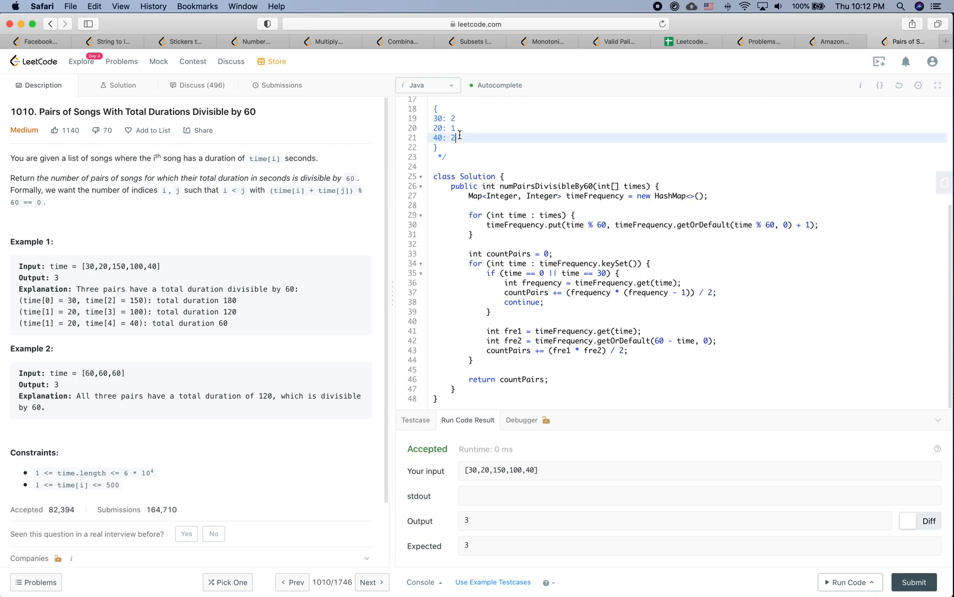
mouse_move(457, 135)
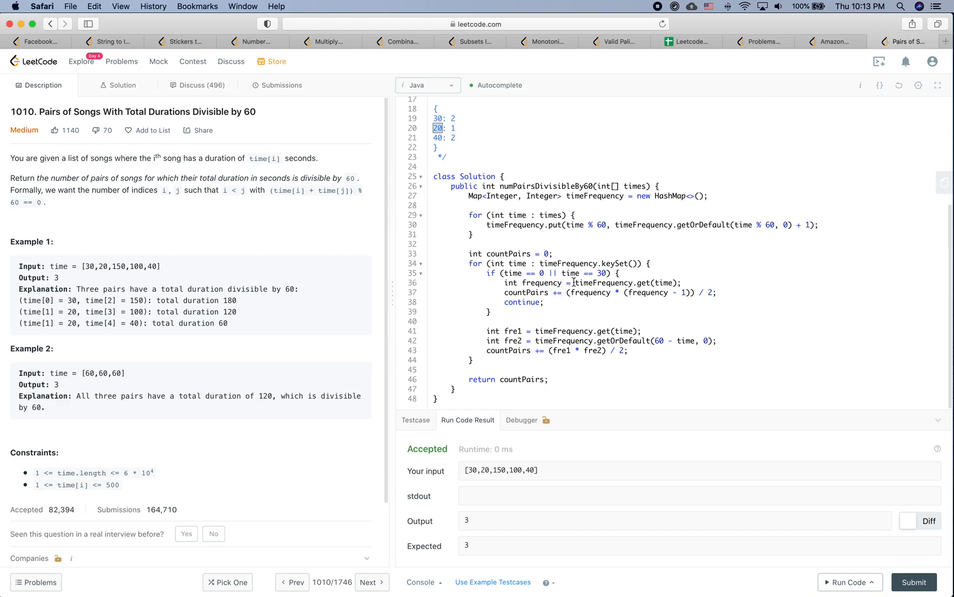
click(623, 350)
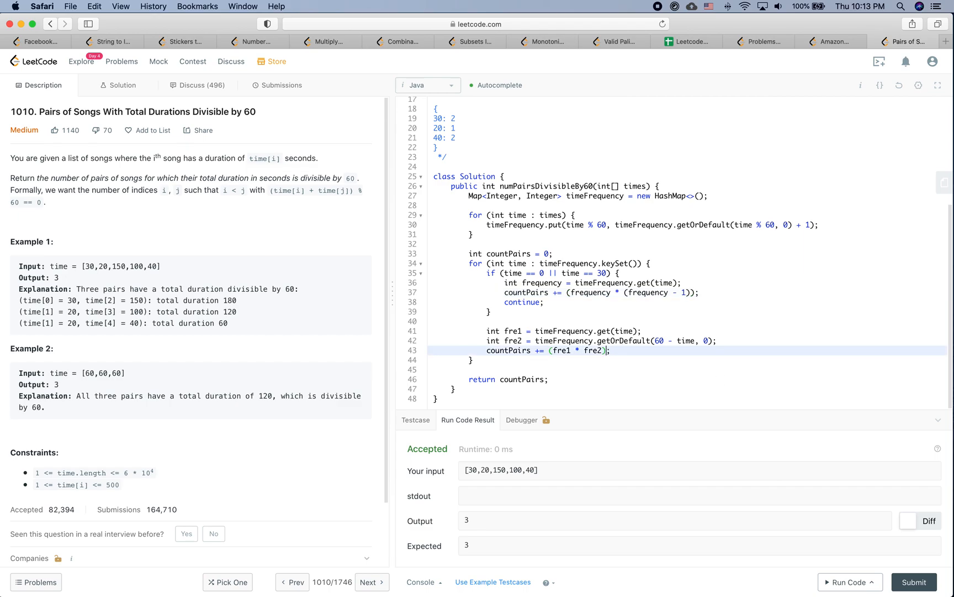
Change the return statement to 'return countPairs / 2;'.
click(471, 360)
text( / 2)
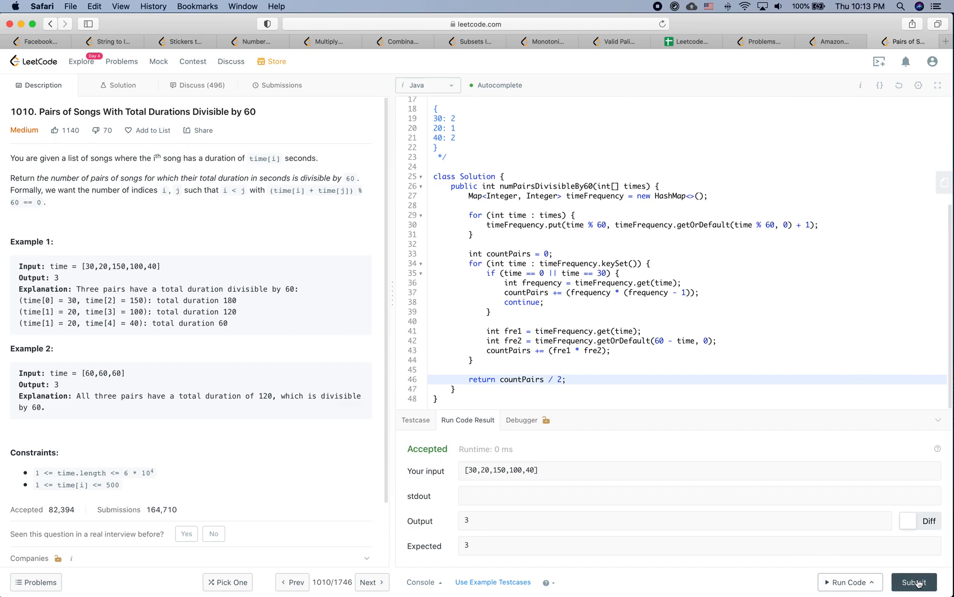
Submit the solution, get Accepted at 9 ms, and return to the problem description.
click(915, 582)
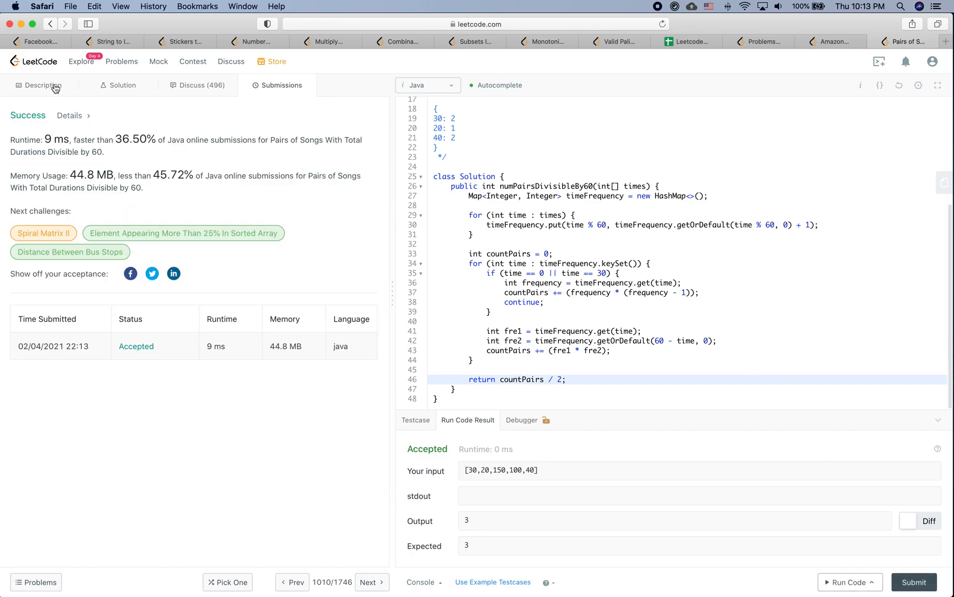
click(43, 85)
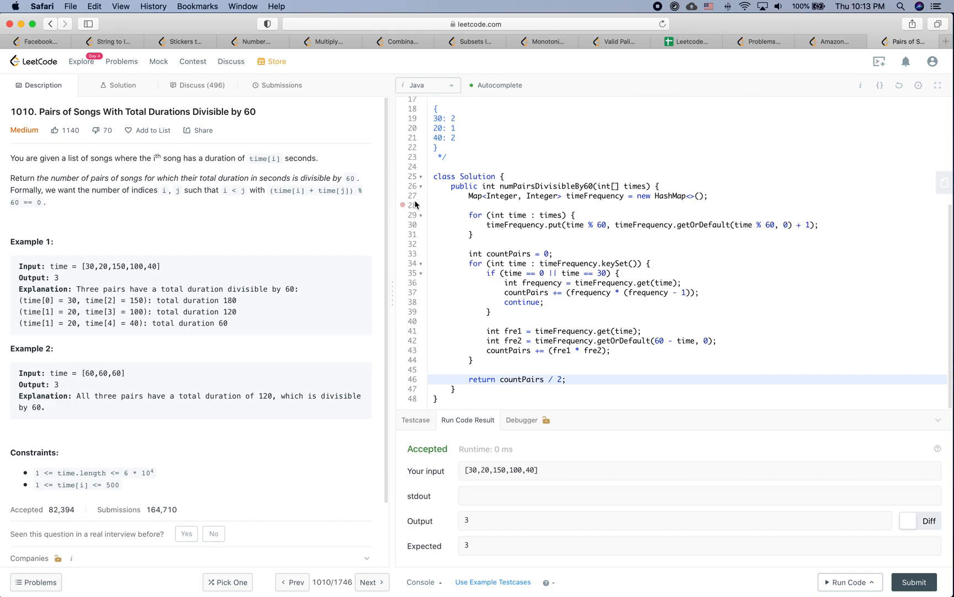